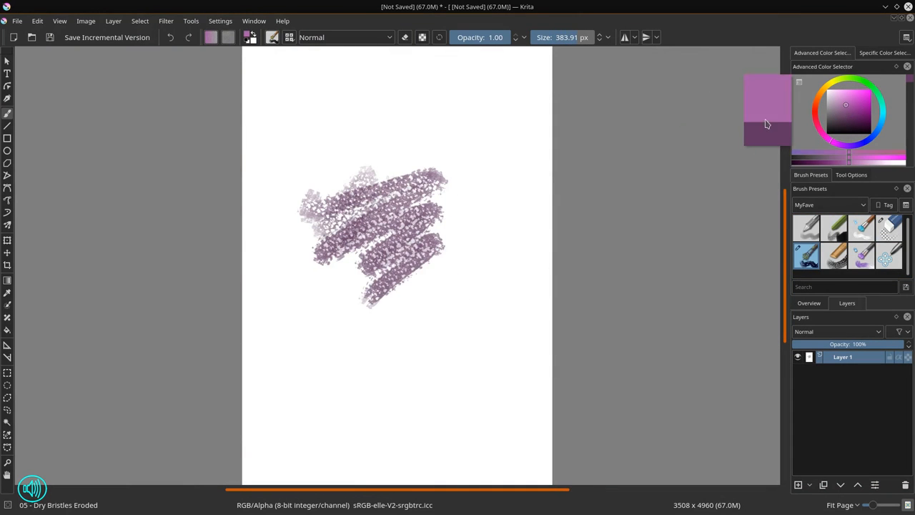
- Scrub purple texture strokes across the page and save the painting as n.kra
drag(372, 228, 428, 207)
text(n)
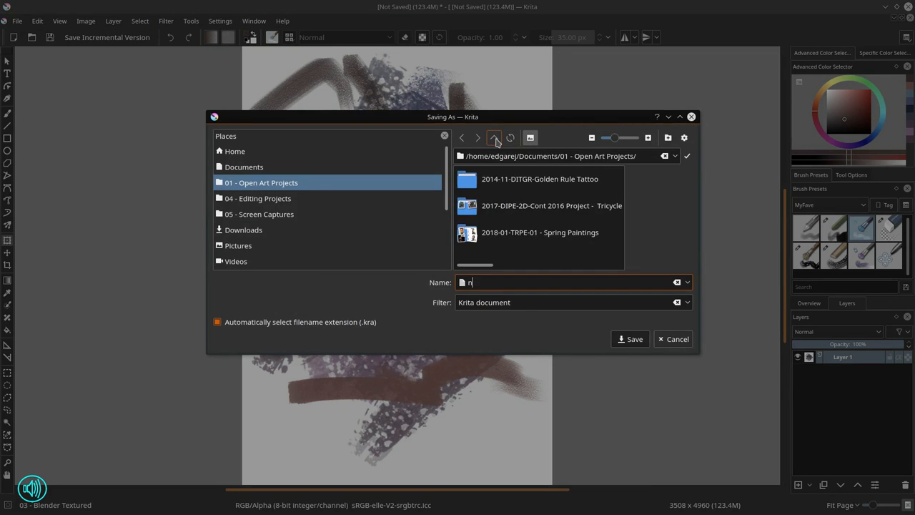
click(630, 338)
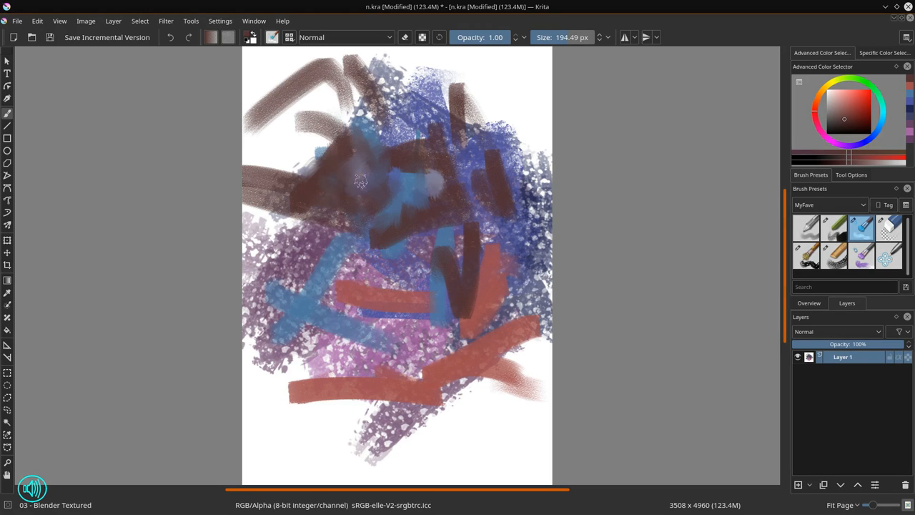
- Smudge the central strokes into soft purple, blue and red patches, then start saving
drag(361, 179, 339, 232)
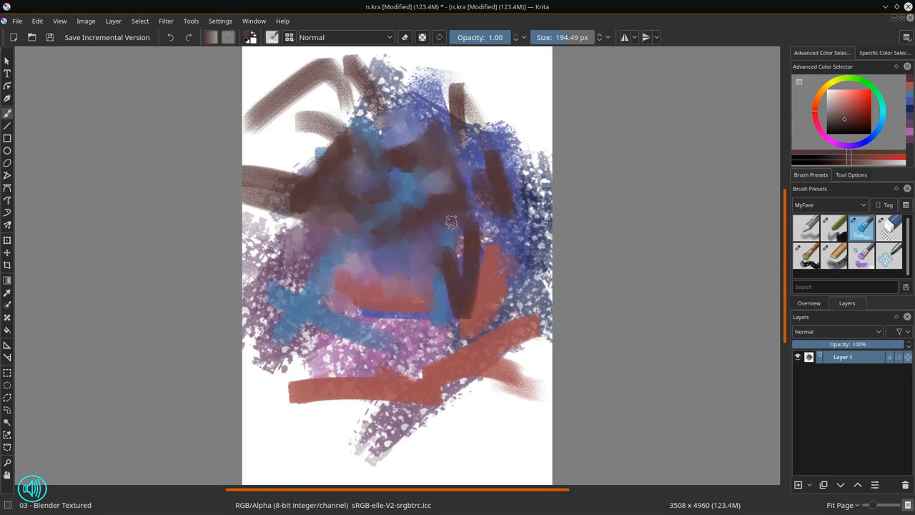
drag(451, 221, 469, 171)
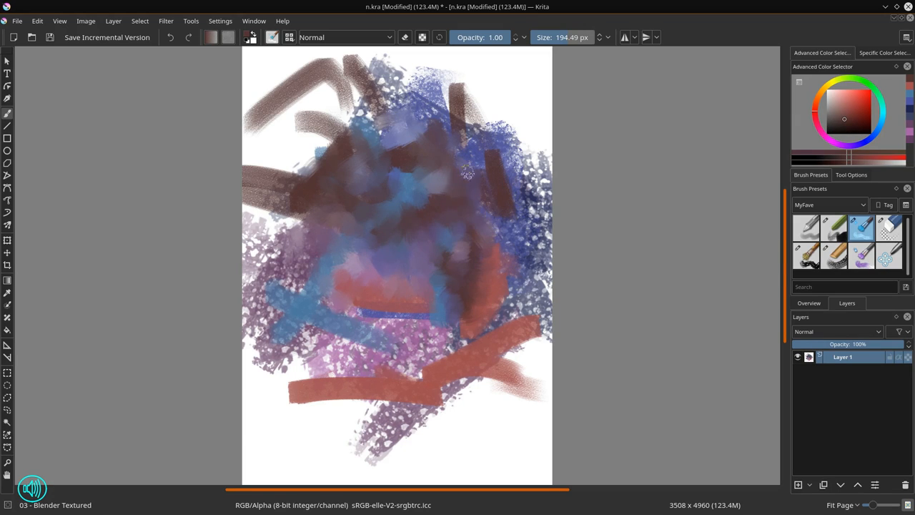
drag(468, 171, 466, 268)
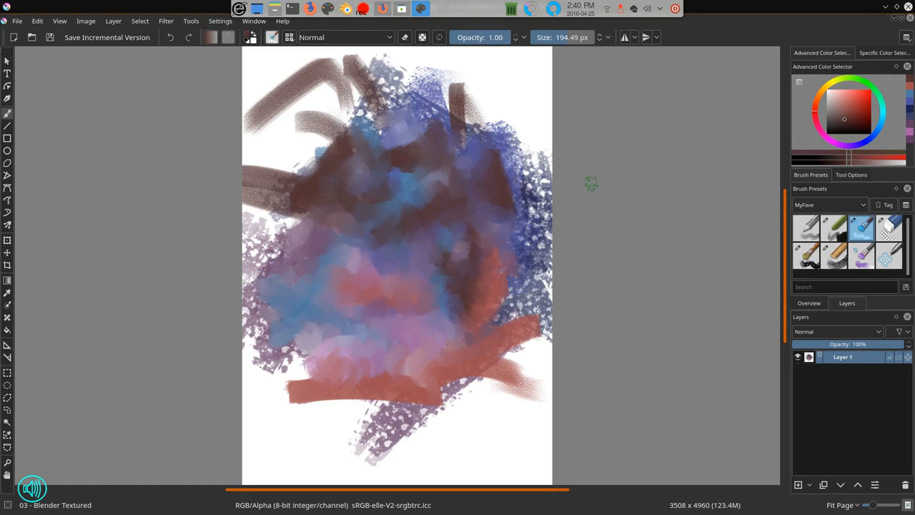
click(807, 227)
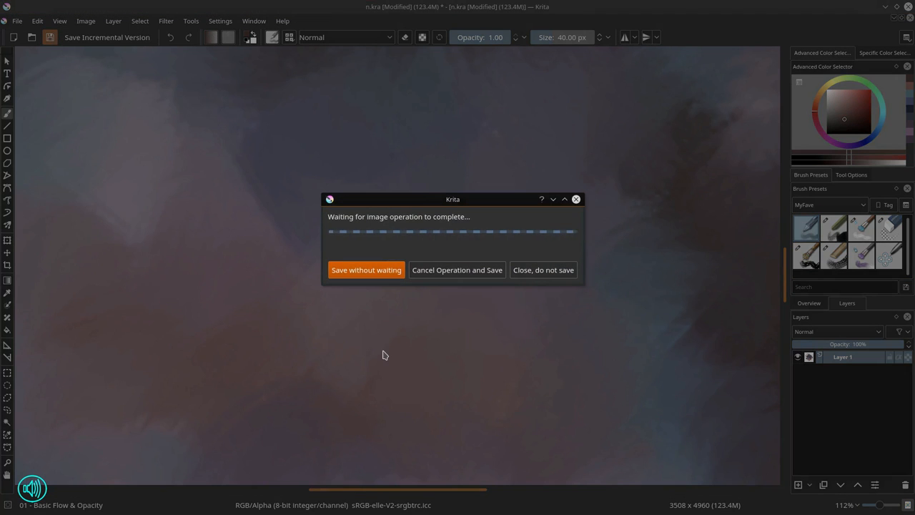
mouse_move(396, 351)
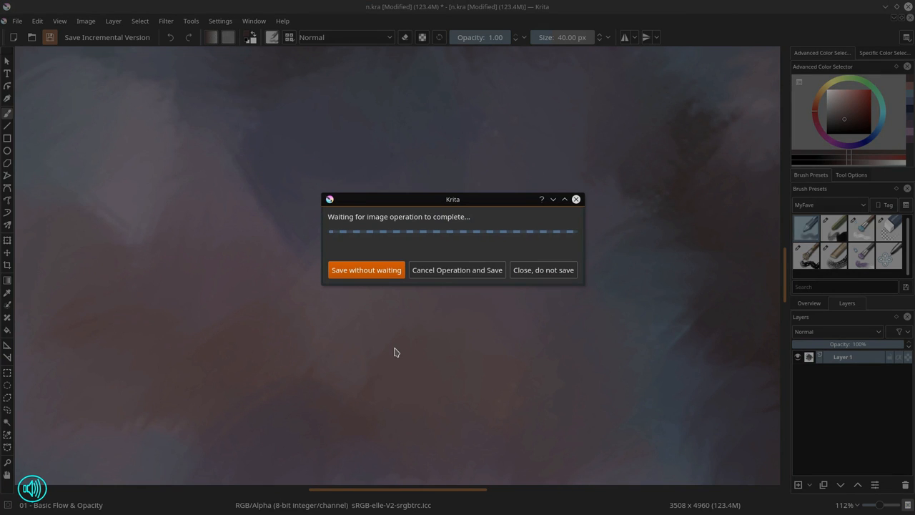
- Save without waiting for the running operation and switch to the textured blending brush
click(365, 270)
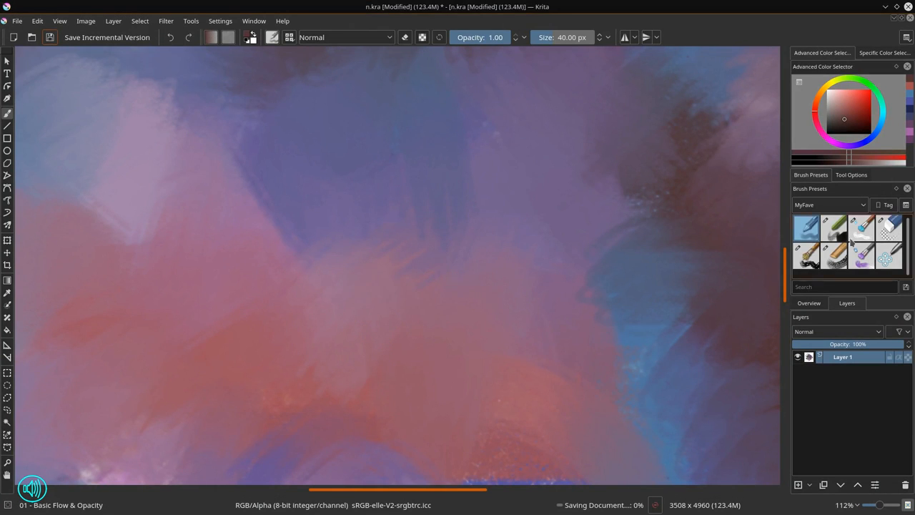
click(861, 229)
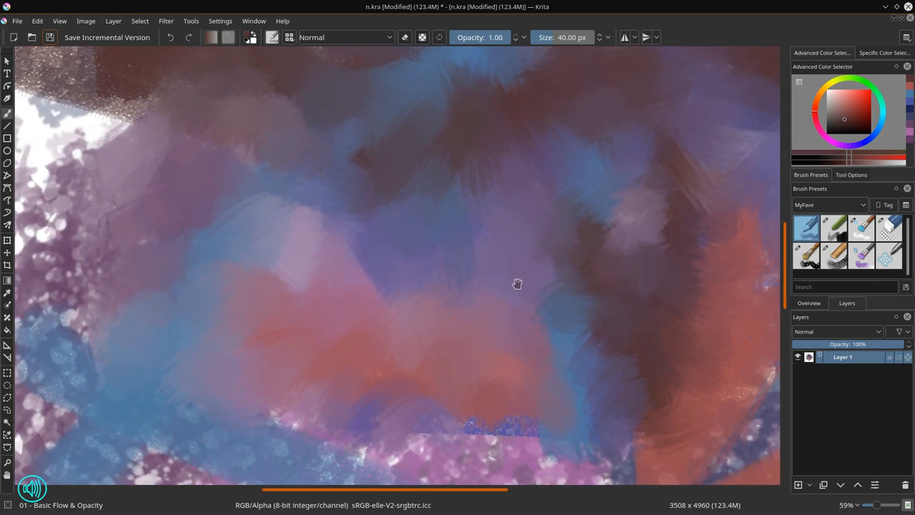
click(836, 227)
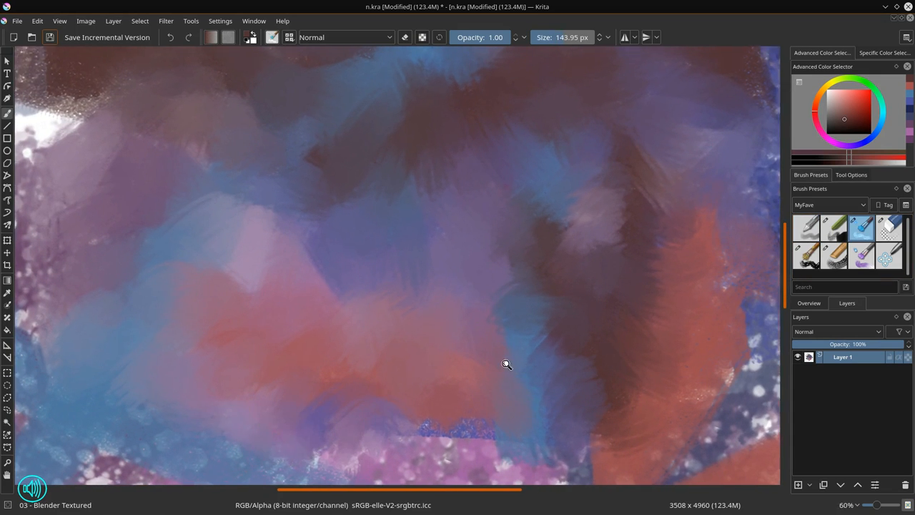
- Try the basic flow and chalk brushes and undo the stray dark test stroke
scroll(up, 3)
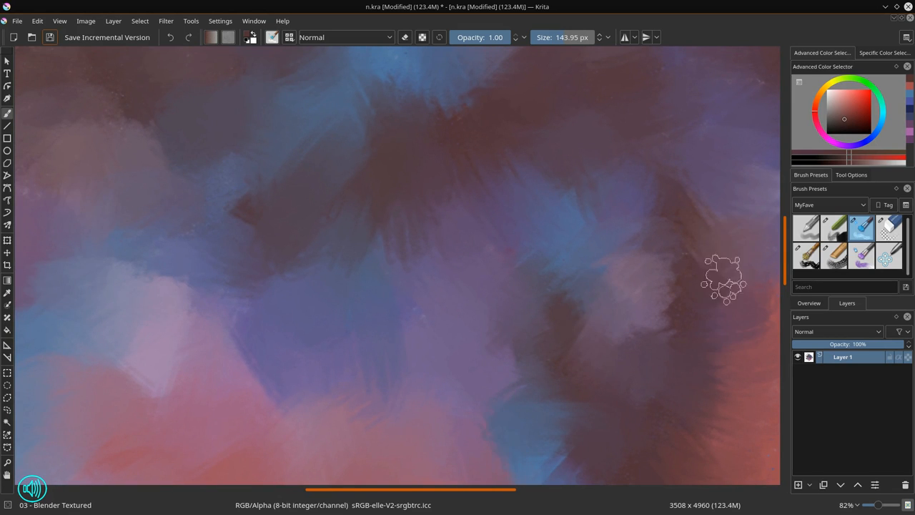
click(806, 227)
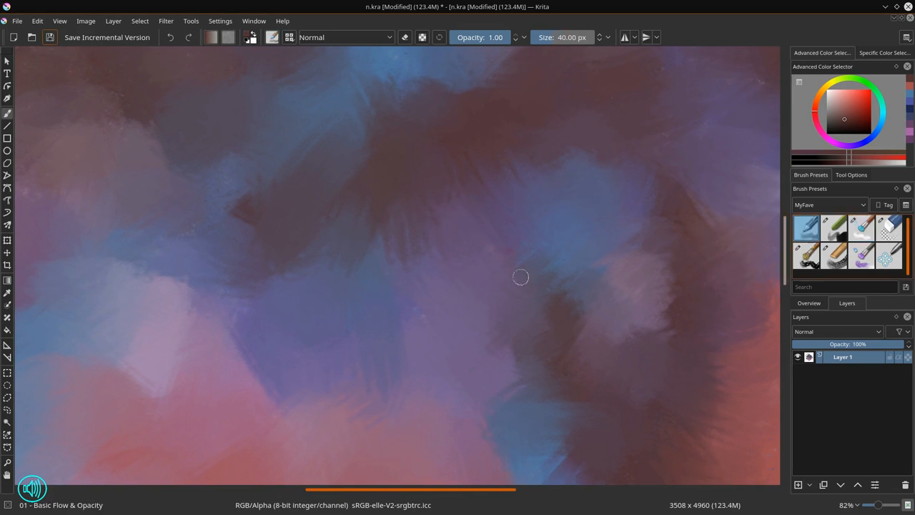
click(806, 227)
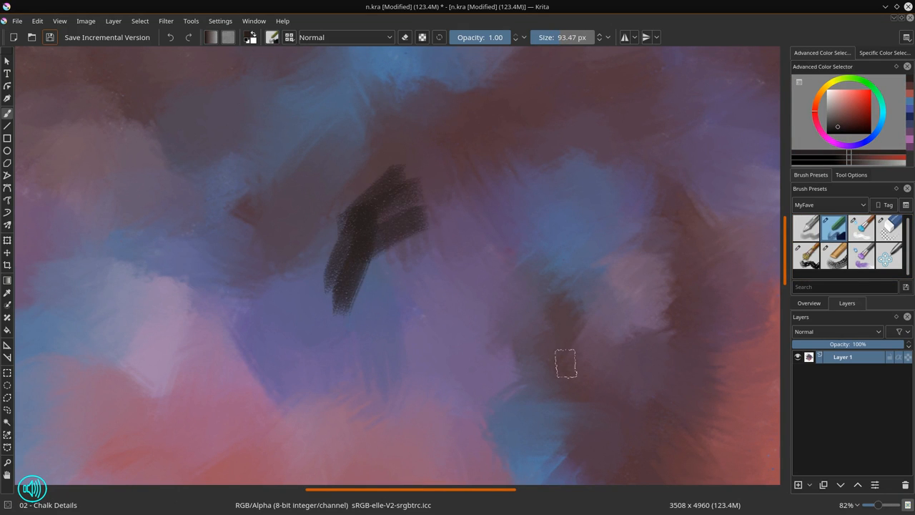
click(170, 38)
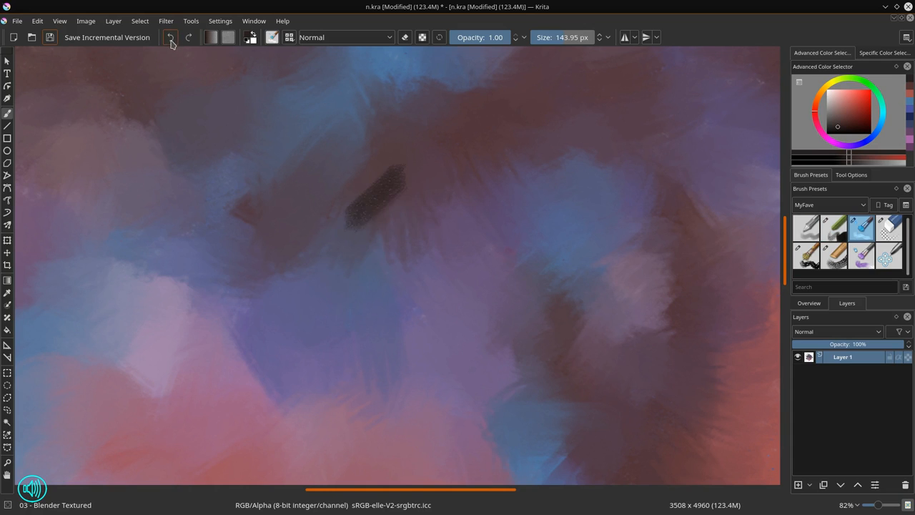
click(822, 484)
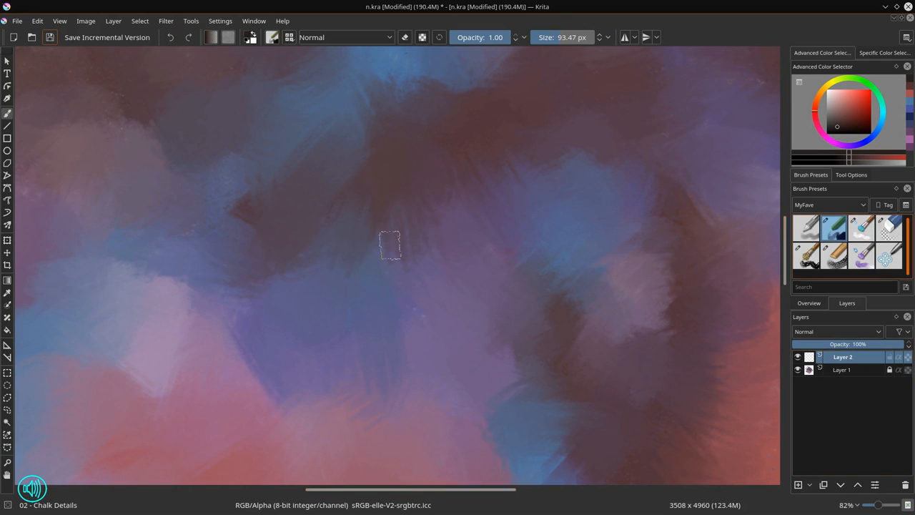
- Steepen the Color Adjustment curve to darken highlights and deepen shadows on the background
click(166, 21)
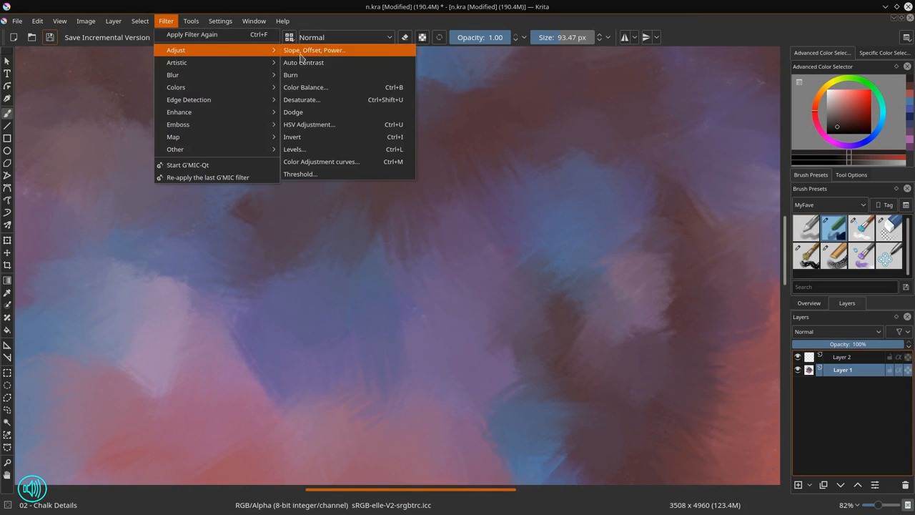
click(321, 160)
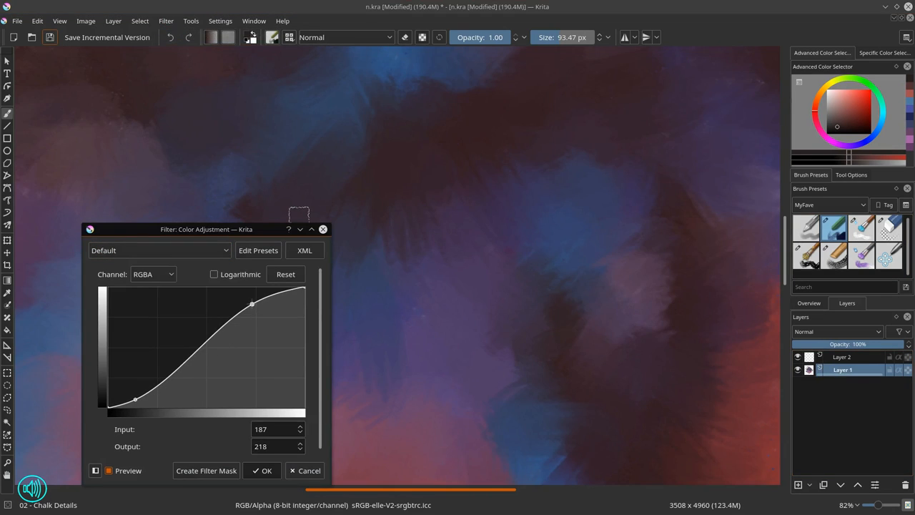
drag(251, 304, 255, 311)
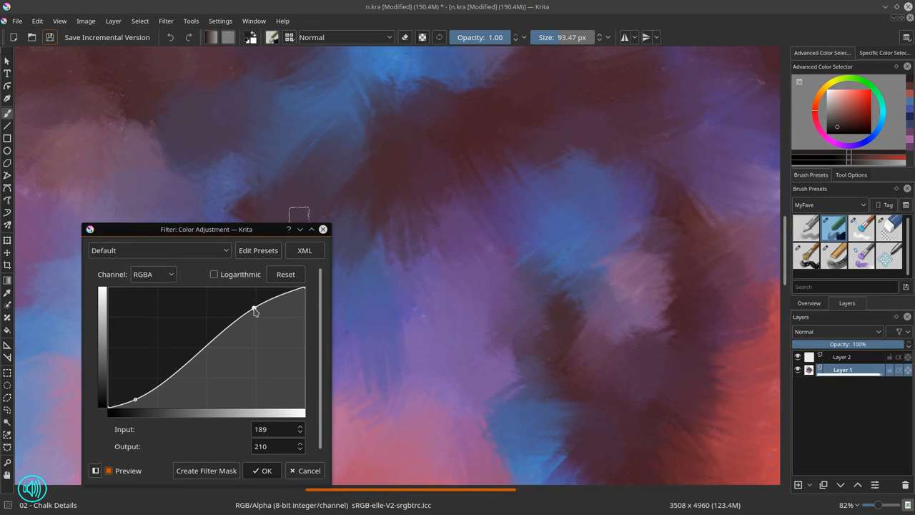
drag(134, 398, 152, 401)
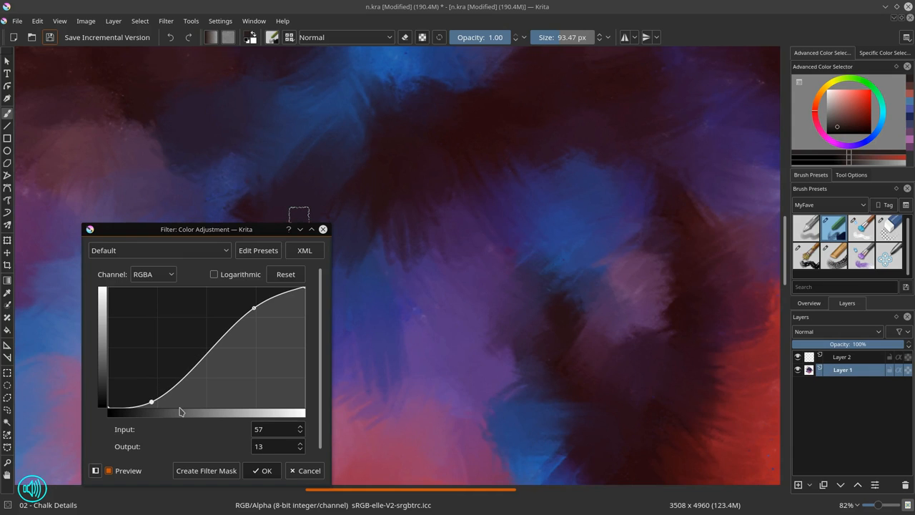
mouse_move(243, 339)
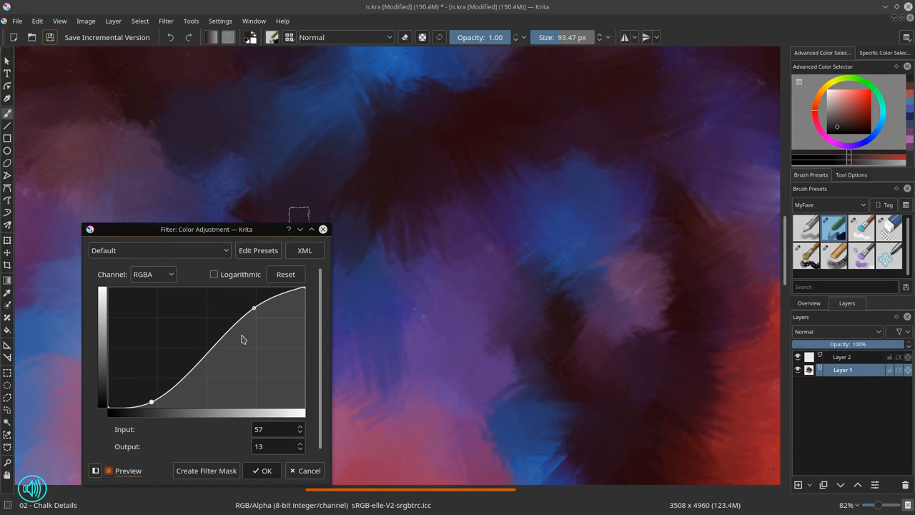
click(262, 470)
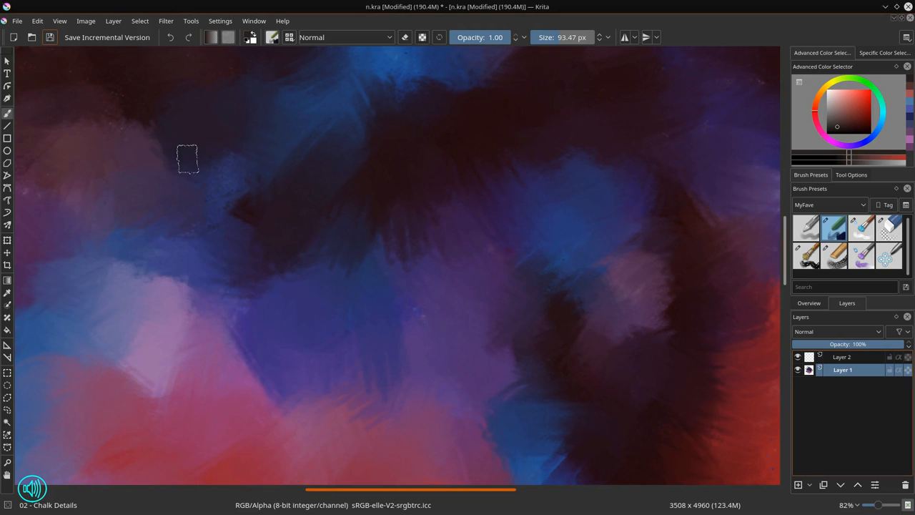
- Lower the painting's saturation with the HSV Adjustment filter
click(166, 21)
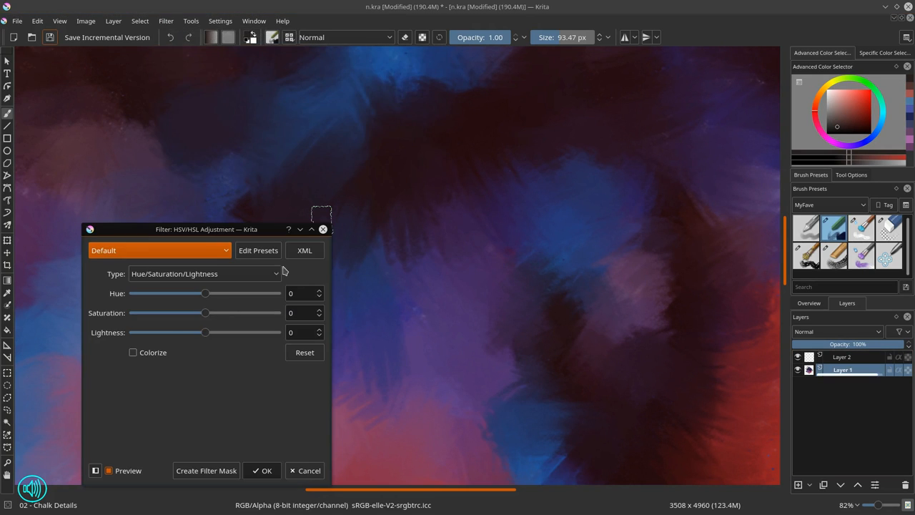
drag(205, 312, 182, 312)
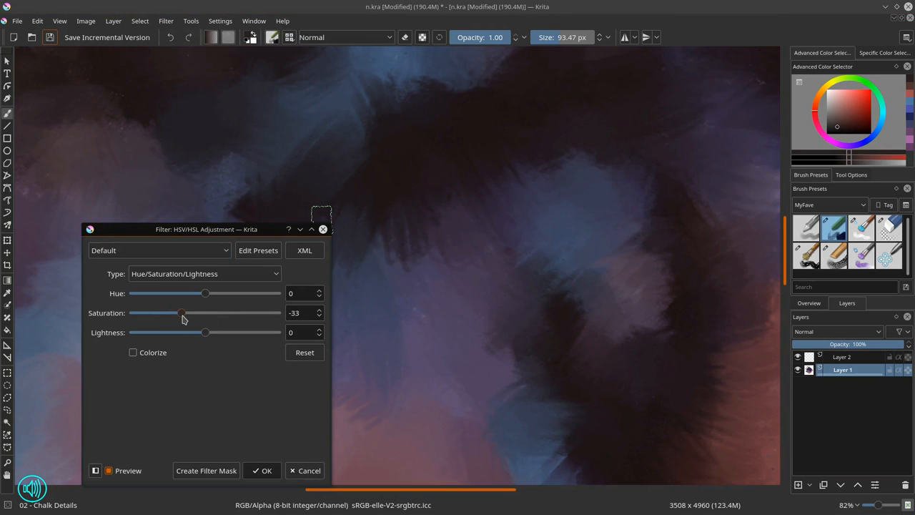
drag(183, 313, 177, 312)
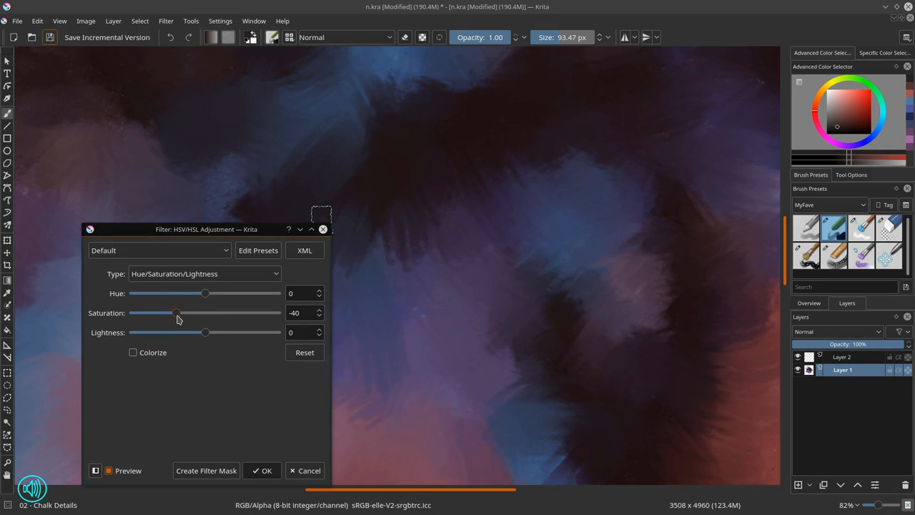
click(261, 470)
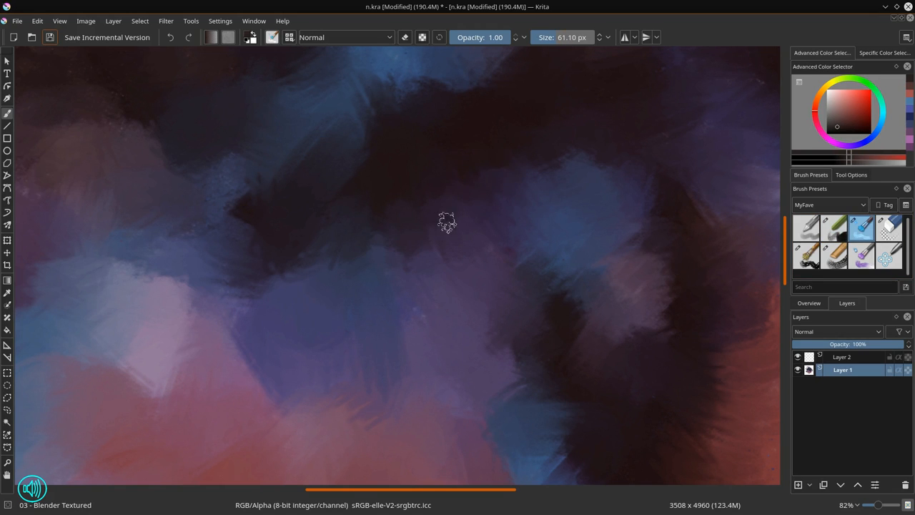
- Blend the dark background patches further and make the new empty layer active
drag(447, 222, 264, 298)
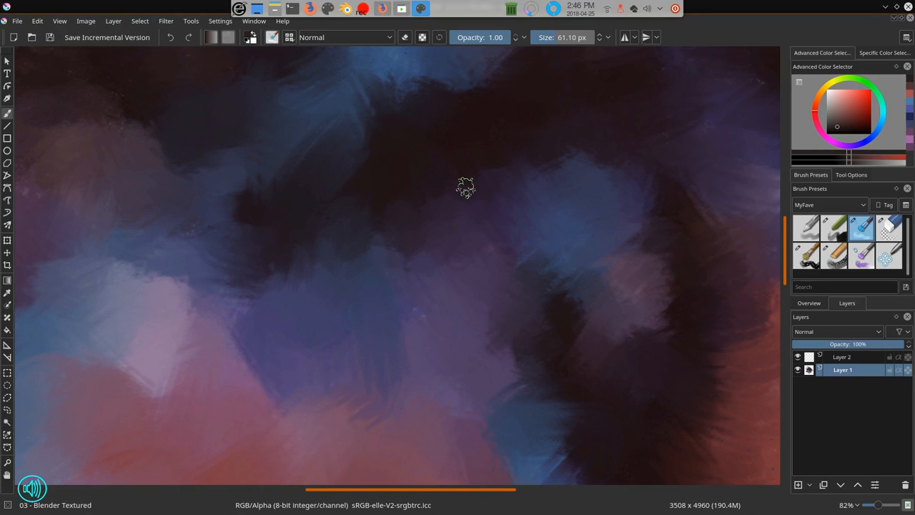
drag(464, 187, 541, 252)
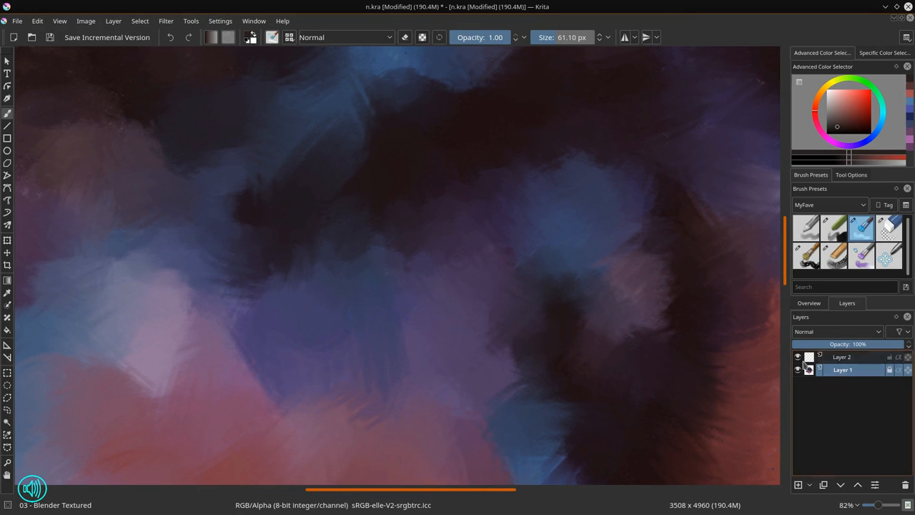
click(842, 356)
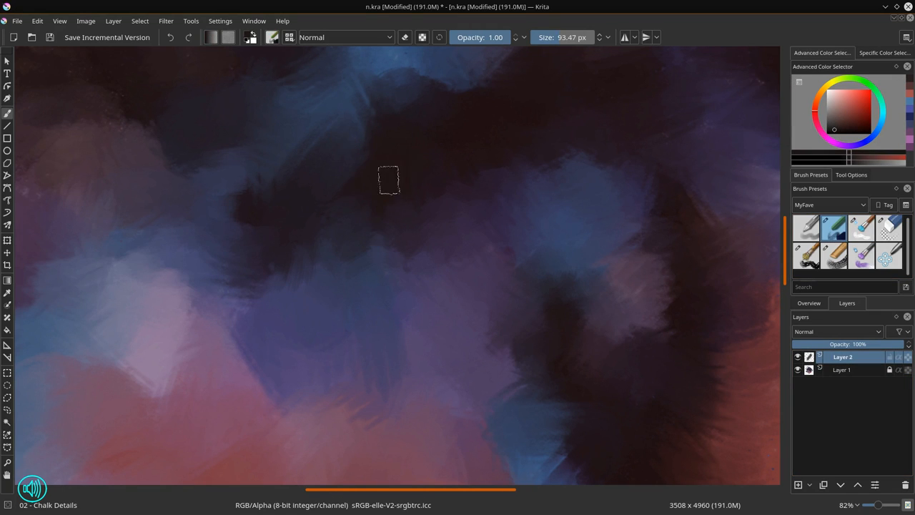
mouse_move(345, 188)
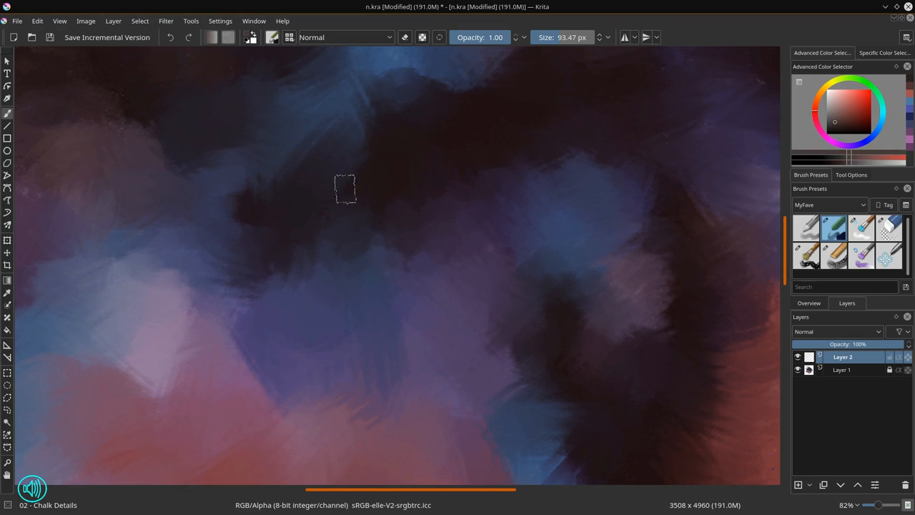
- Block in the grey-brown bunny silhouette with two tall ears and a lower body
drag(345, 189, 413, 160)
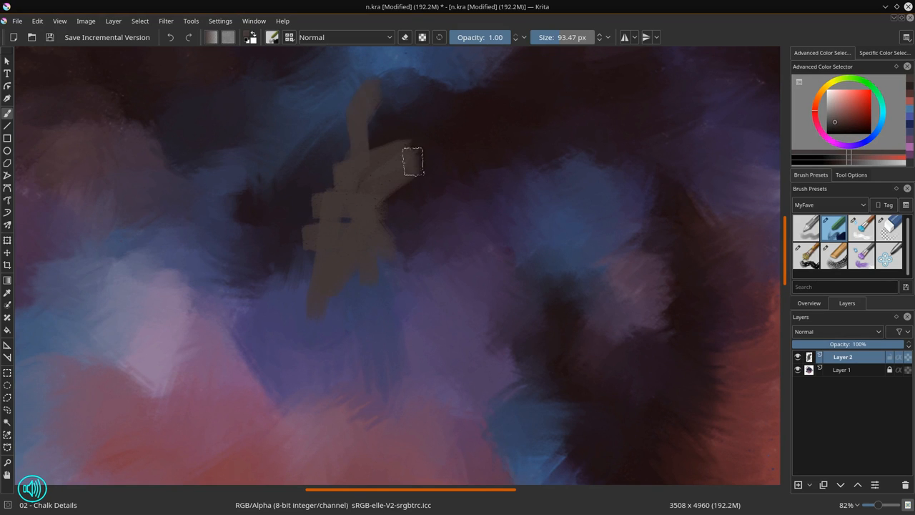
drag(414, 161, 417, 320)
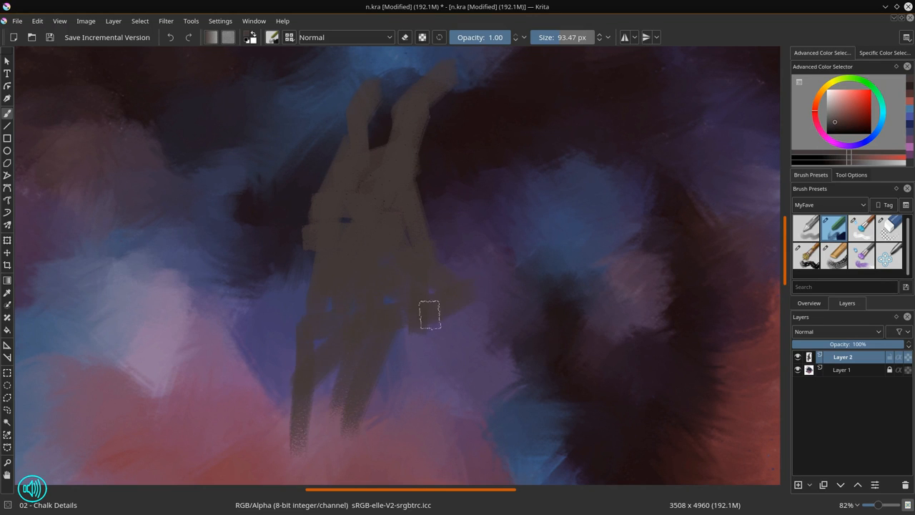
drag(429, 314, 383, 379)
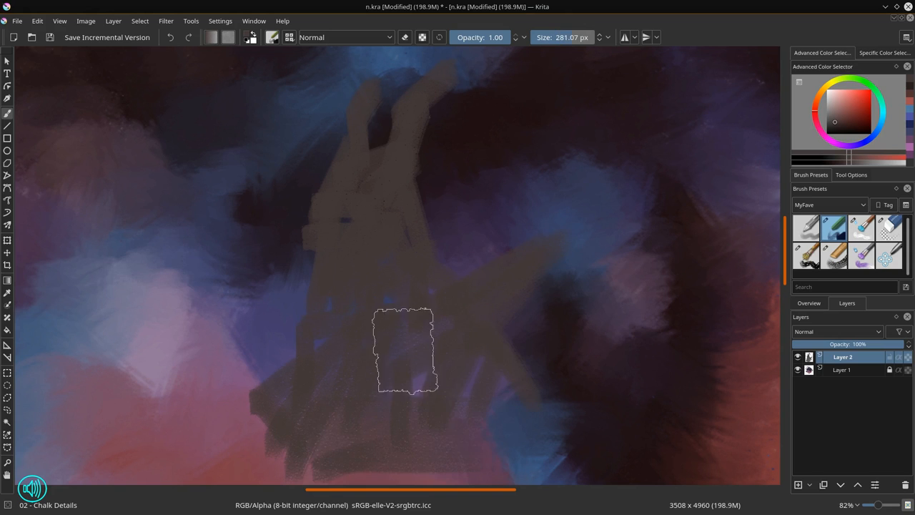
click(829, 204)
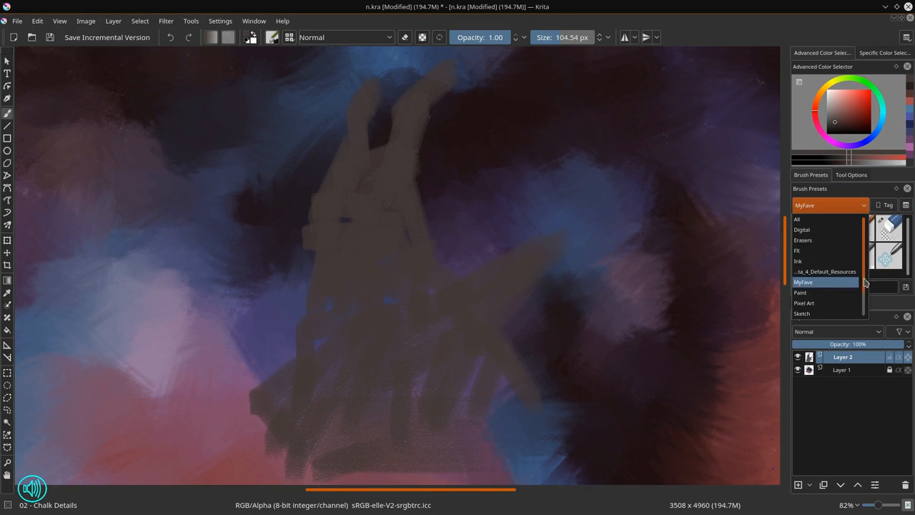
- Stamp orange mechanical shapes over the figure and blue Overlay shapes over the lower body
click(826, 280)
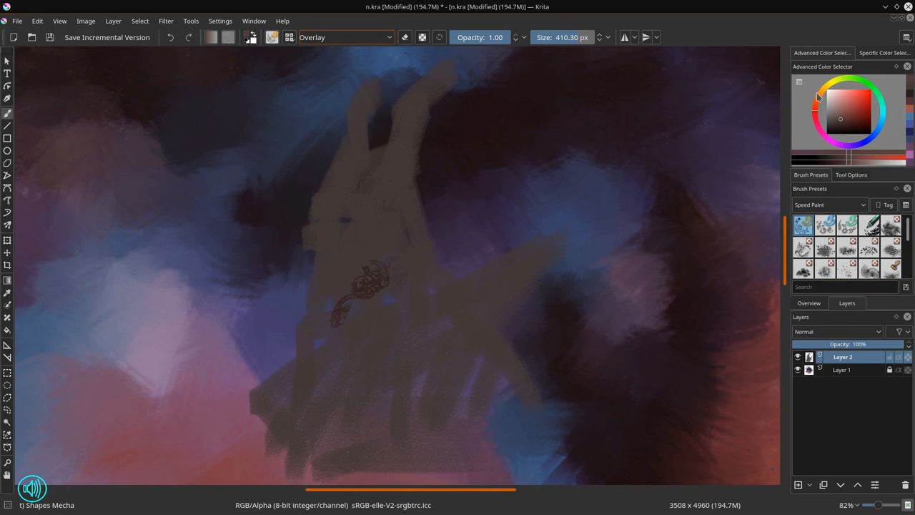
drag(397, 214, 364, 350)
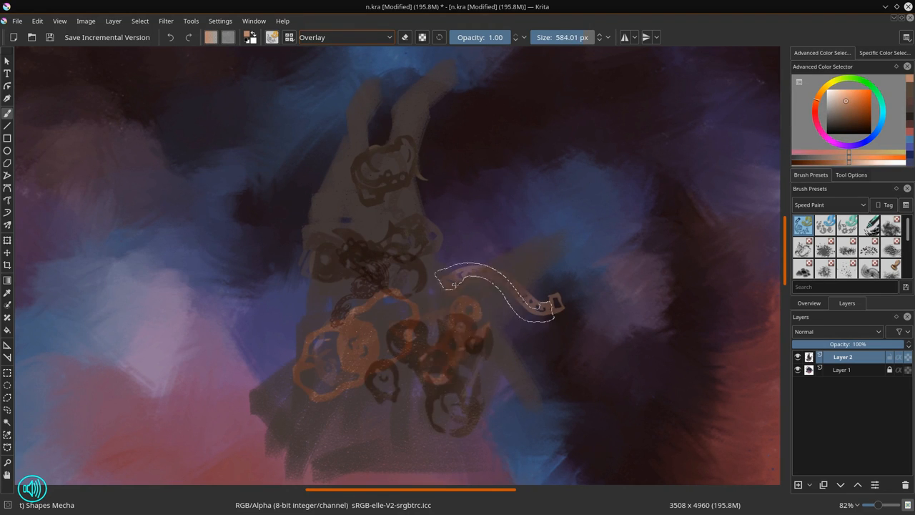
click(844, 114)
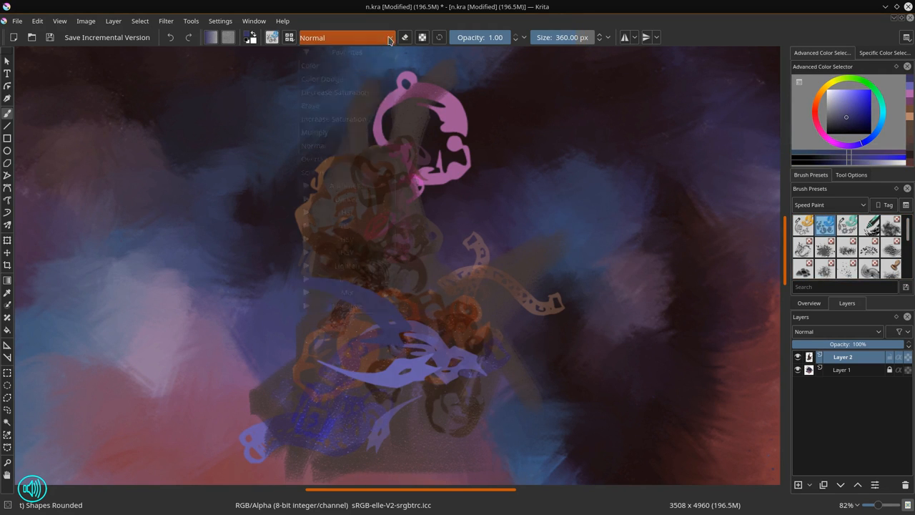
click(313, 159)
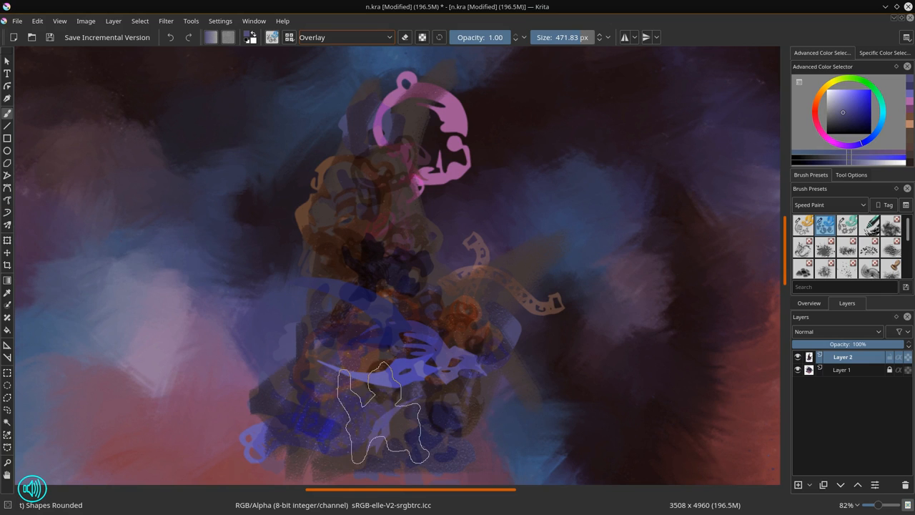
drag(389, 411, 82, 175)
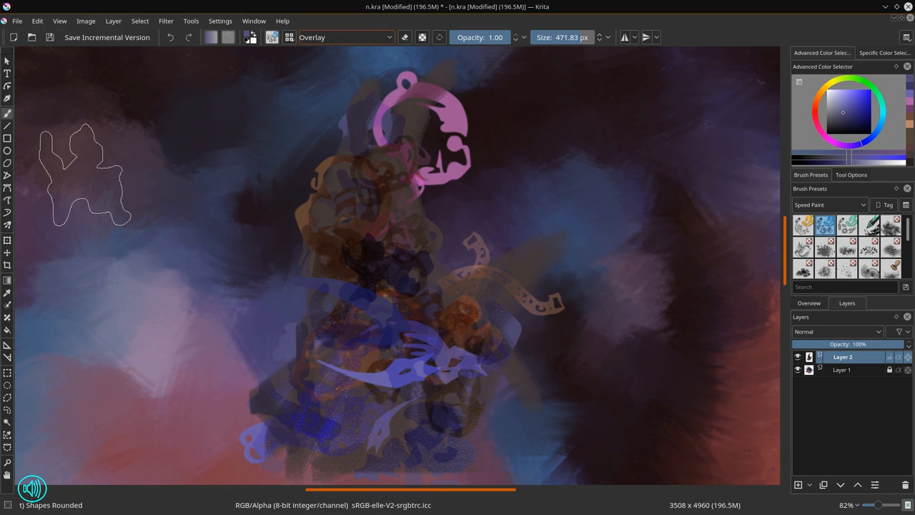
- Add orange square strokes across the chest, then darken the figure with Multiply square strokes
click(345, 37)
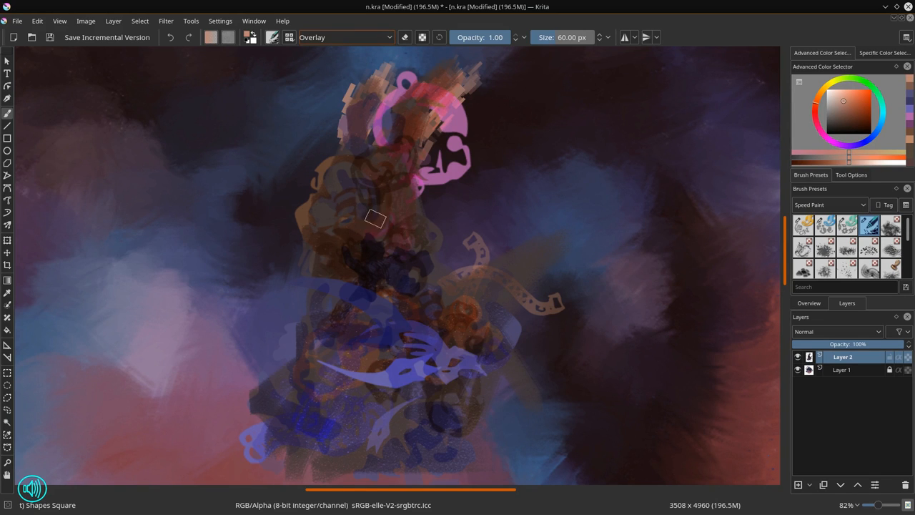
drag(376, 218, 490, 321)
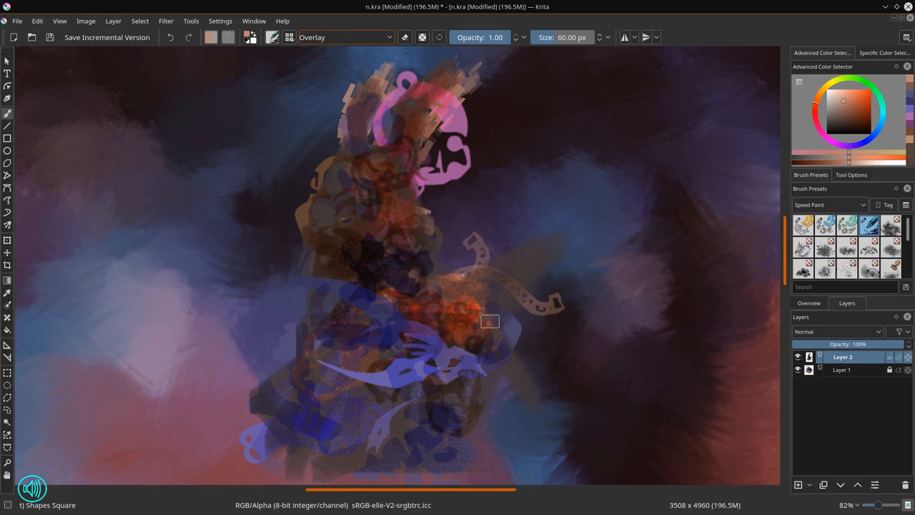
click(345, 37)
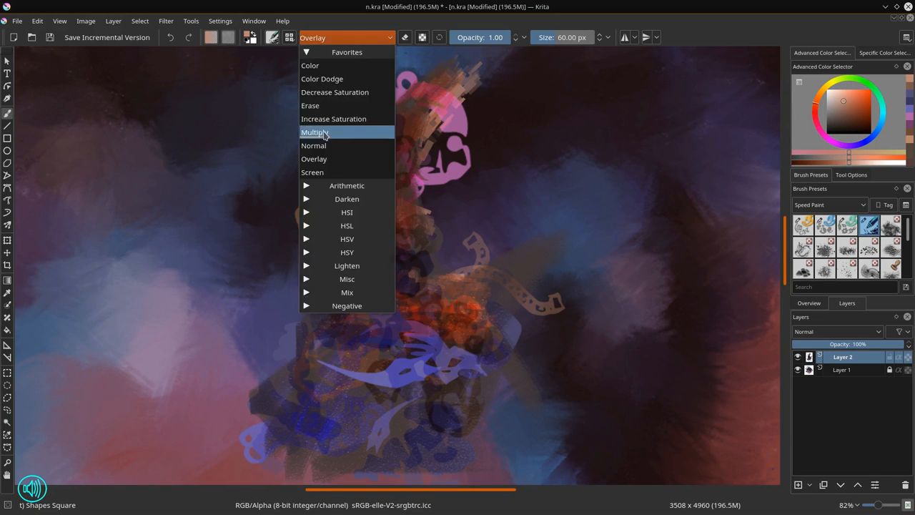
click(316, 131)
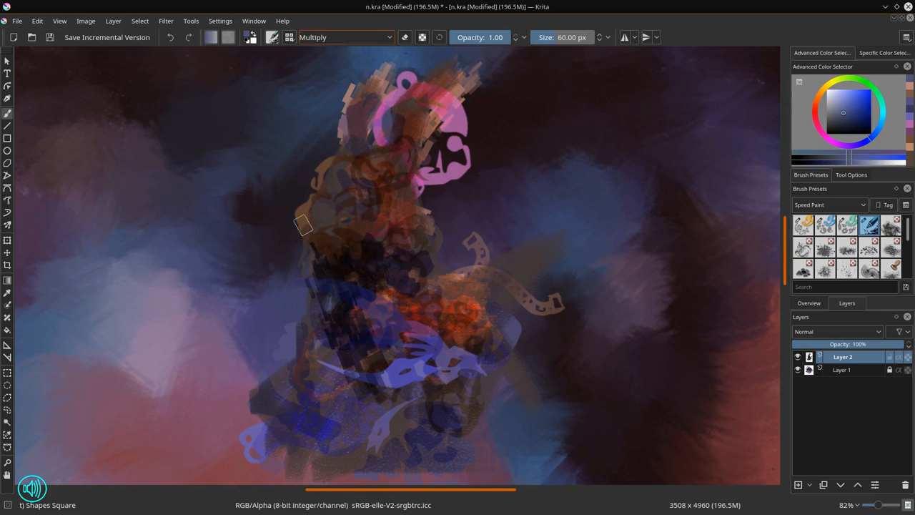
drag(304, 225, 471, 297)
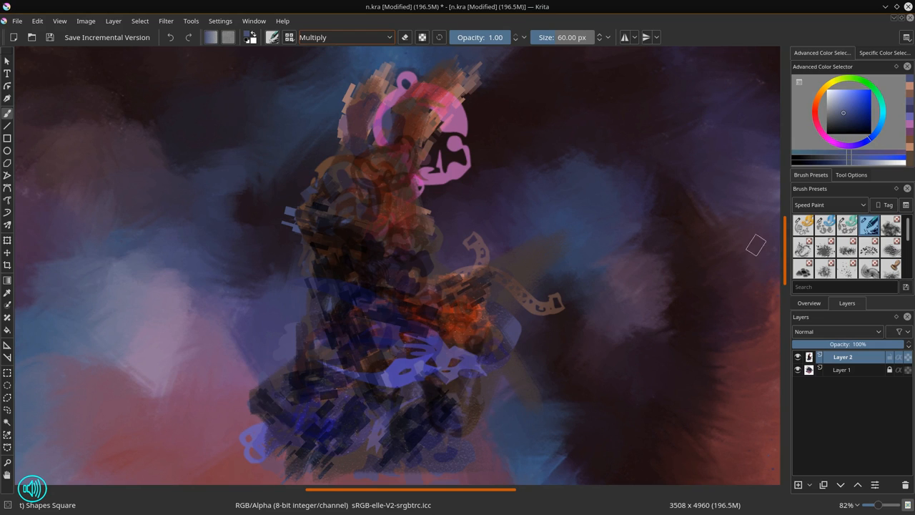
- Paint Color Dodge glows on the chest and arm, and cut away paint outside the outline
click(345, 38)
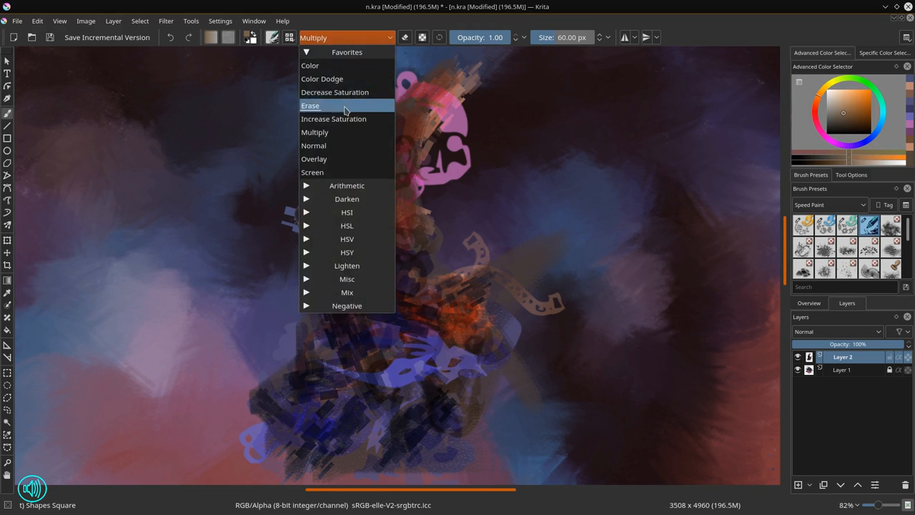
click(322, 78)
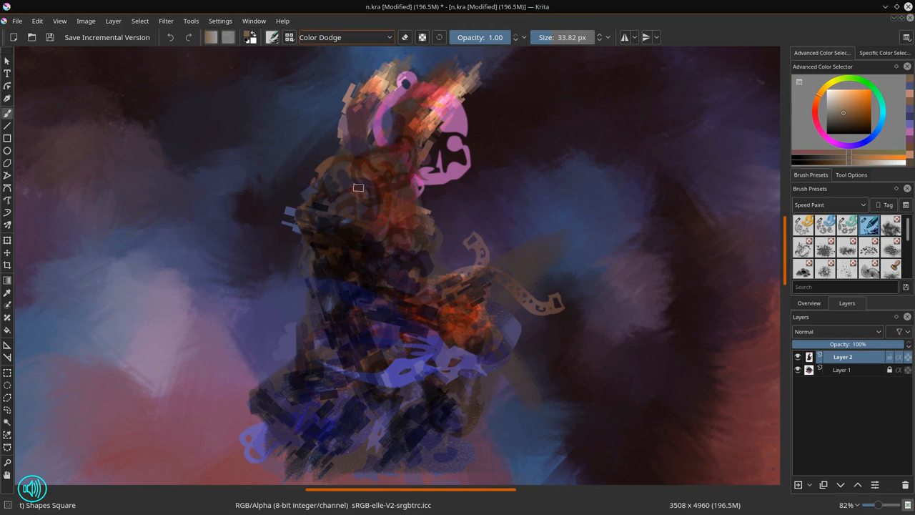
drag(358, 188, 411, 318)
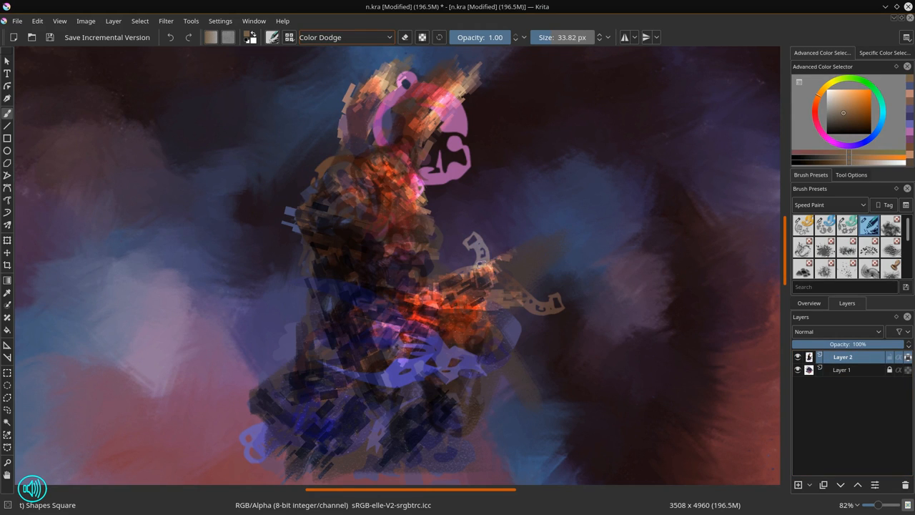
drag(479, 264, 421, 266)
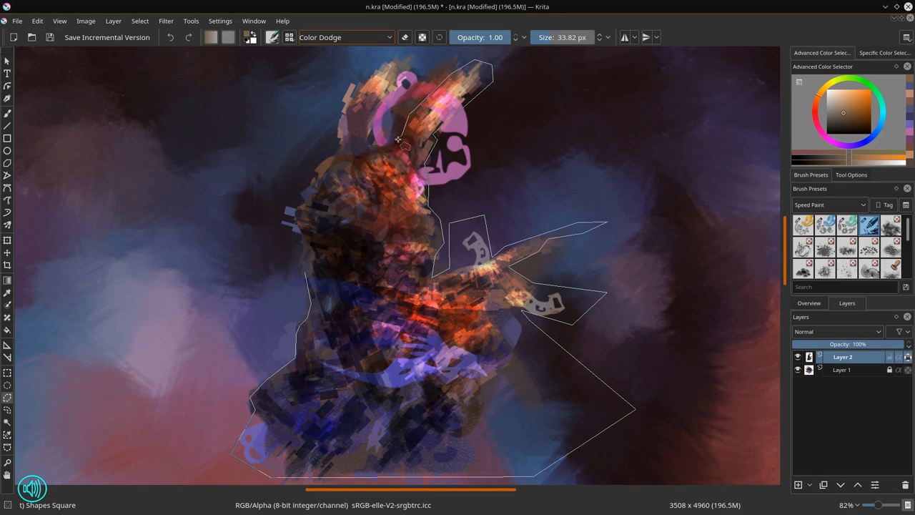
mouse_move(334, 122)
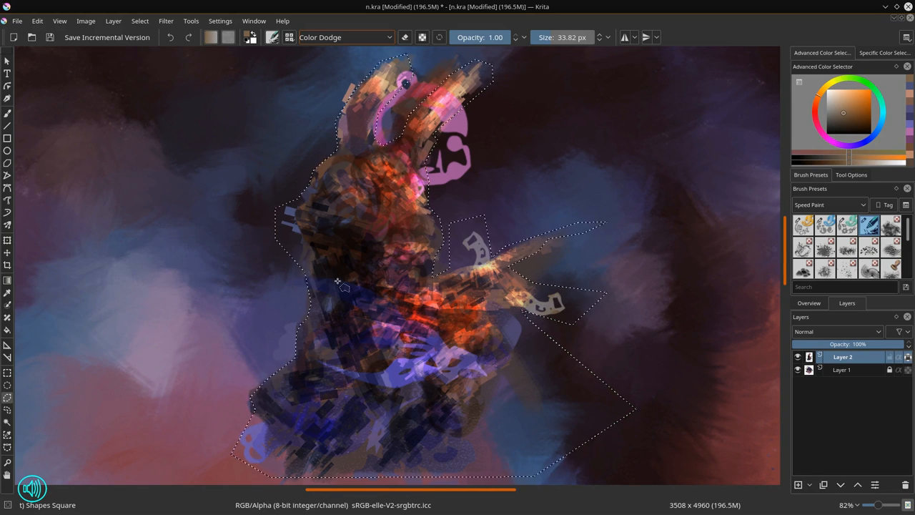
click(36, 20)
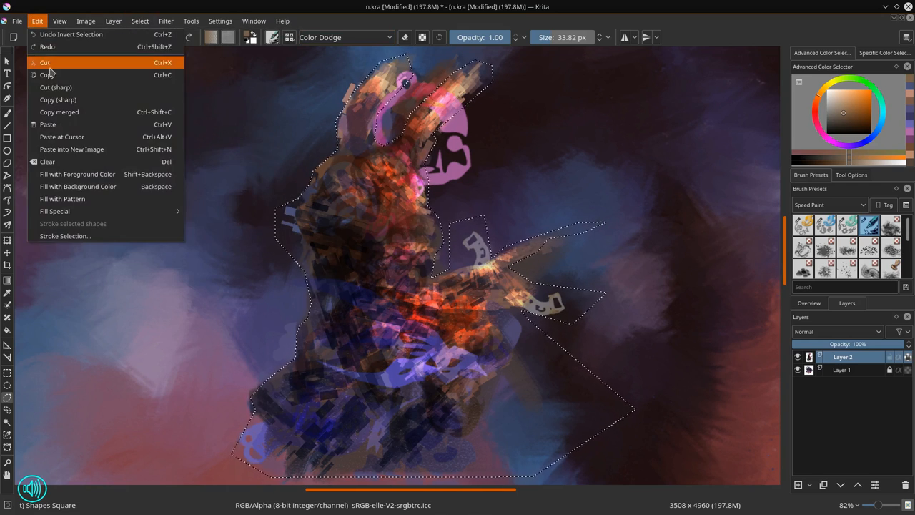
click(45, 63)
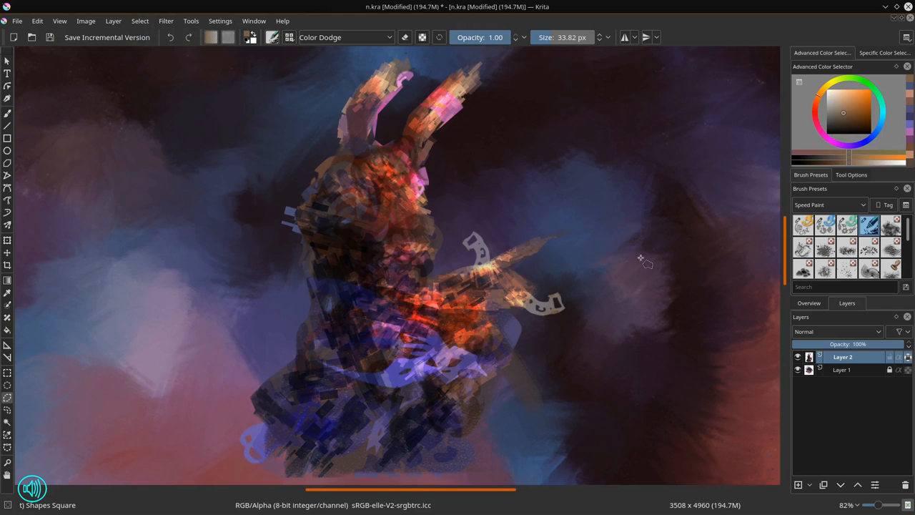
- Blend the orange arm strokes with the MyFave Blender Textured brush and save the painting
click(829, 204)
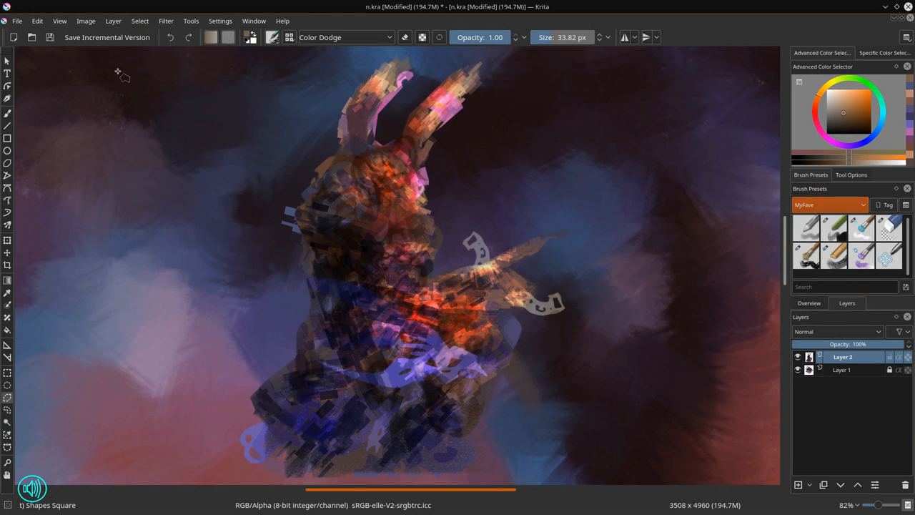
click(50, 37)
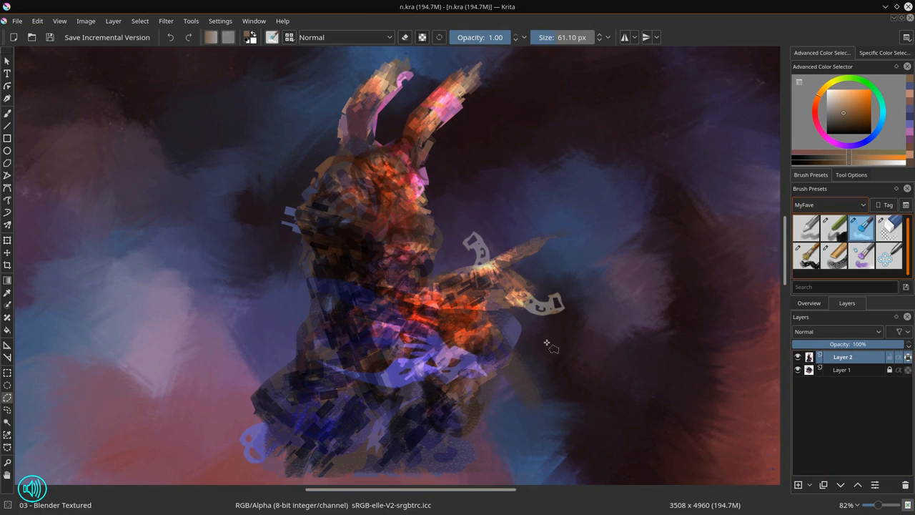
mouse_move(557, 332)
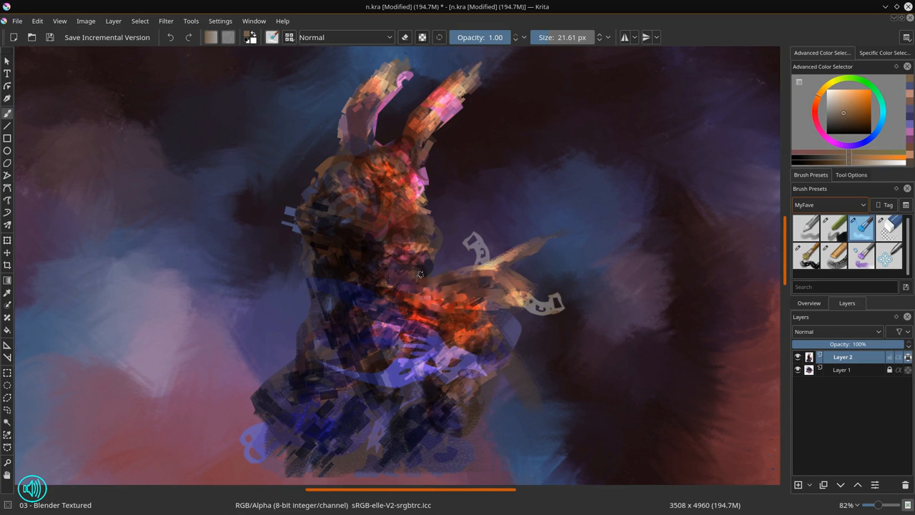
drag(420, 286, 424, 329)
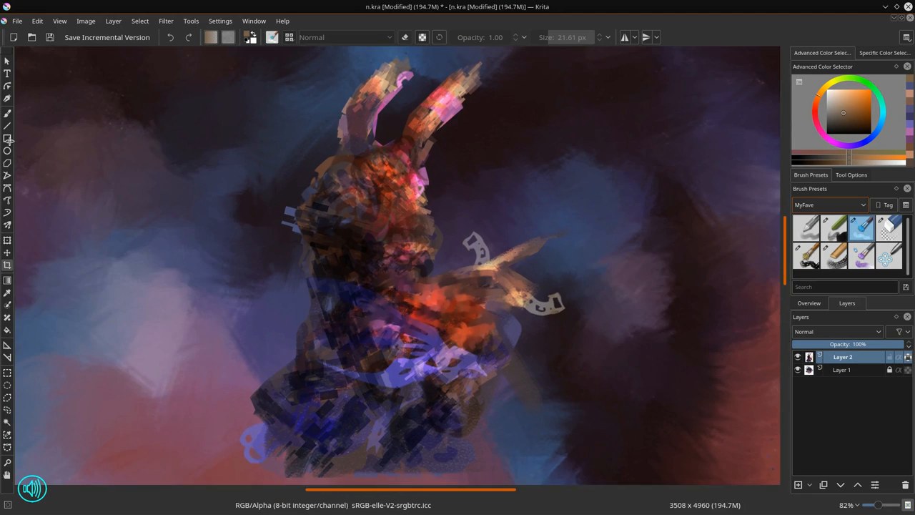
click(50, 37)
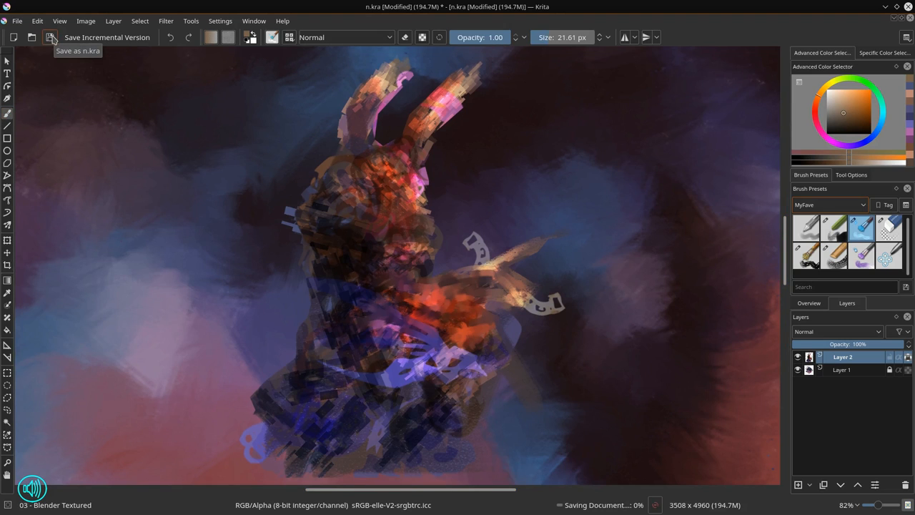
click(50, 37)
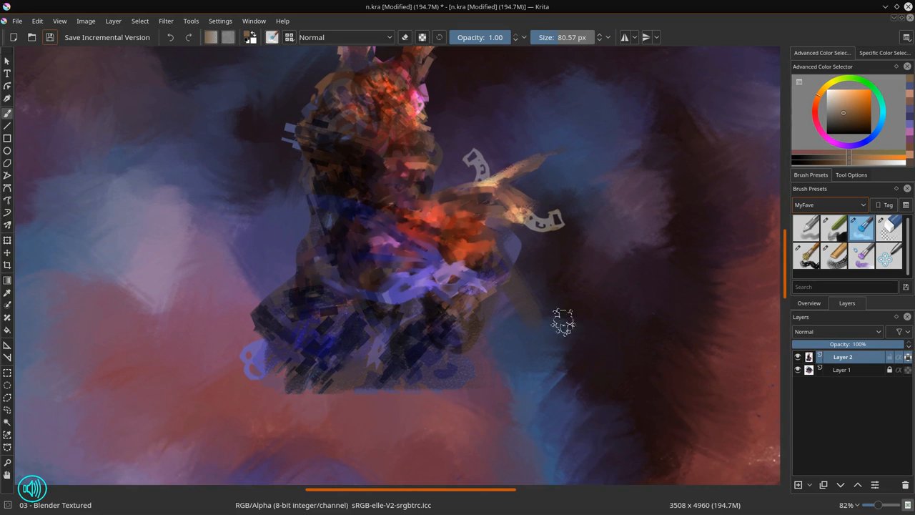
- Block in dark strokes across the lower body and refine the warm orange chest shapes
drag(563, 321, 336, 379)
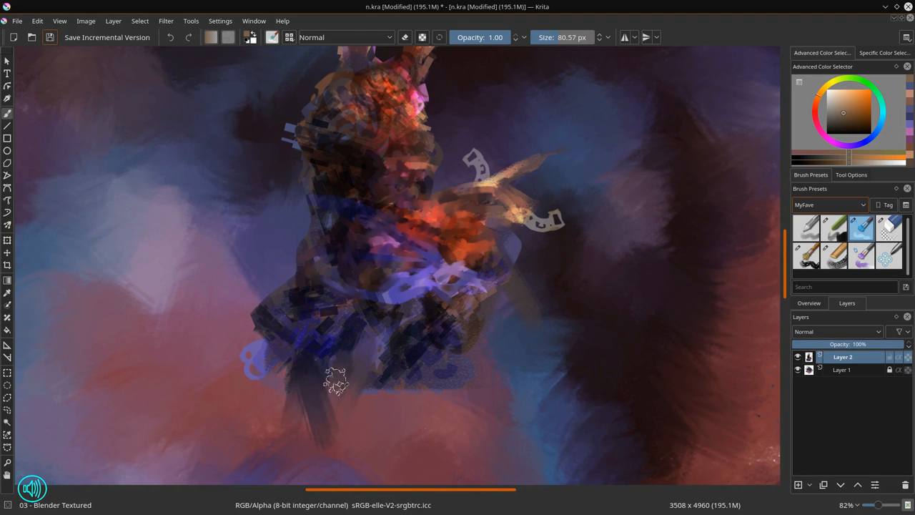
drag(336, 383, 461, 343)
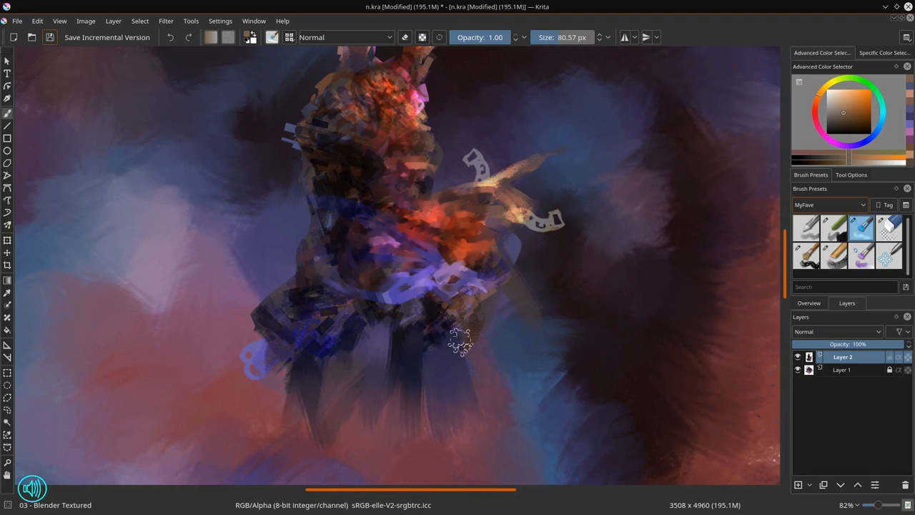
drag(460, 343, 321, 347)
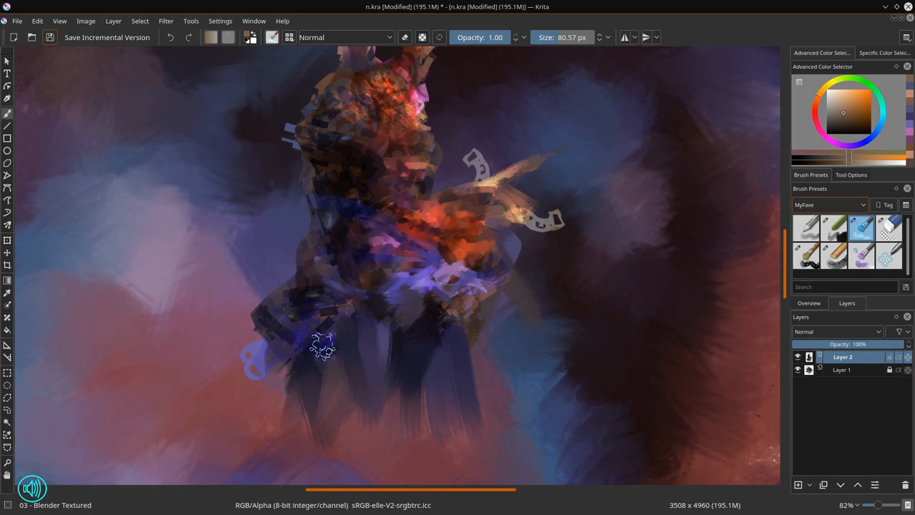
drag(321, 346, 382, 313)
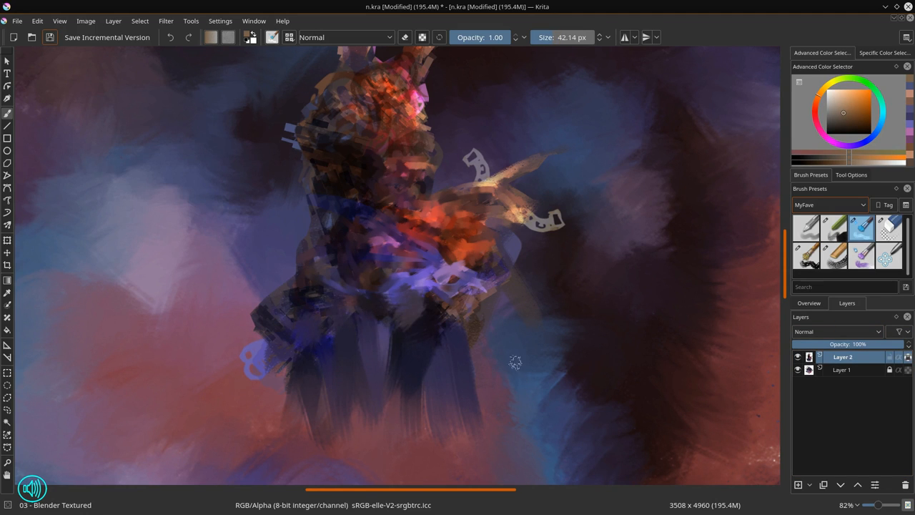
mouse_move(522, 231)
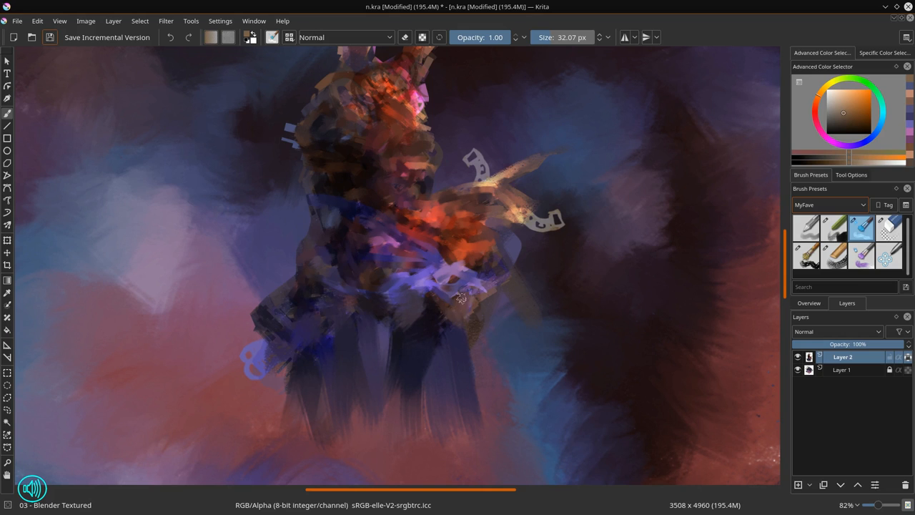
drag(461, 299, 486, 240)
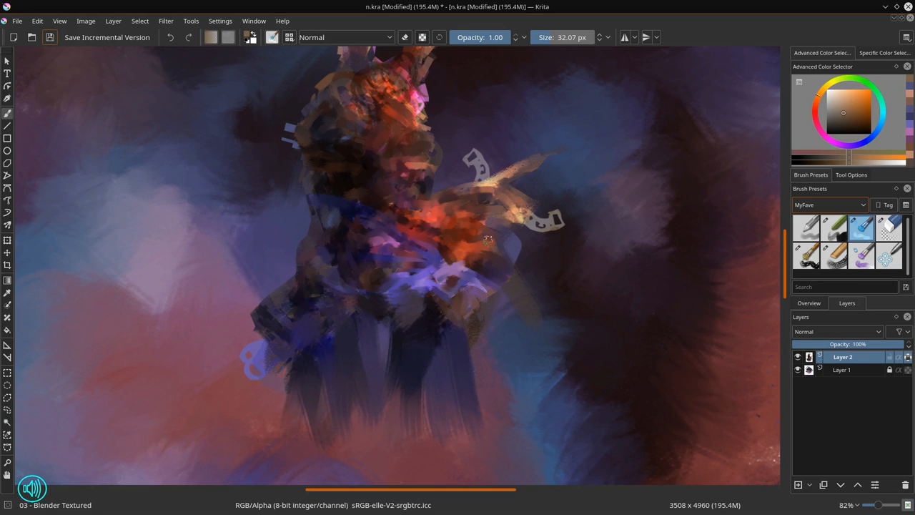
drag(488, 239, 463, 298)
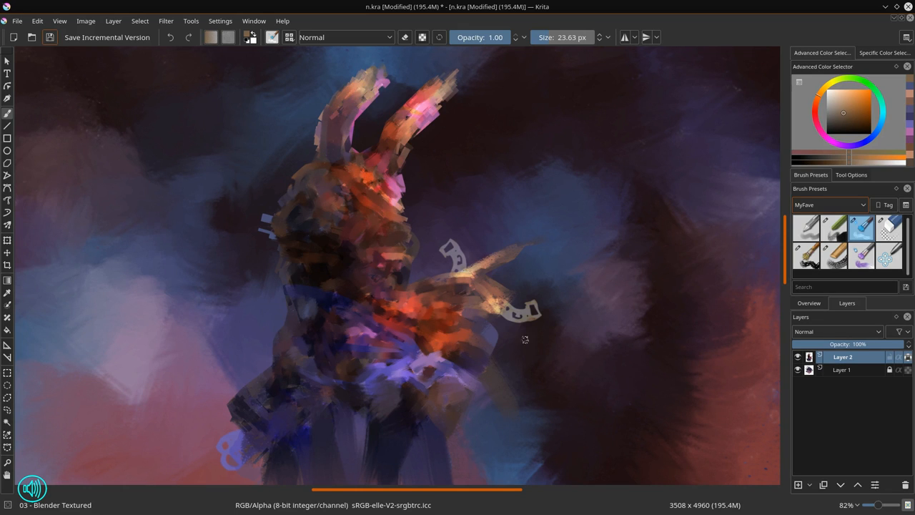
- Draw thin black outlines around the head, eye, ears, face, body and lower-body mechanics
click(807, 227)
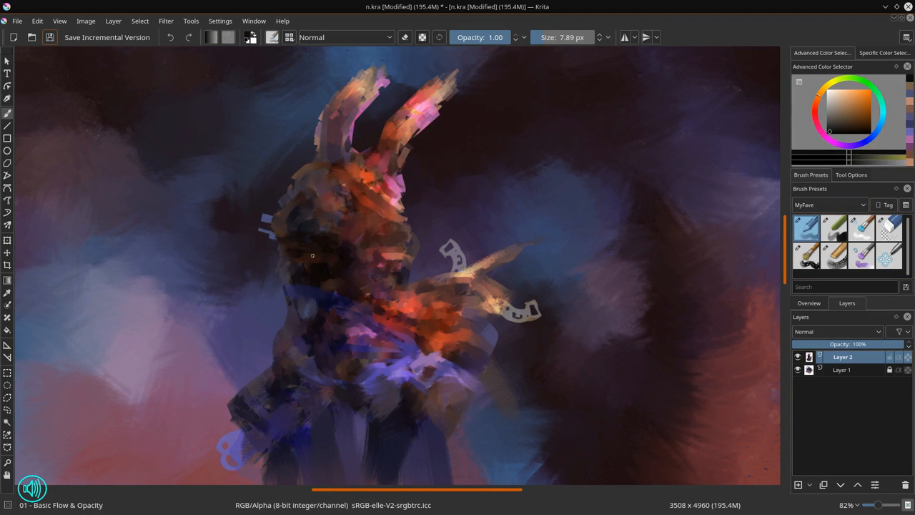
drag(312, 255, 300, 191)
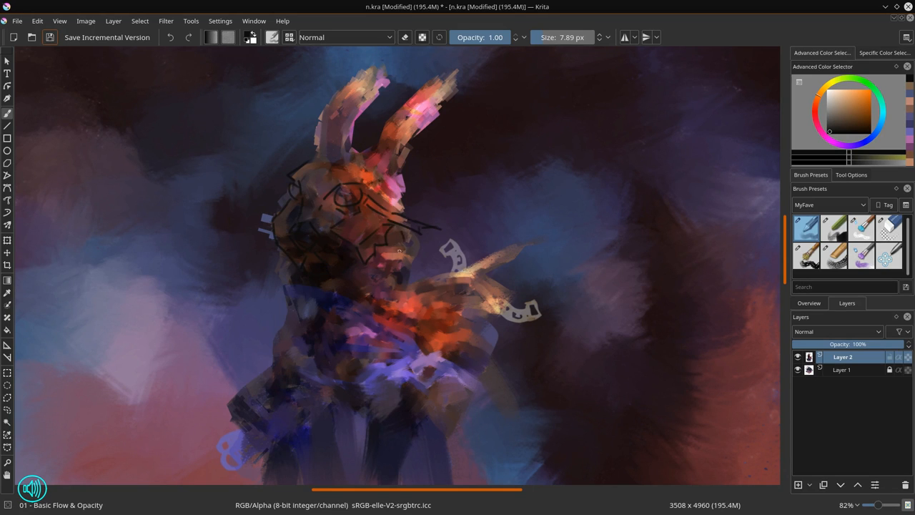
drag(397, 242, 386, 272)
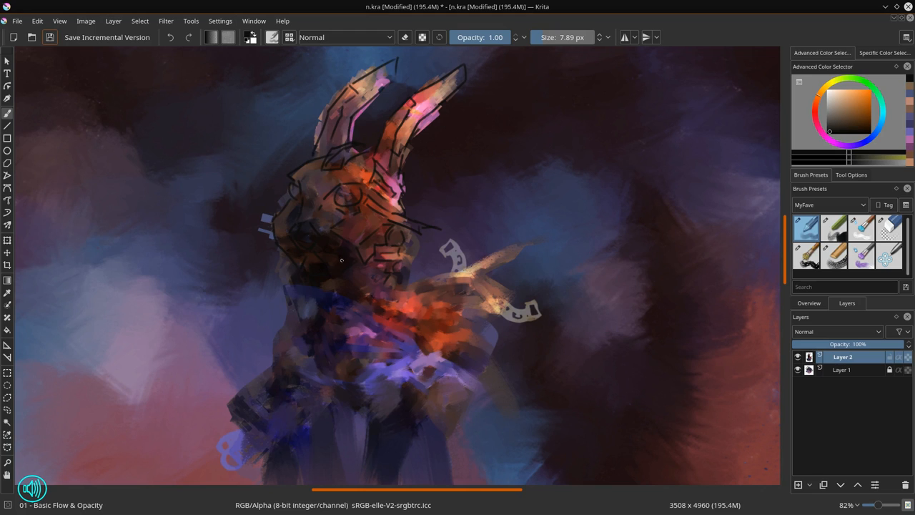
click(861, 227)
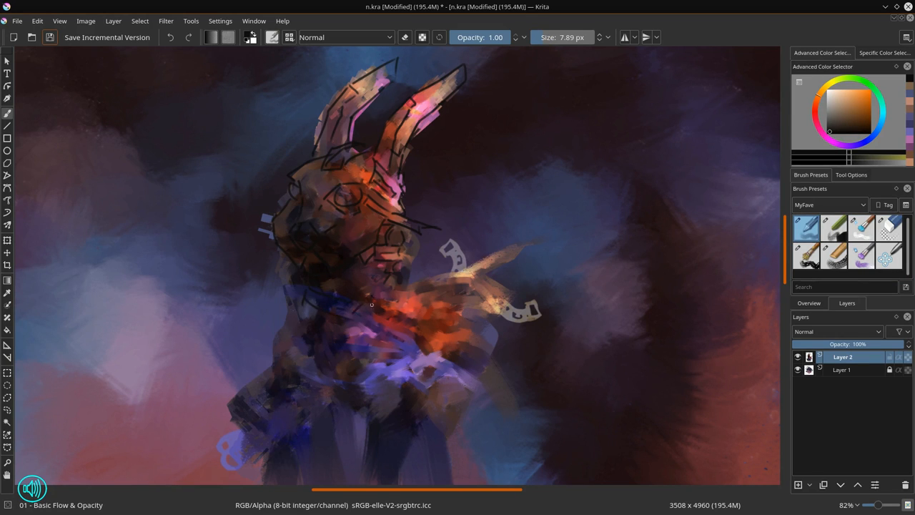
drag(372, 304, 364, 279)
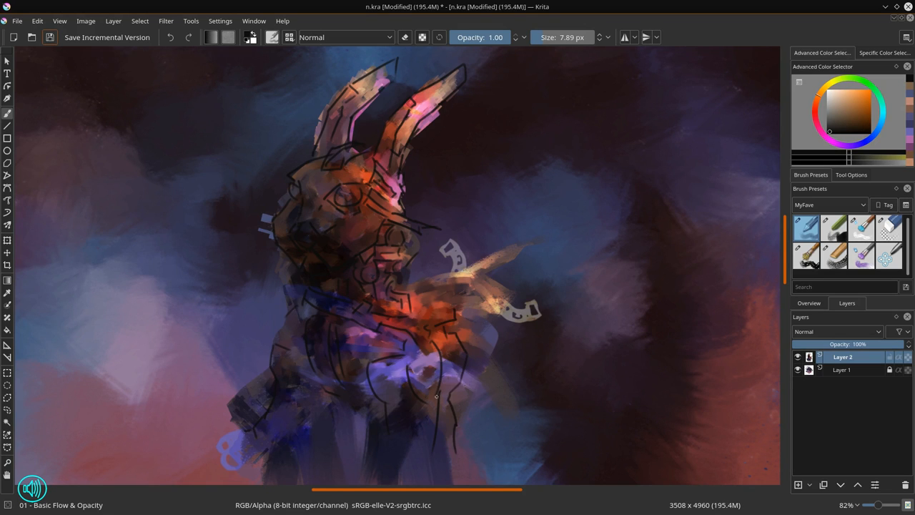
drag(436, 396, 455, 289)
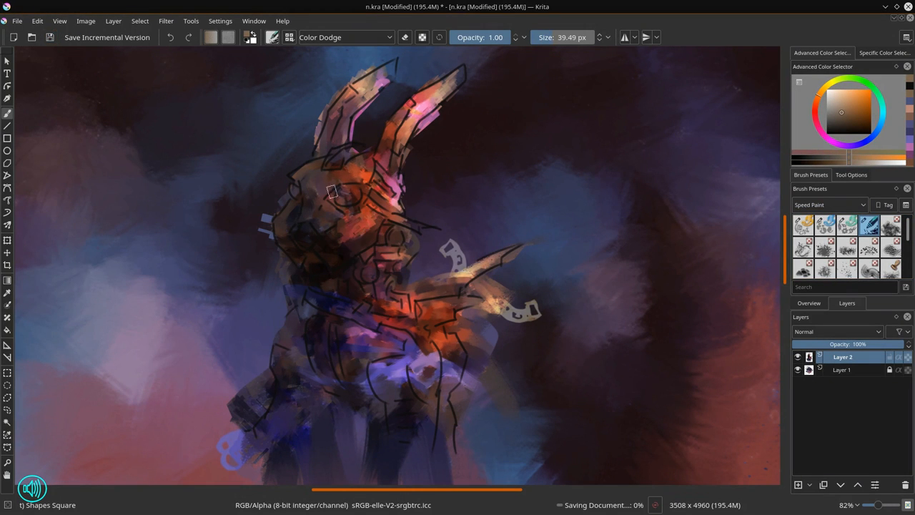
- Paint glowing highlights along the ears, then set up a blue Multiply brush for shading
drag(333, 192, 413, 57)
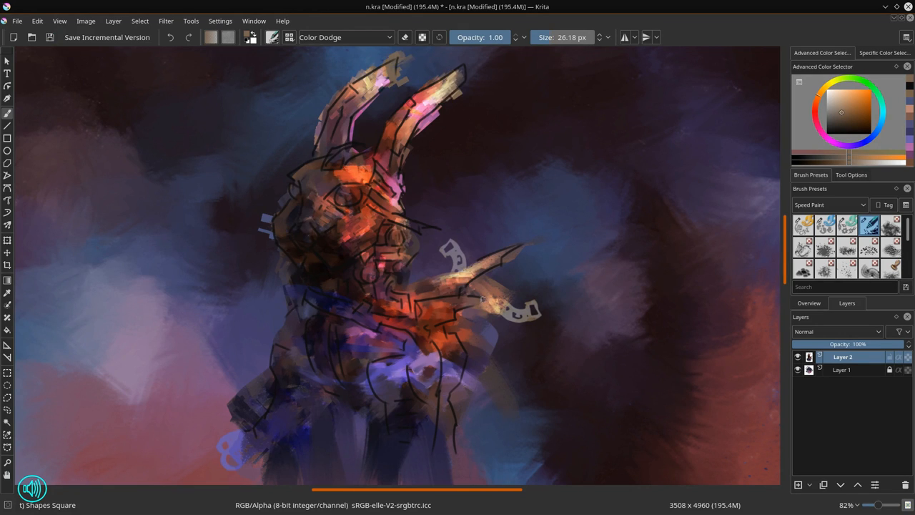
click(345, 37)
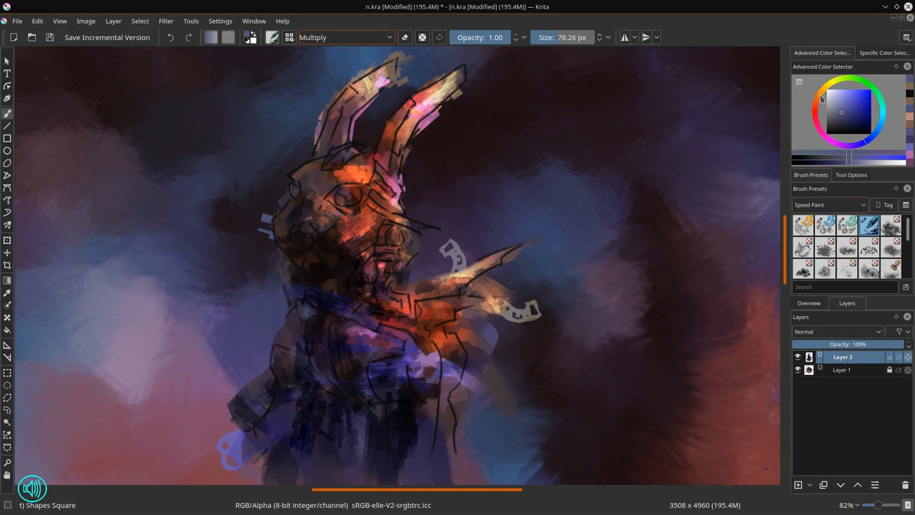
click(343, 37)
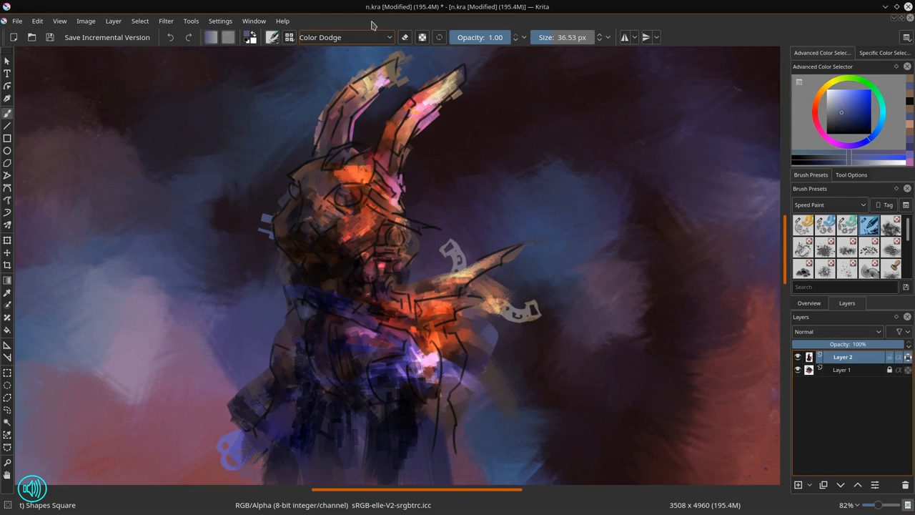
click(345, 38)
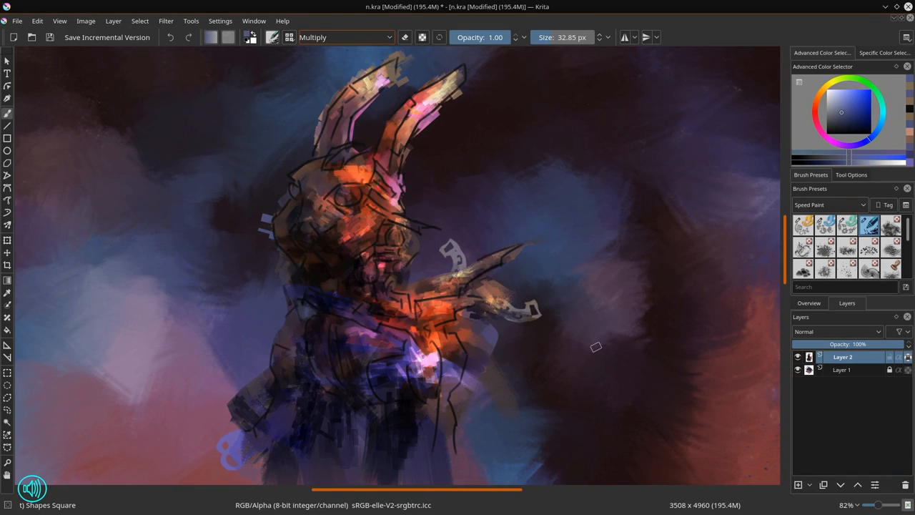
click(50, 37)
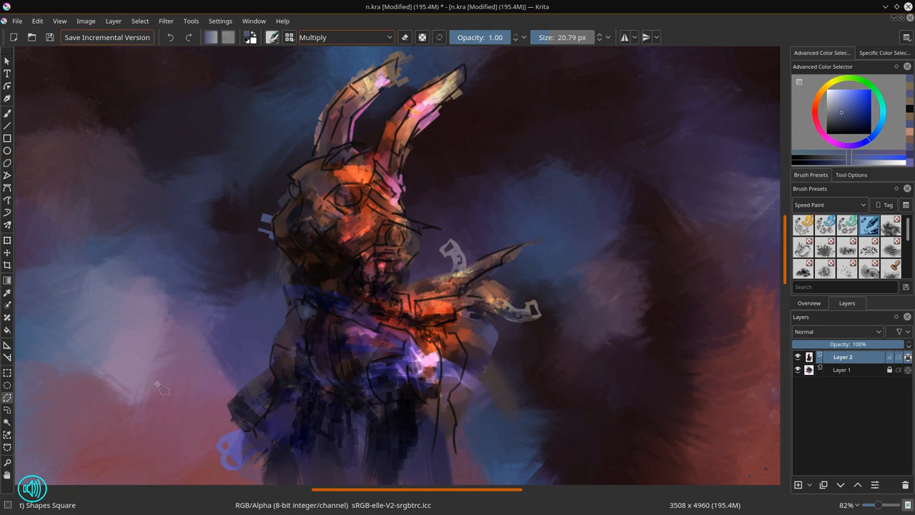
click(829, 204)
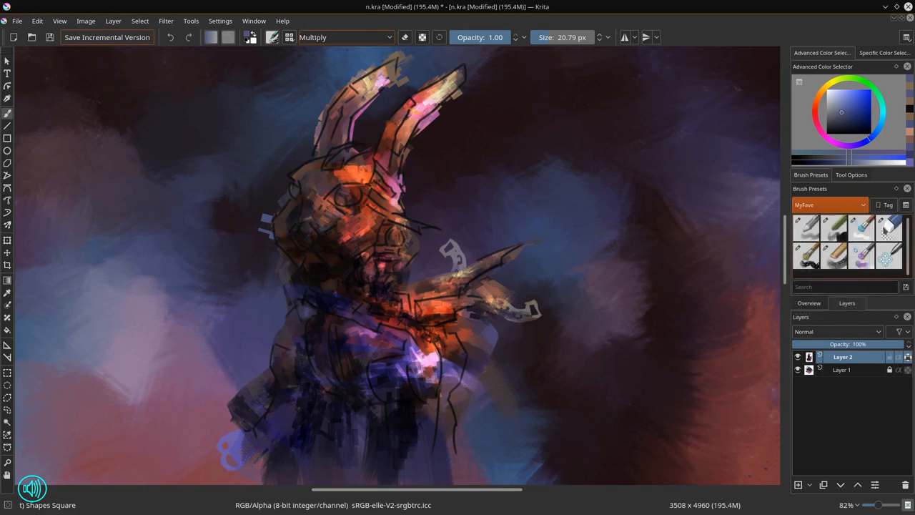
- Select the Eraser Circle preset and set the brush blend mode to Erase
click(889, 227)
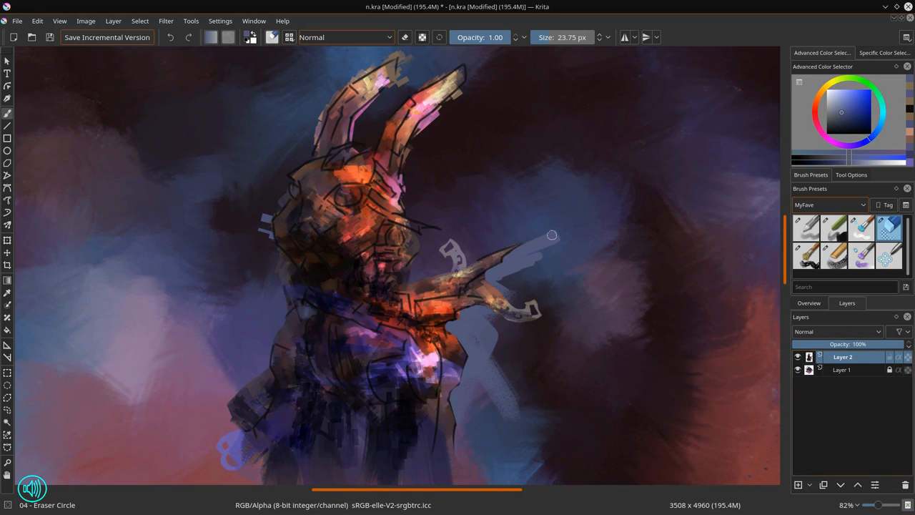
click(345, 37)
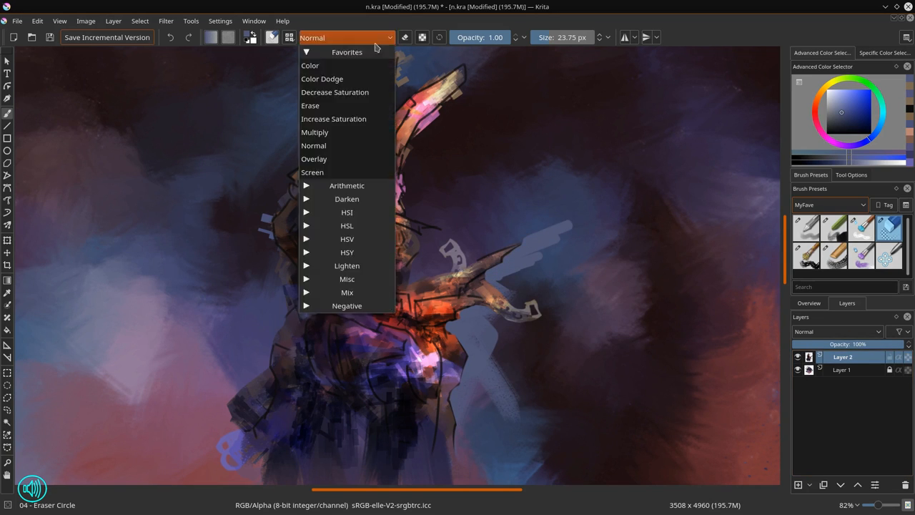
click(310, 105)
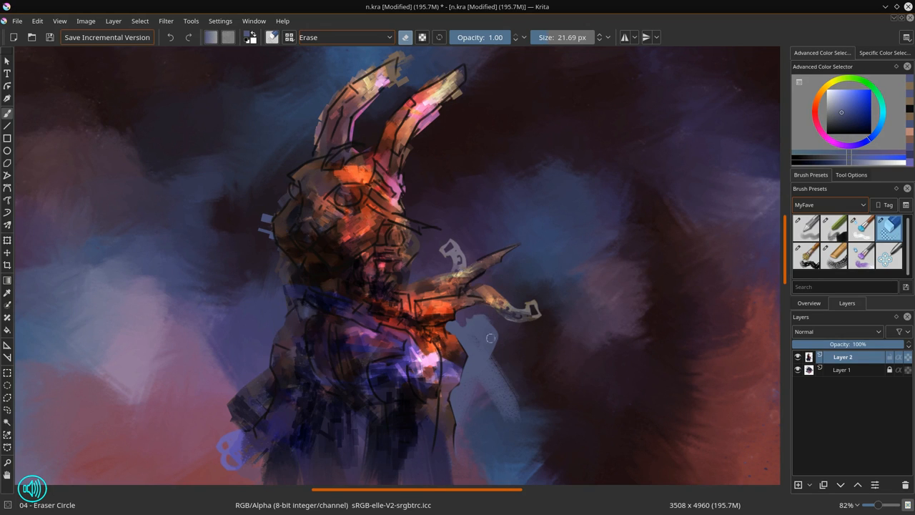
- Erase stray strokes beside the body, along both silhouette edges and around the ear tops
drag(491, 337, 475, 358)
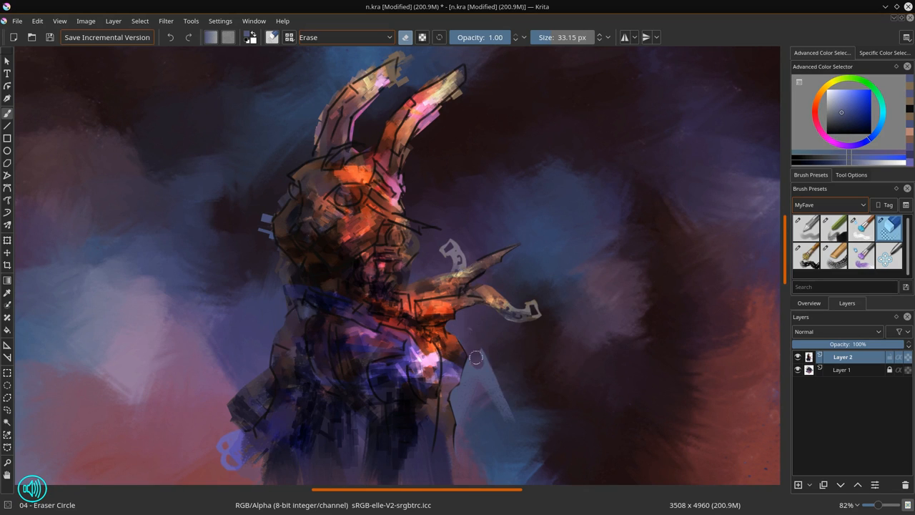
mouse_move(456, 398)
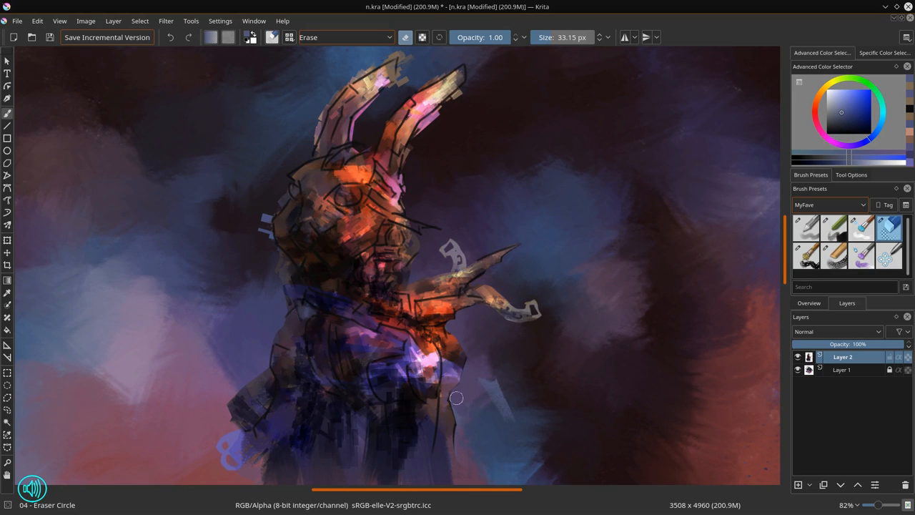
drag(456, 398, 241, 406)
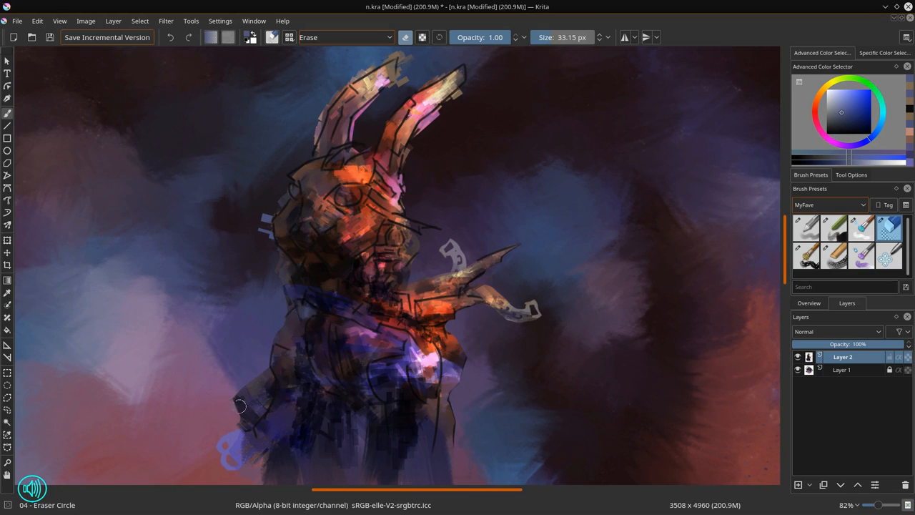
drag(241, 406, 266, 391)
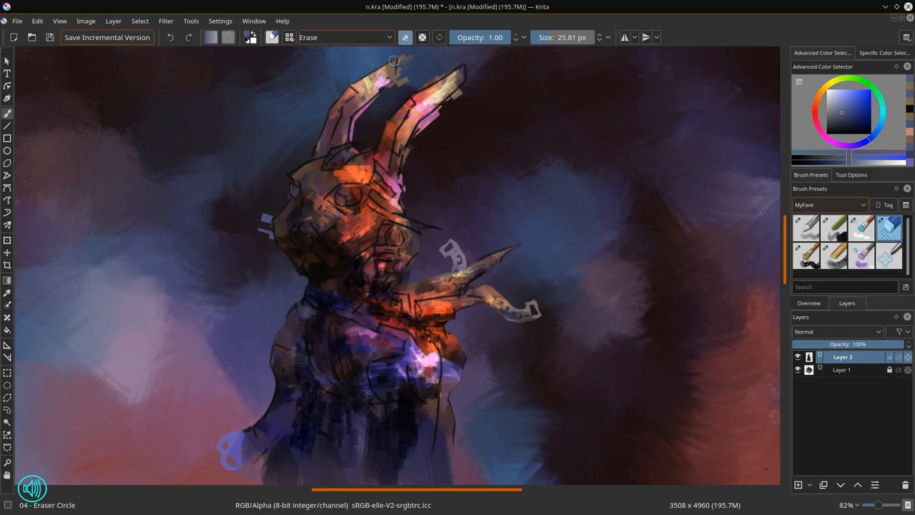
drag(393, 61, 368, 136)
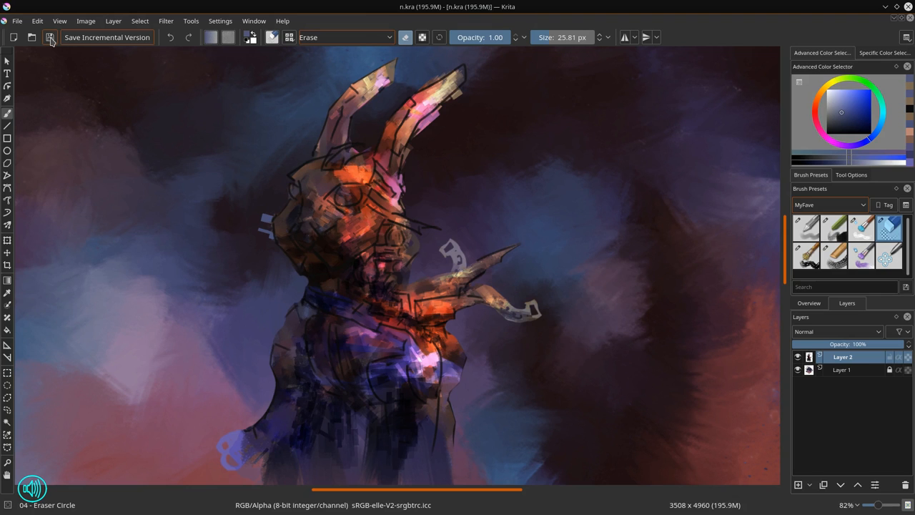
mouse_move(11, 274)
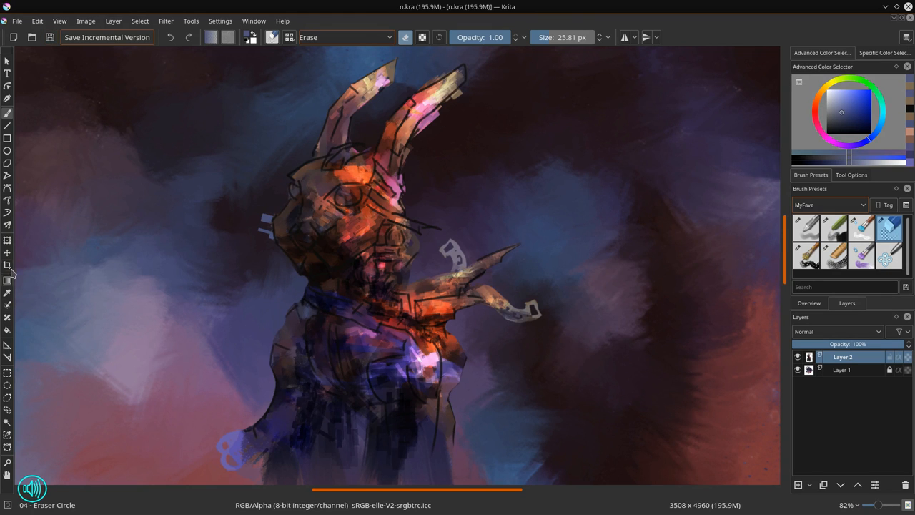
- Crop the canvas to a 900 by 1080 pixel portrait frame around the bunny
click(7, 264)
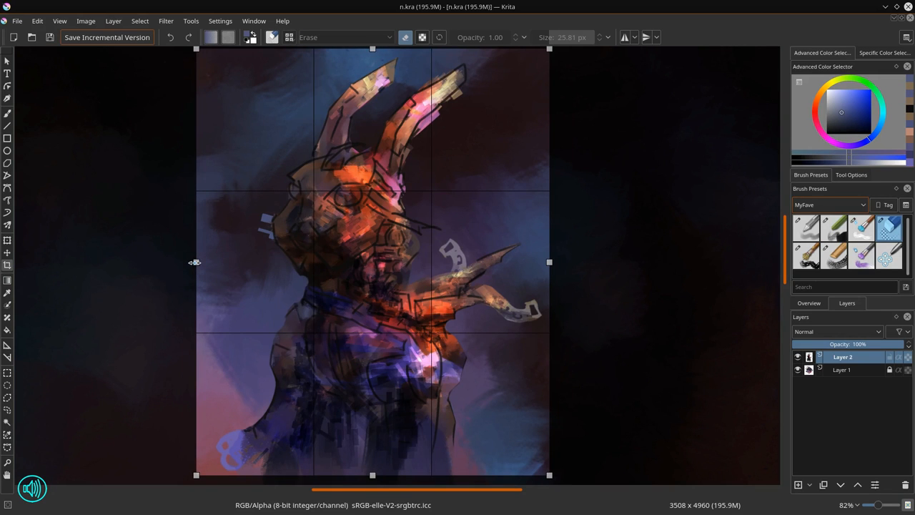
click(85, 20)
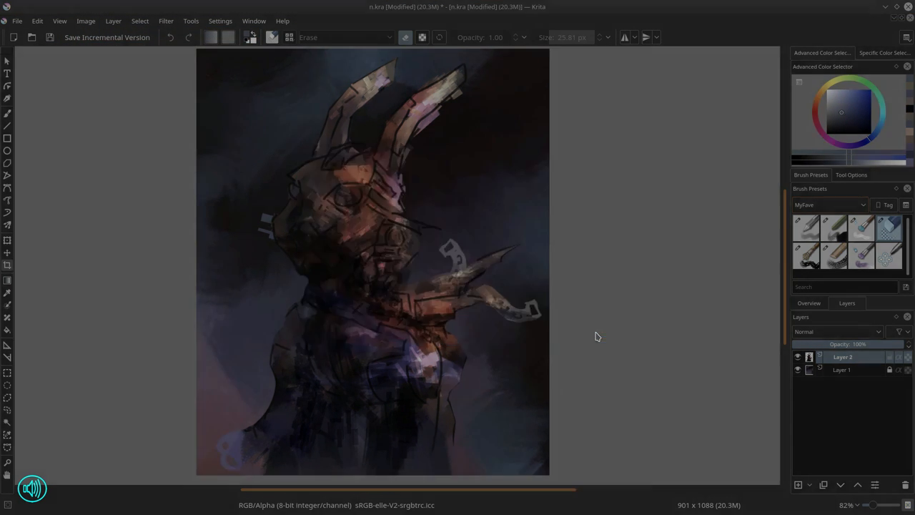
click(85, 20)
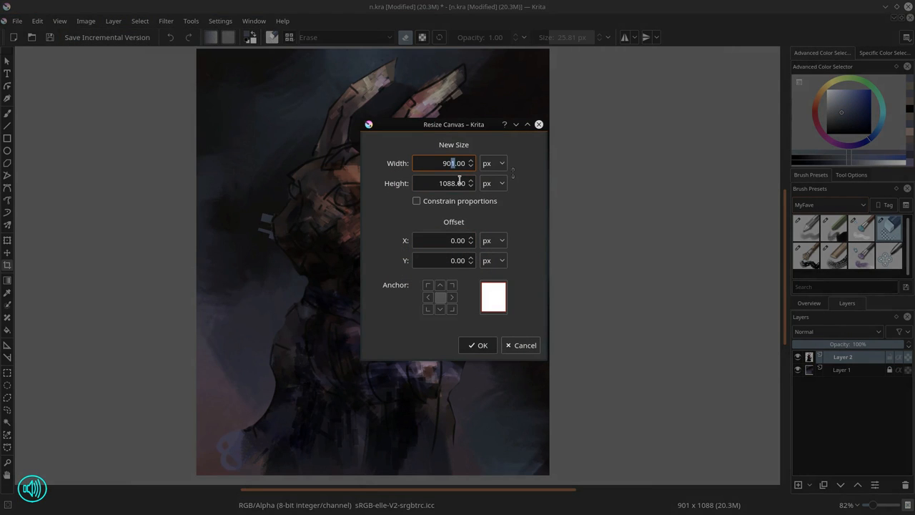
click(476, 345)
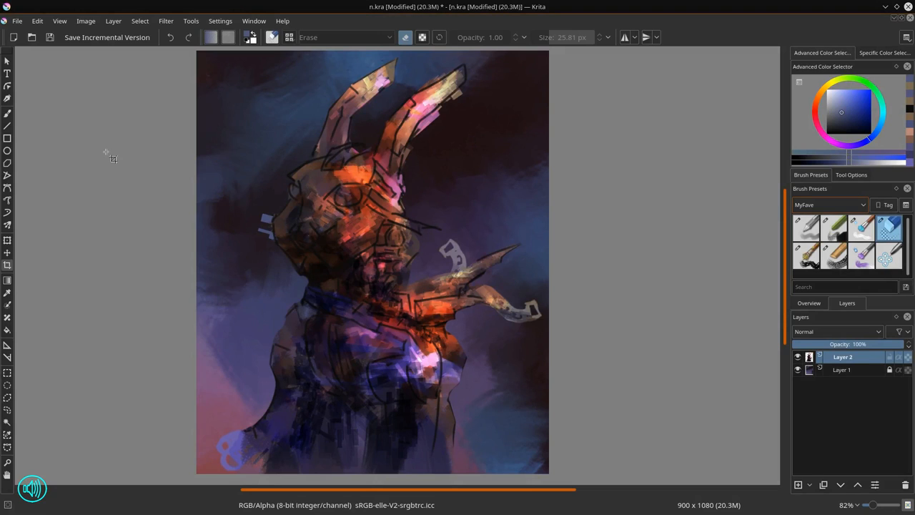
- Erase stray paint around the bunny's ear tips with the Eraser Circle preset
click(49, 37)
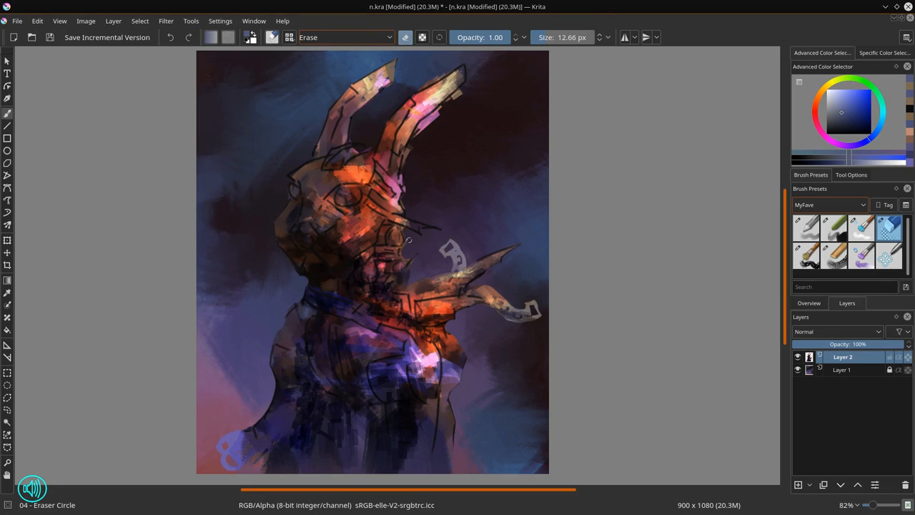
drag(408, 241, 423, 271)
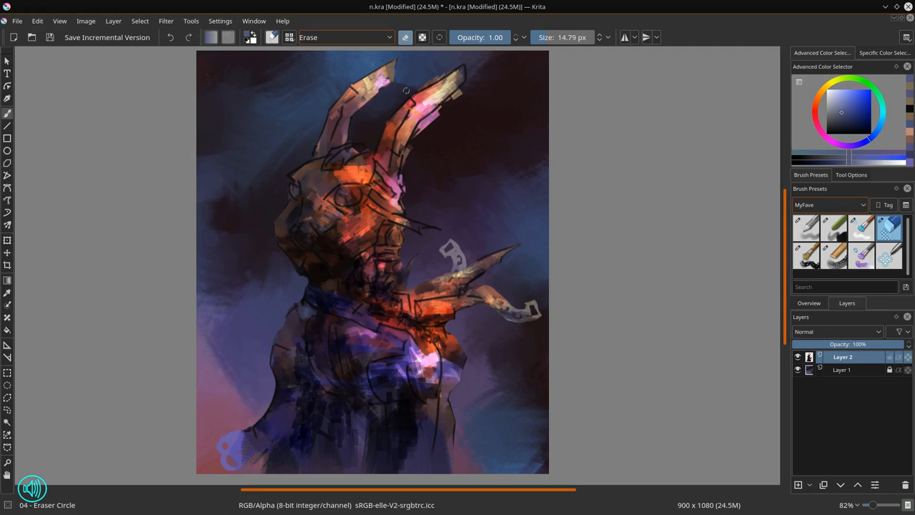
drag(406, 91, 423, 127)
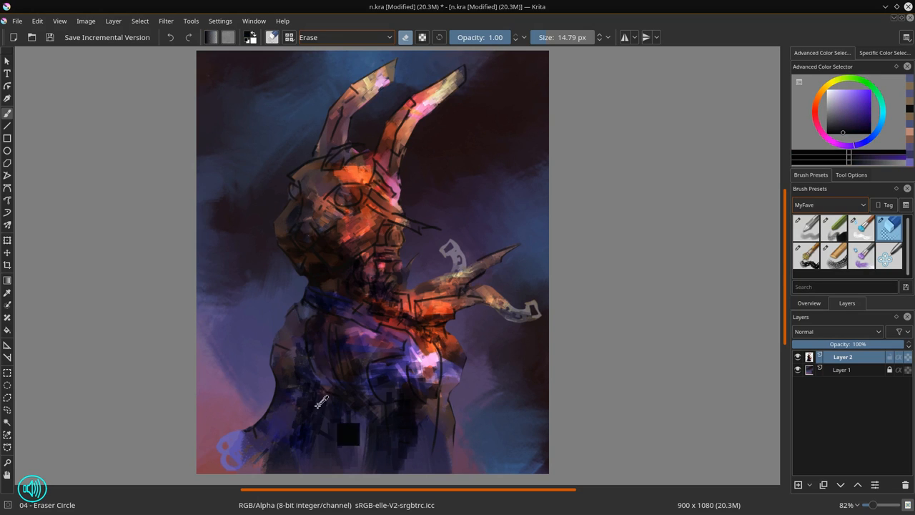
- Desaturate the dark lower body in Decrease Saturation mode, then save n.kra
click(347, 37)
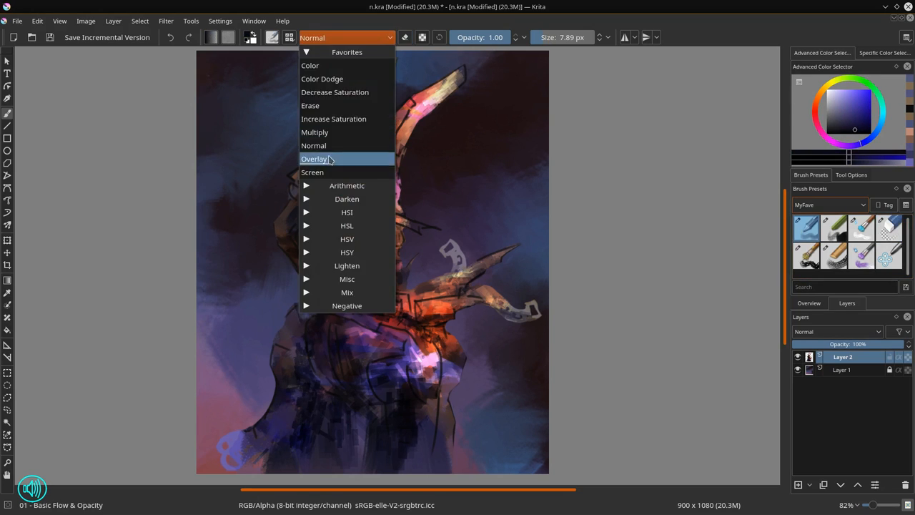
click(335, 91)
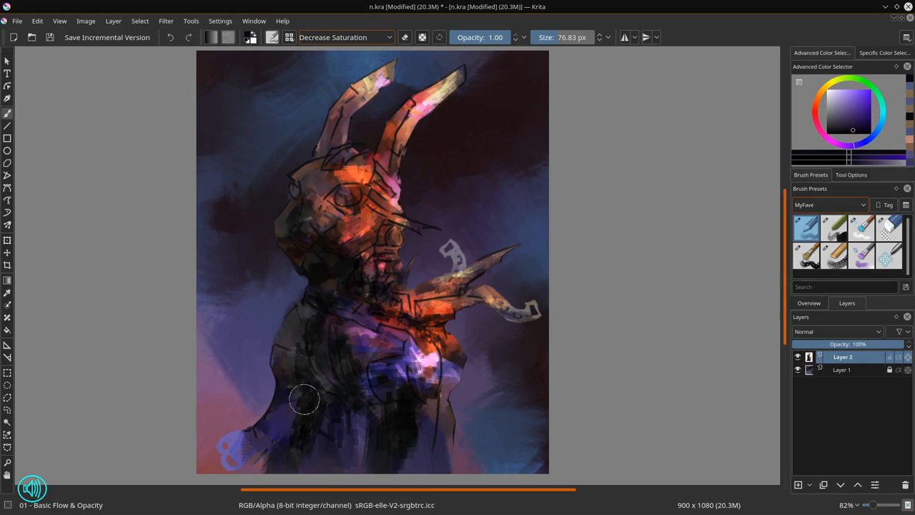
drag(304, 399, 311, 461)
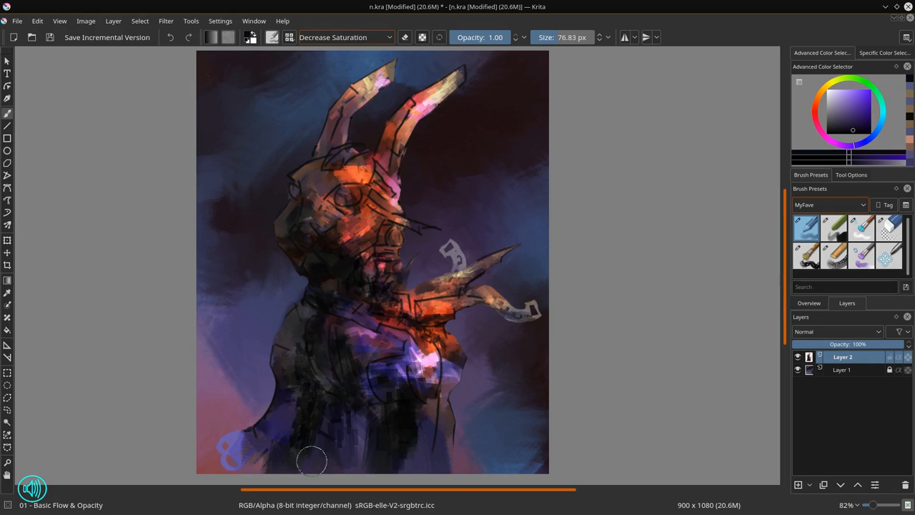
mouse_move(421, 231)
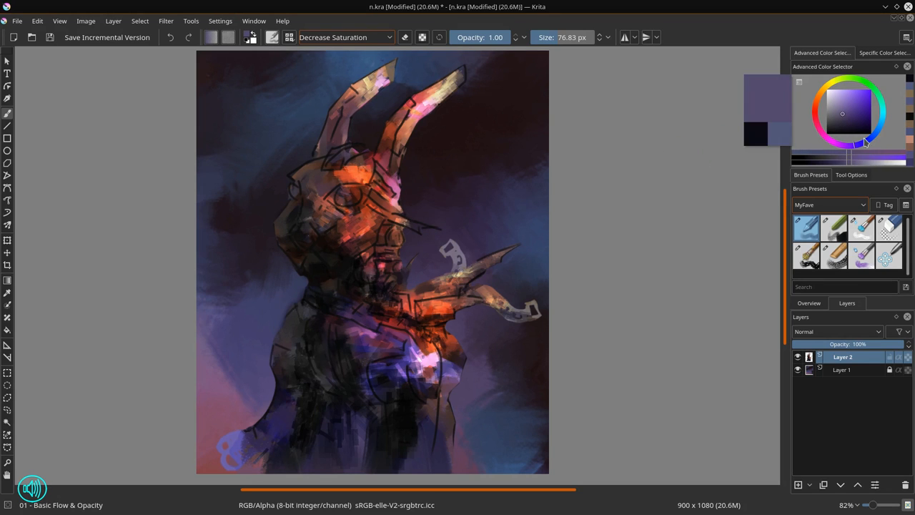
click(346, 37)
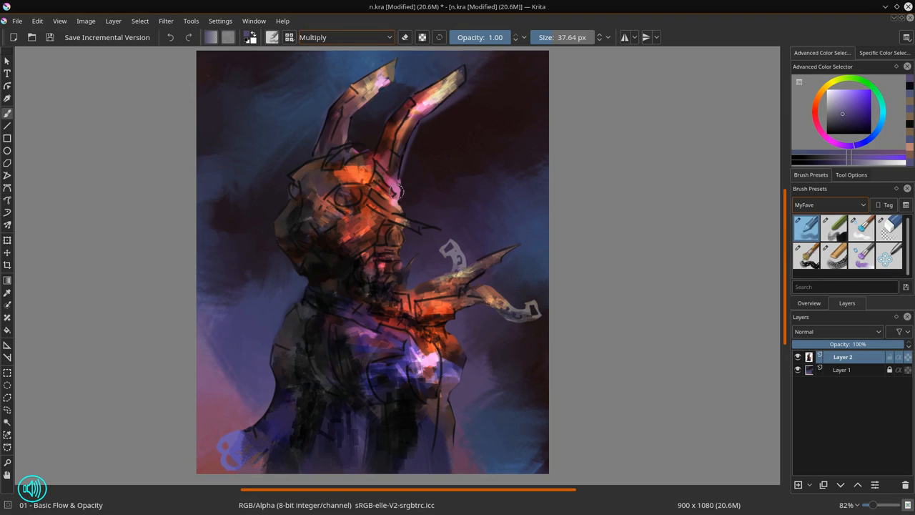
click(888, 227)
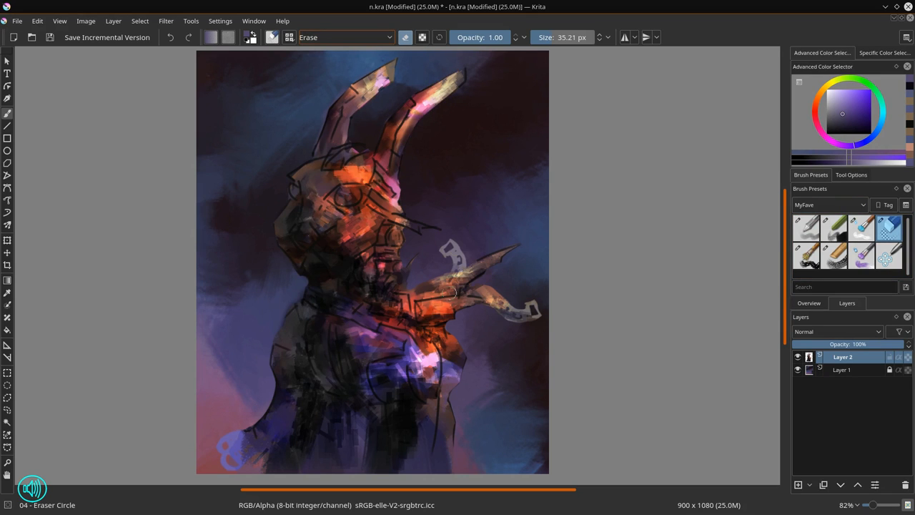
click(49, 37)
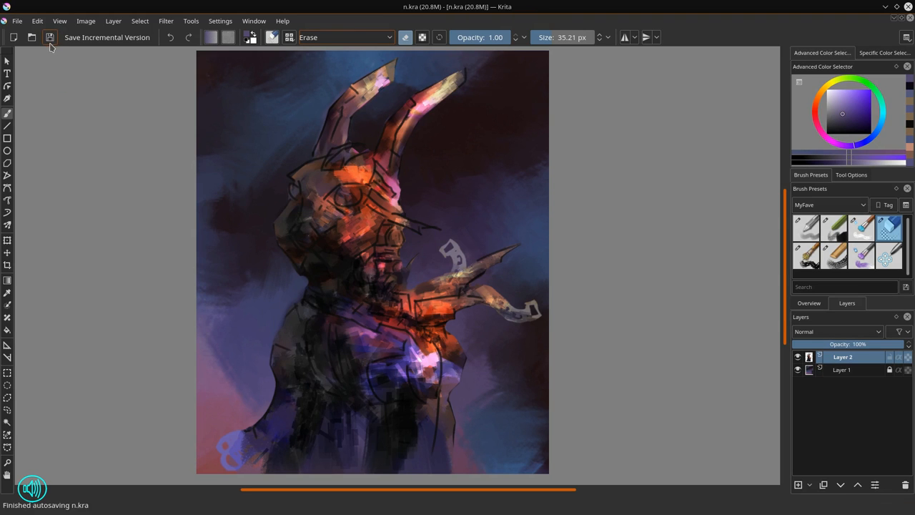
mouse_move(423, 238)
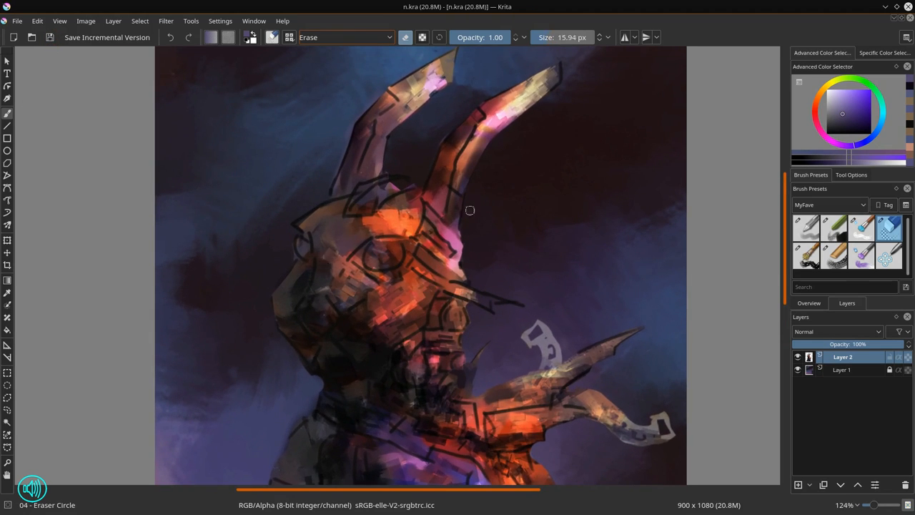
- Erase a little paint near the ear and paint a dark eye on the head
drag(469, 211, 485, 241)
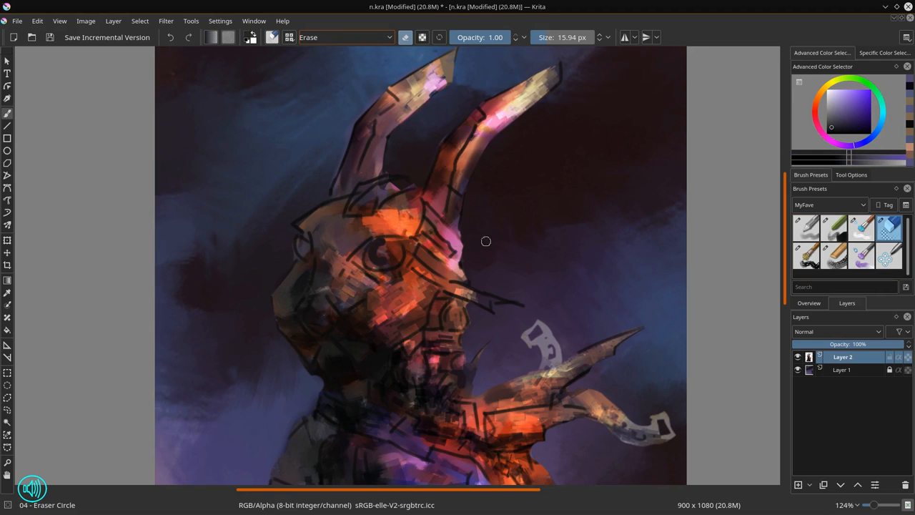
click(806, 228)
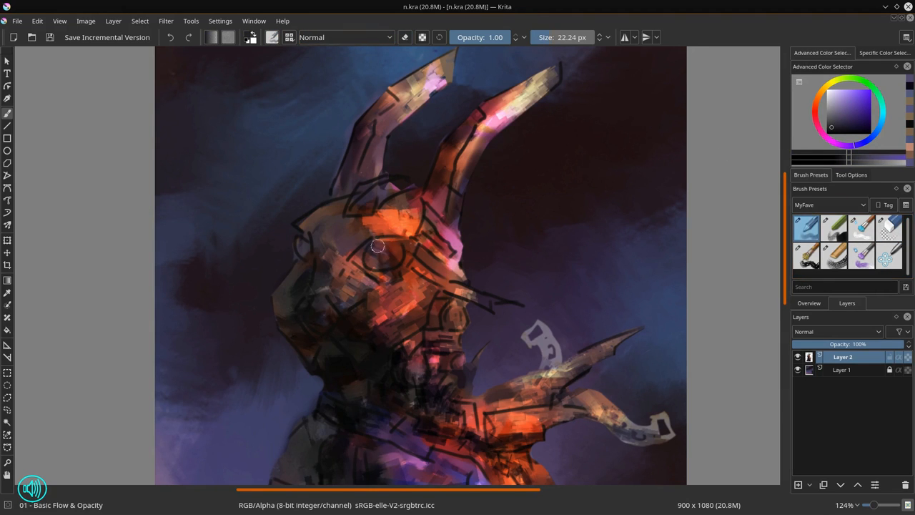
click(382, 246)
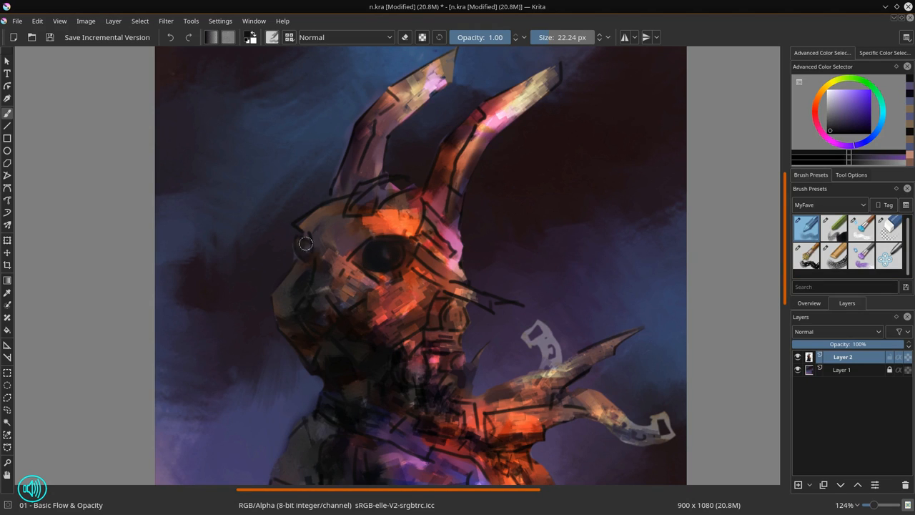
mouse_move(544, 260)
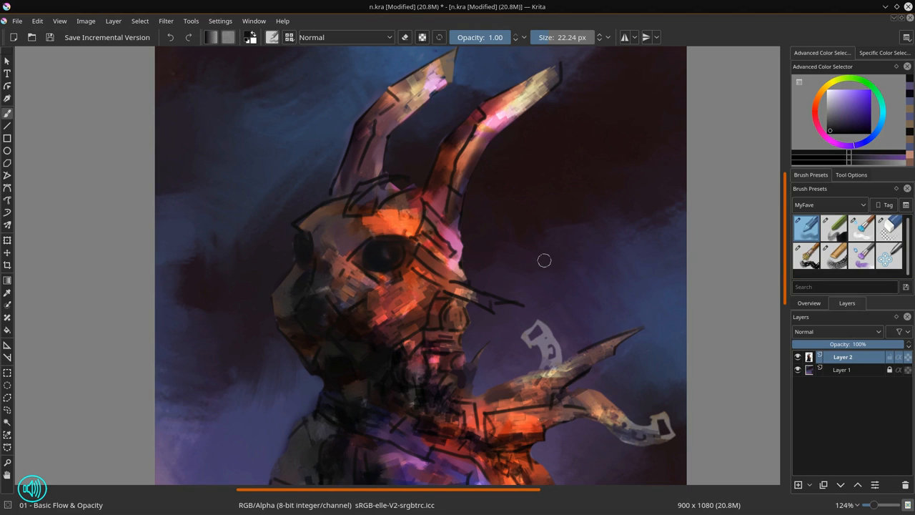
- Blend the head between the ears with the Blender Textured brush
click(836, 228)
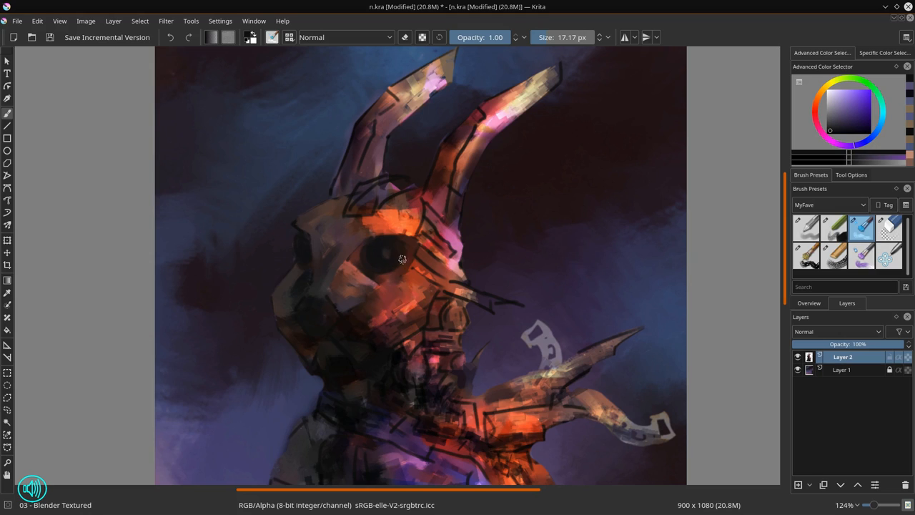
mouse_move(300, 223)
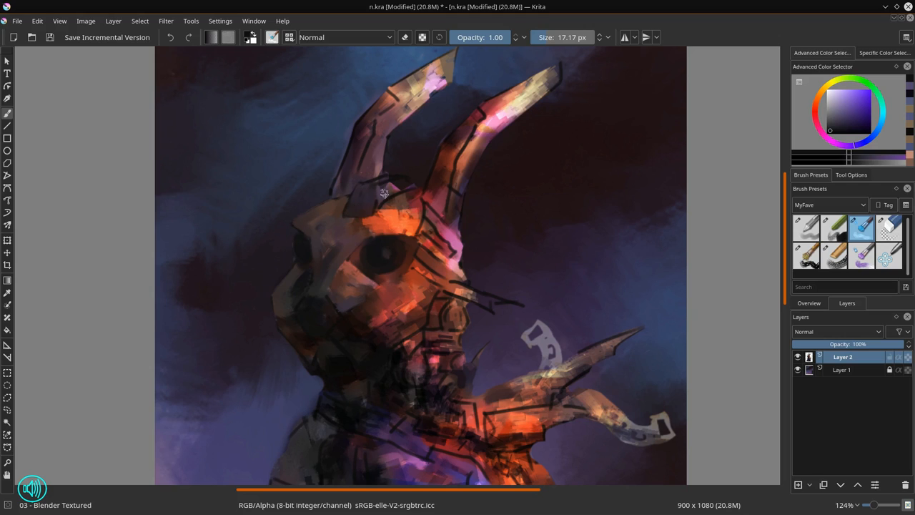
click(386, 196)
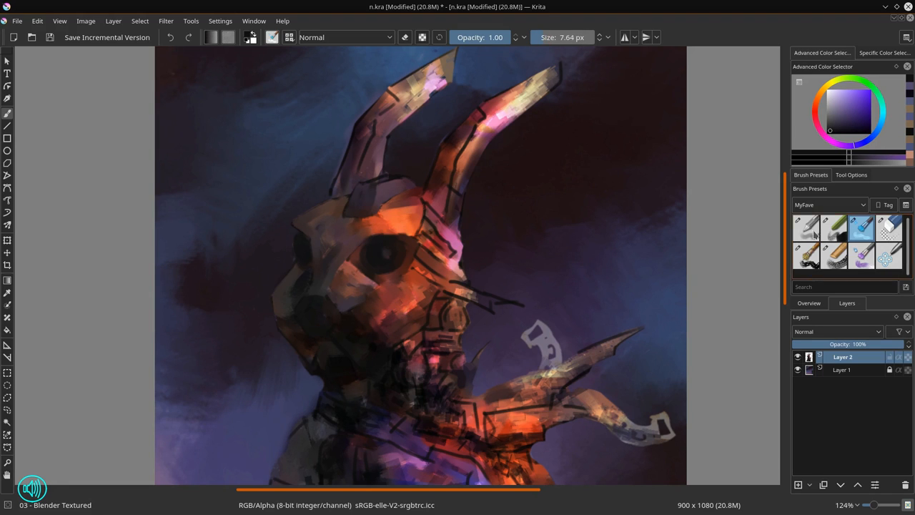
click(806, 228)
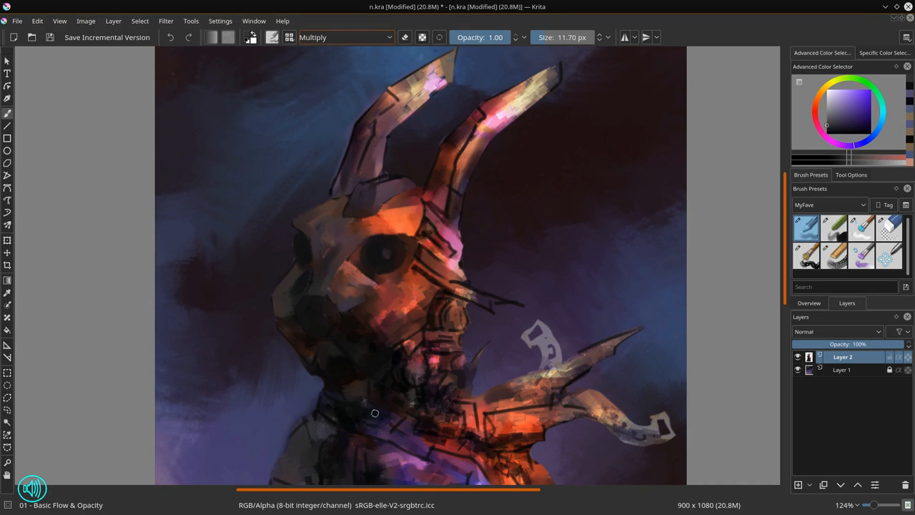
mouse_move(378, 399)
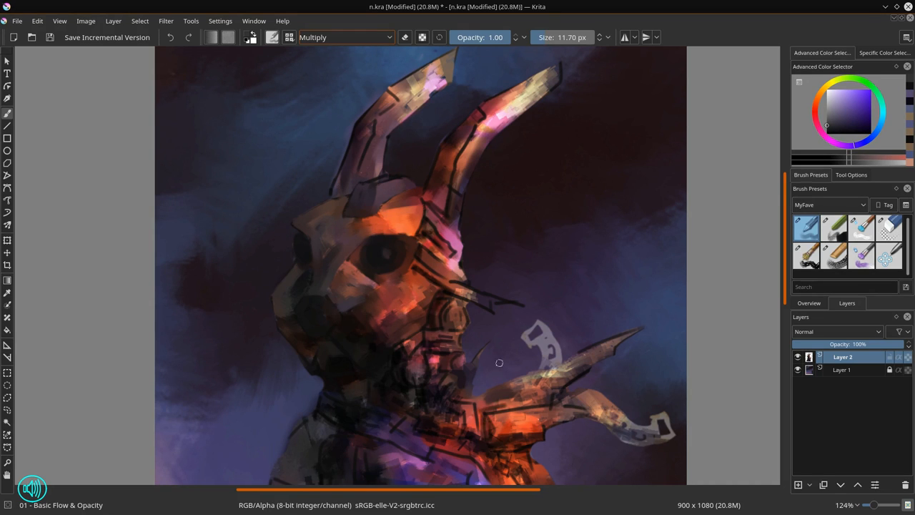
click(345, 37)
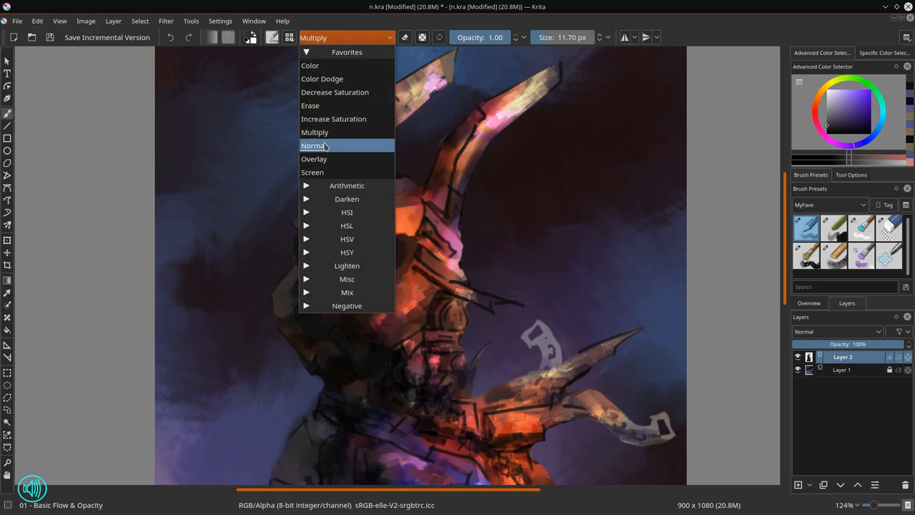
- Reset blending to Normal and blend the chin, neck and pink highlight below the ear
click(313, 145)
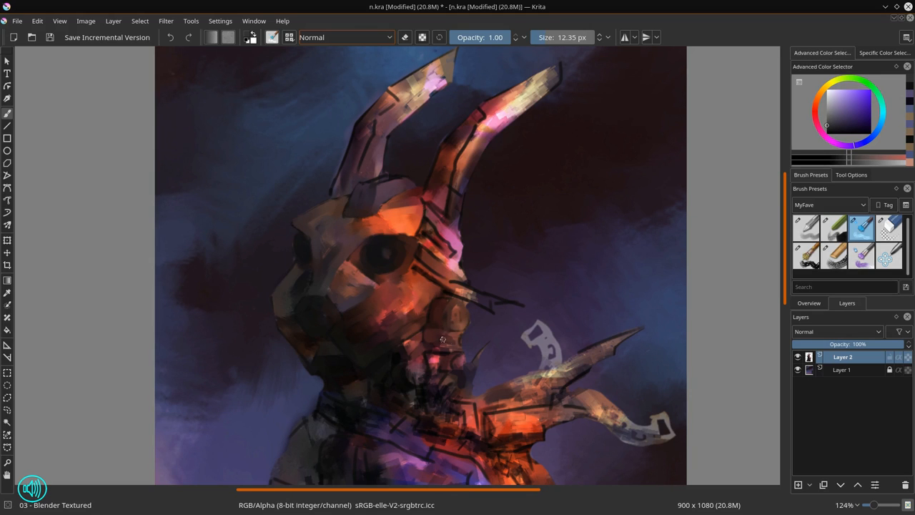
drag(442, 339, 411, 378)
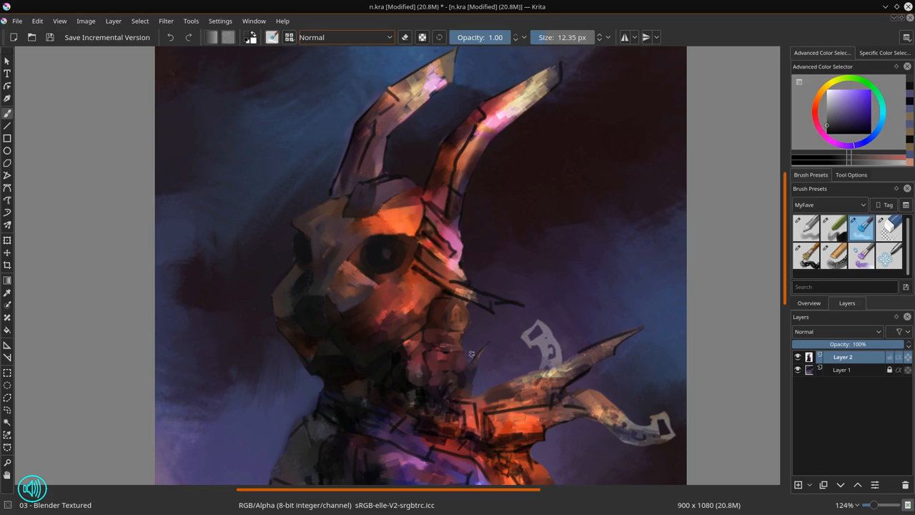
mouse_move(444, 379)
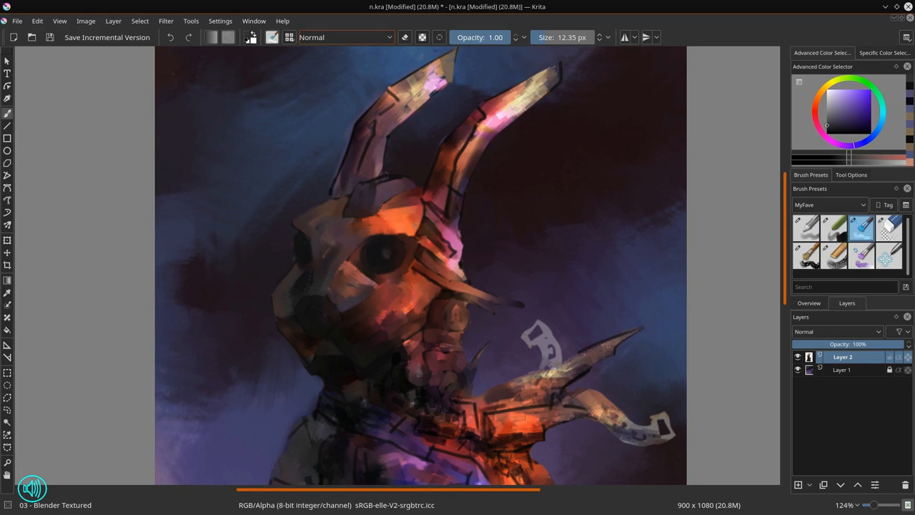
click(439, 222)
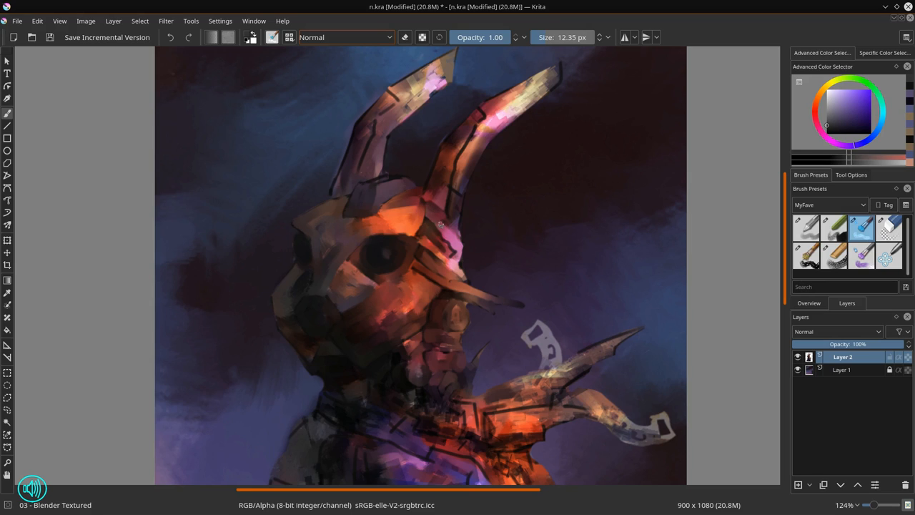
click(447, 222)
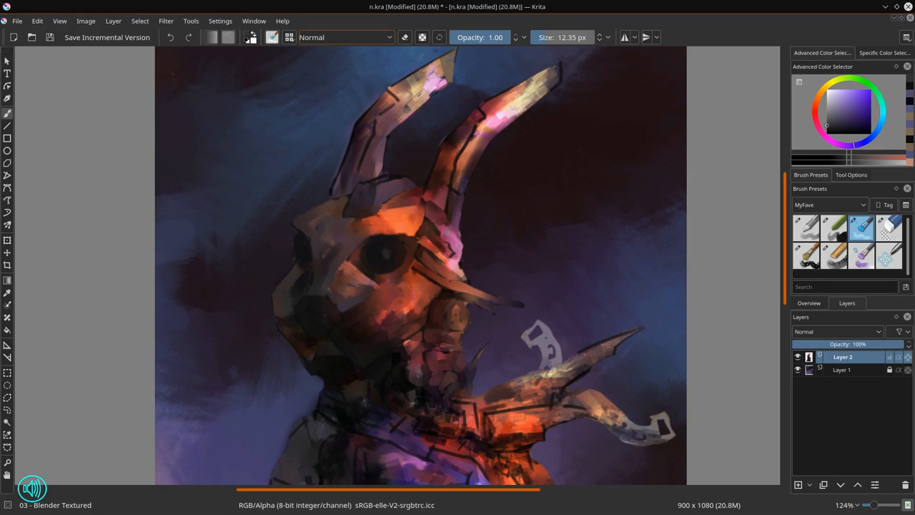
click(439, 247)
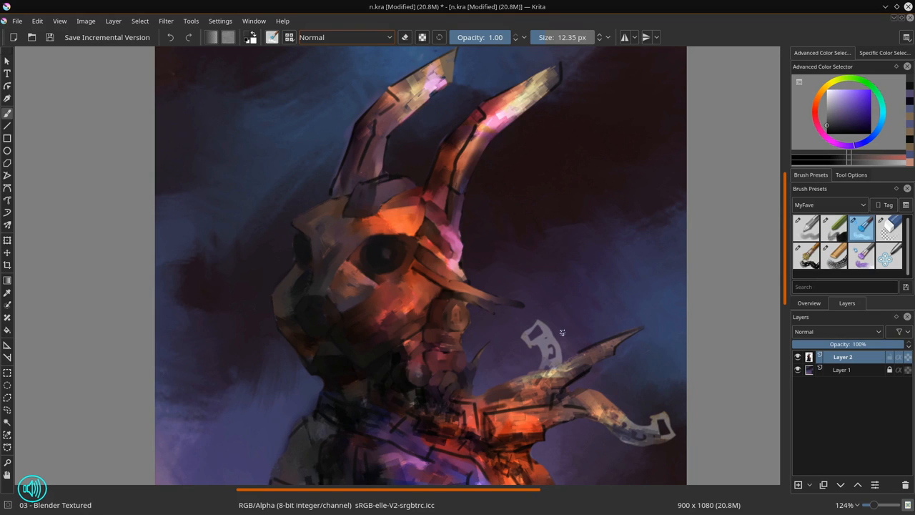
mouse_move(413, 371)
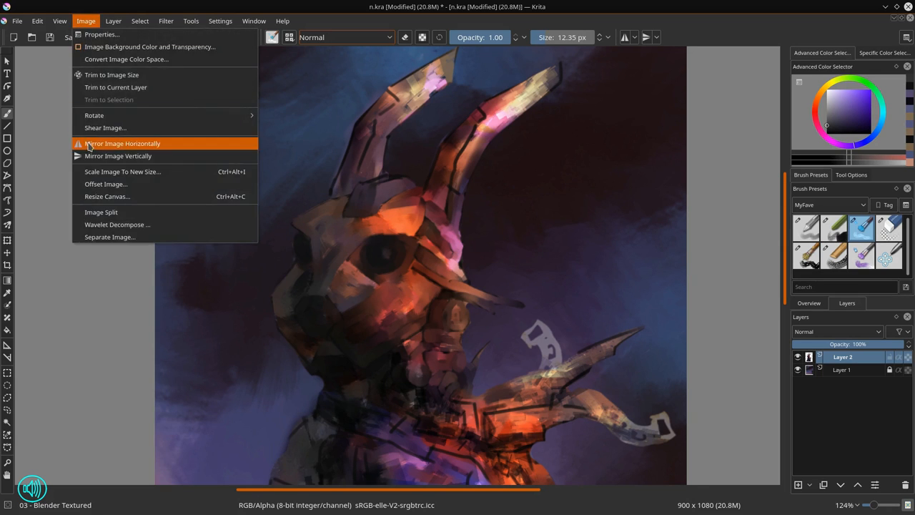
- Mirror the image horizontally and paint strokes across the chest with Basic Flow & Opacity
click(122, 143)
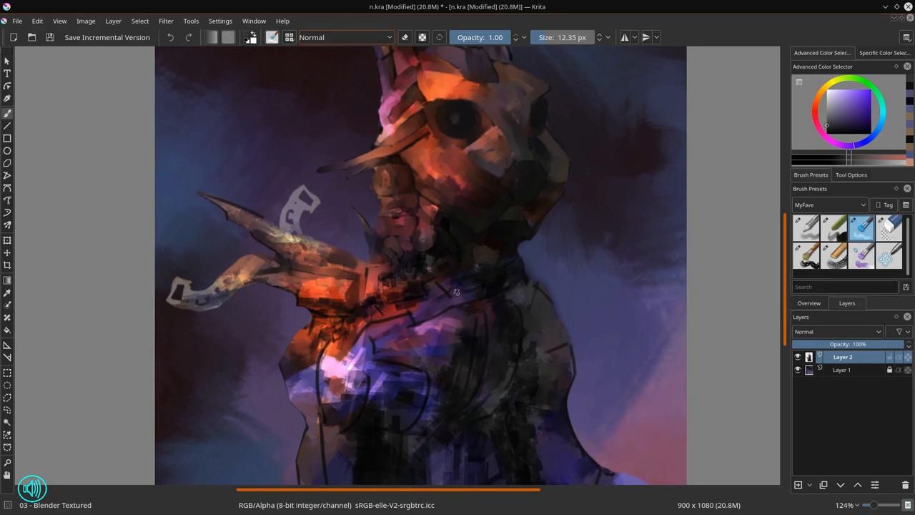
click(806, 228)
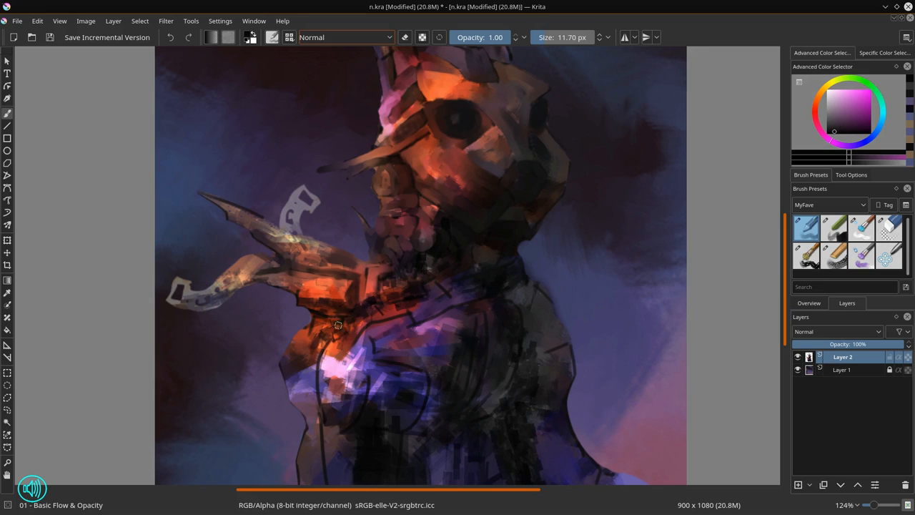
drag(338, 323, 402, 349)
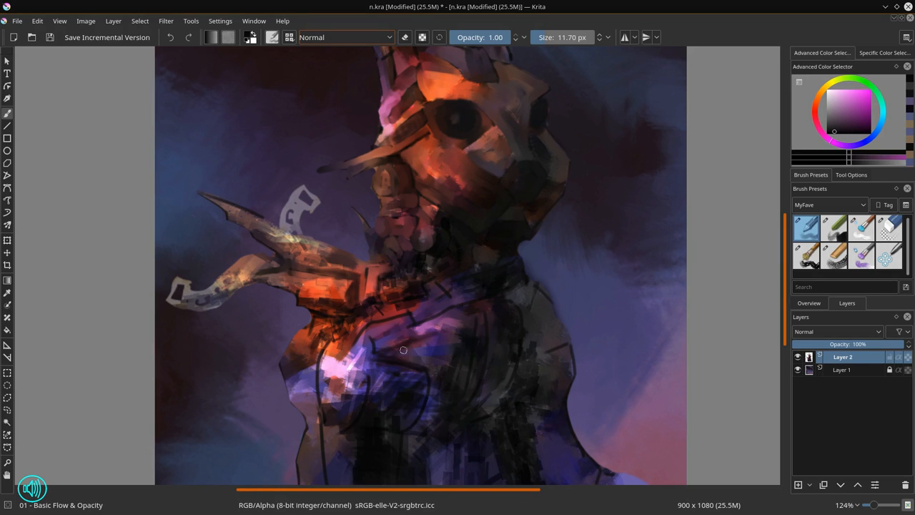
click(860, 227)
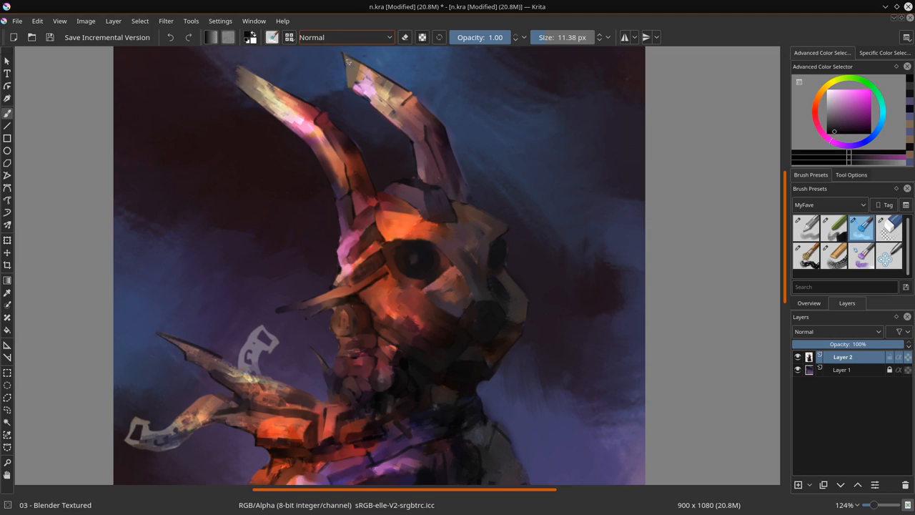
mouse_move(341, 66)
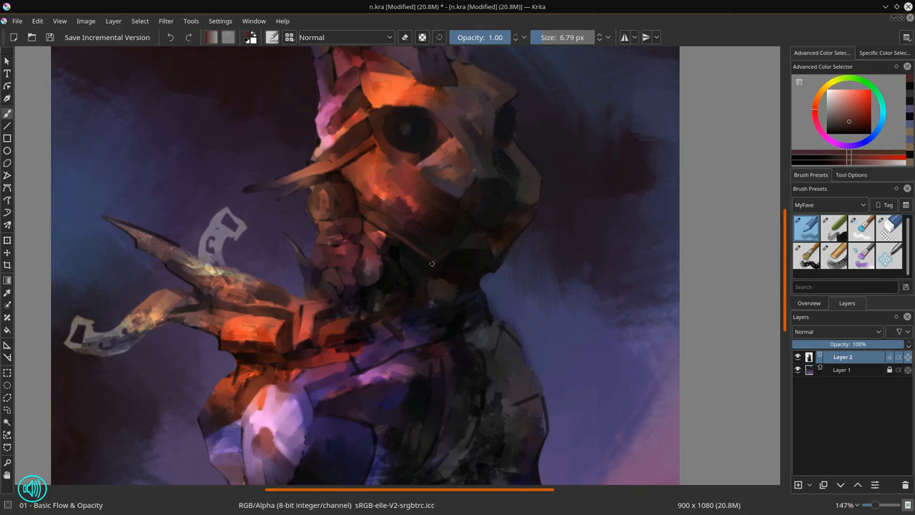
- Pick muted purple and red-orange colours and paint strokes over the bunny's face
click(836, 129)
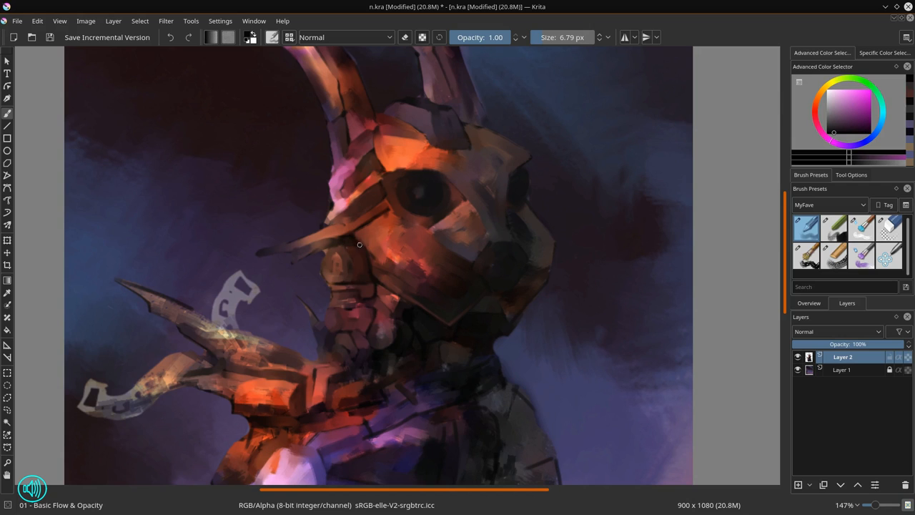
click(855, 113)
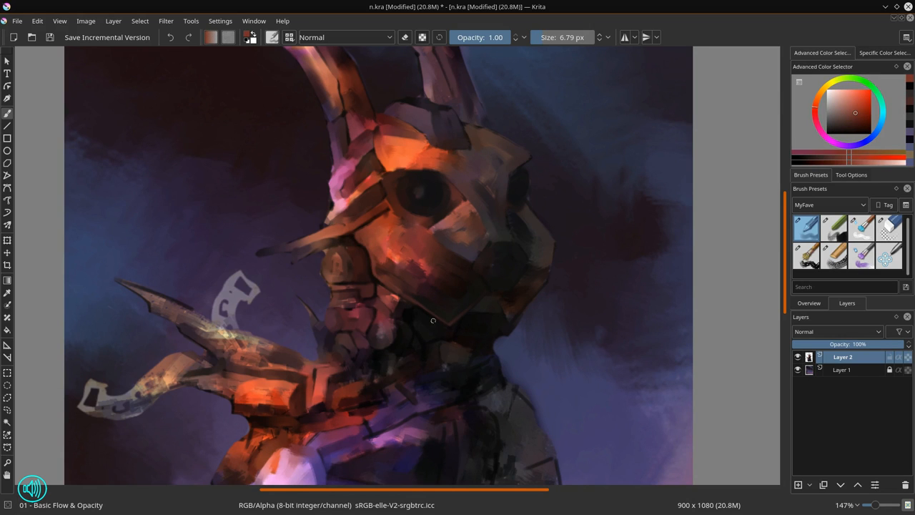
click(888, 228)
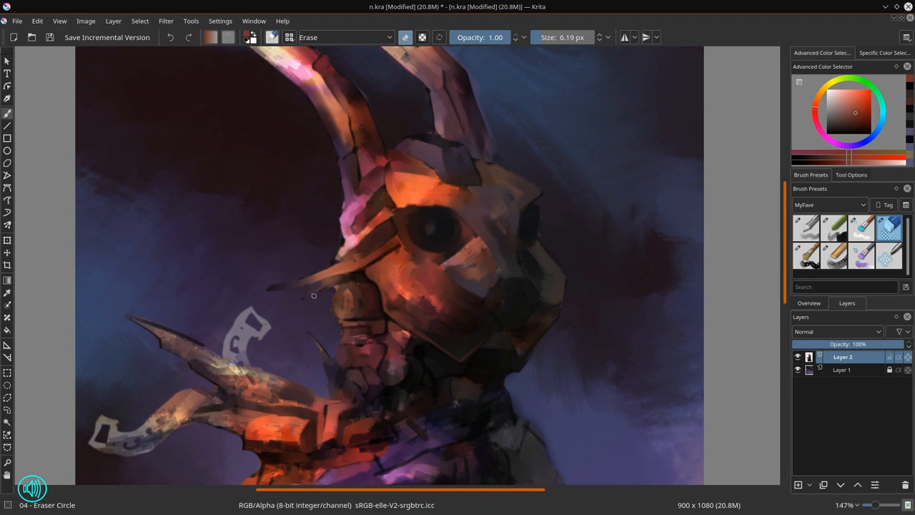
click(806, 227)
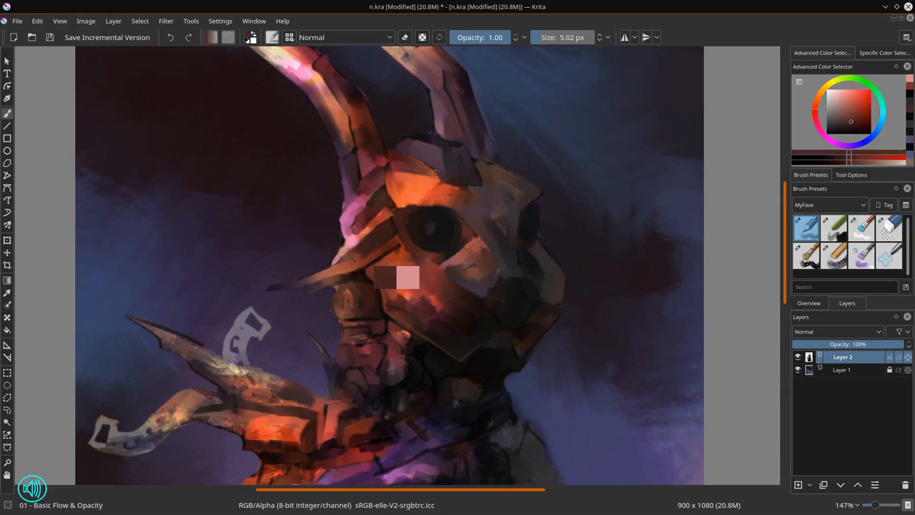
drag(391, 279, 392, 232)
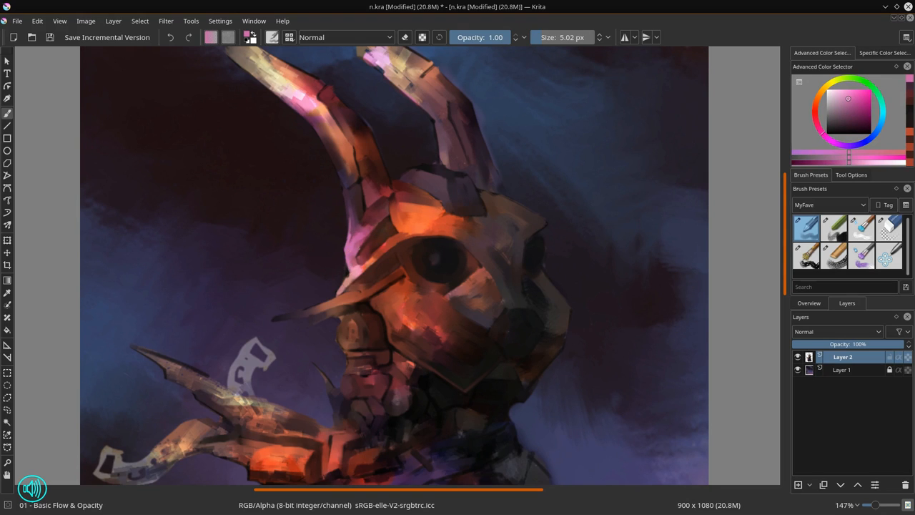
- Alternate erasing and painting on the face, choosing darker shading and warm orange colours
click(887, 227)
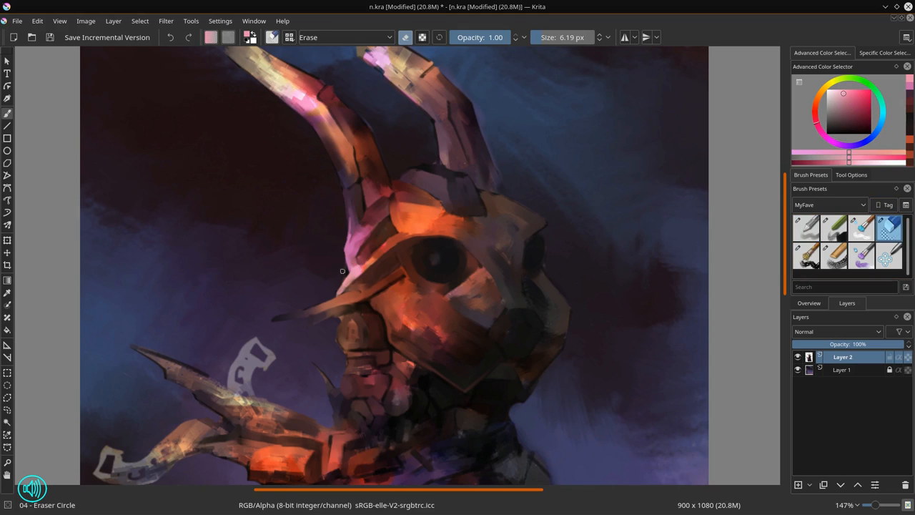
mouse_move(341, 238)
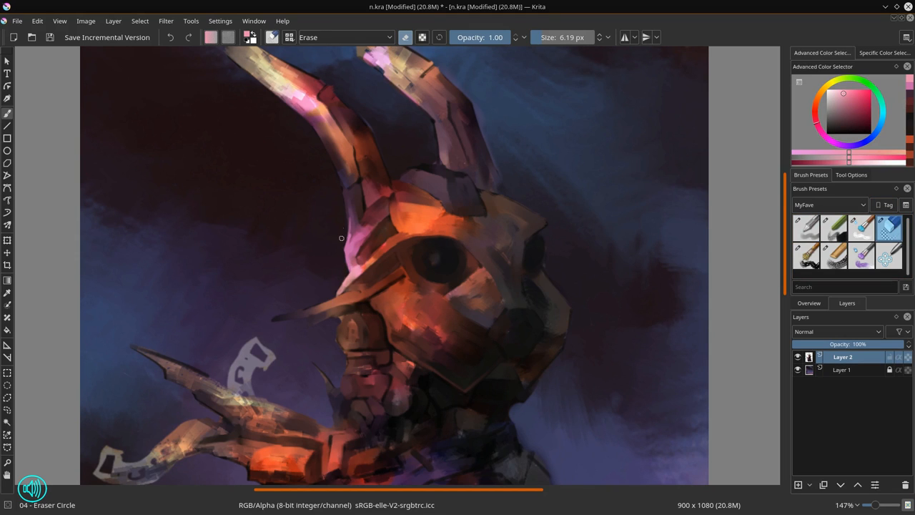
mouse_move(319, 186)
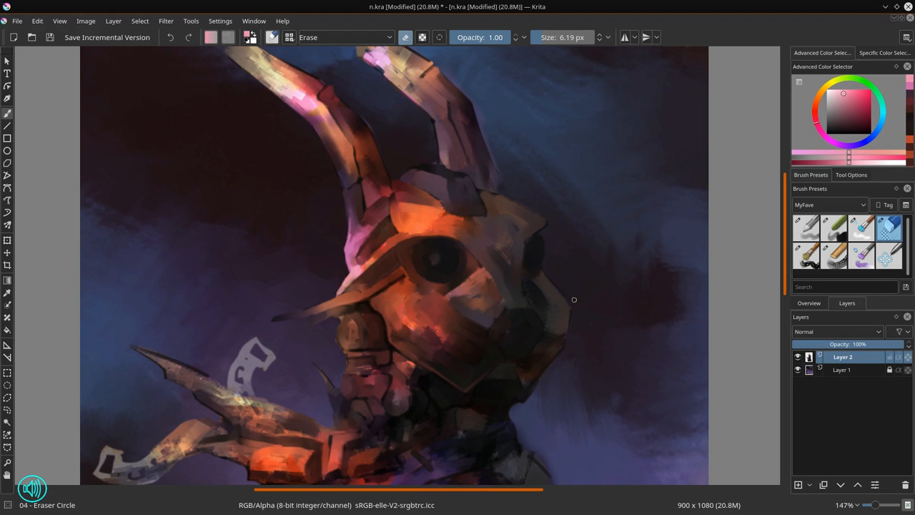
click(807, 227)
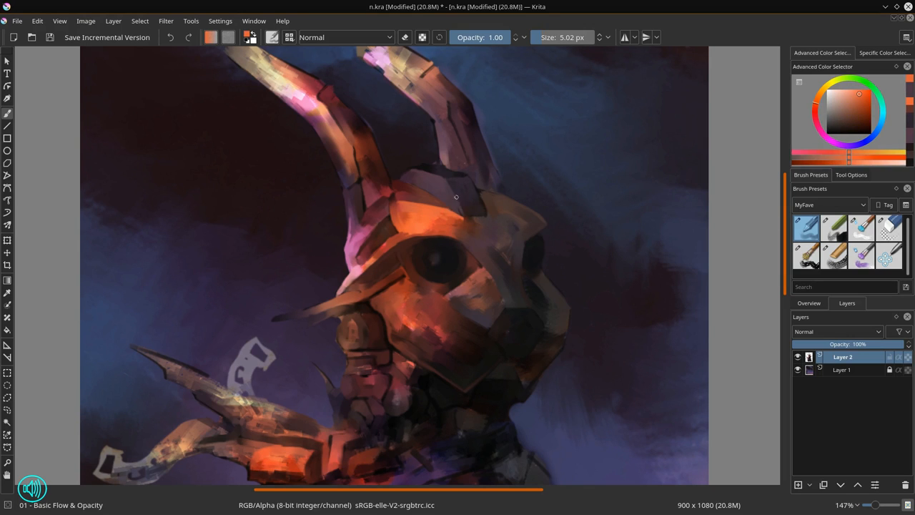
click(839, 122)
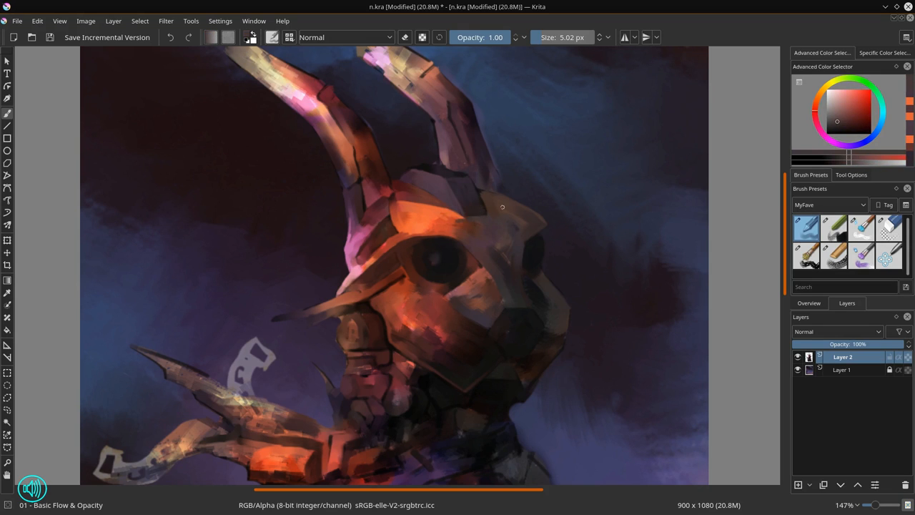
click(859, 99)
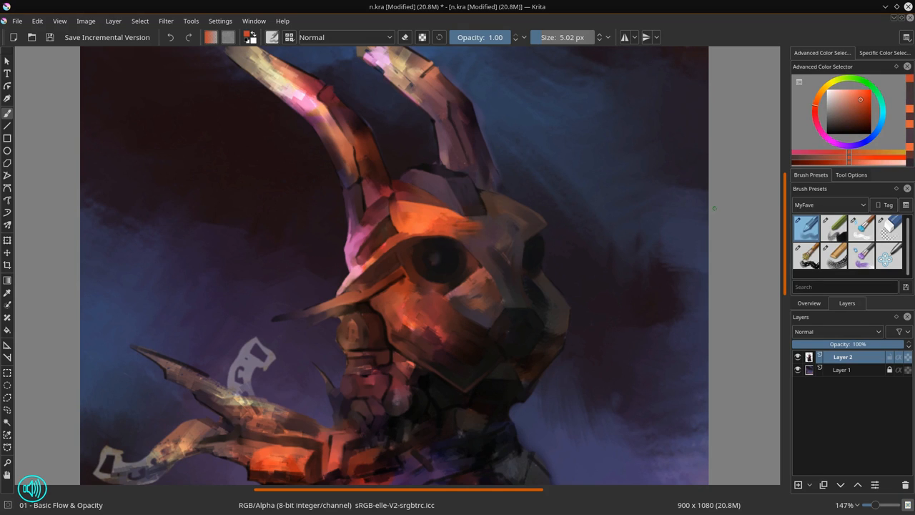
- Mirror to check, apply dark red shading, sample the ear colour and clean the ear tips
click(49, 37)
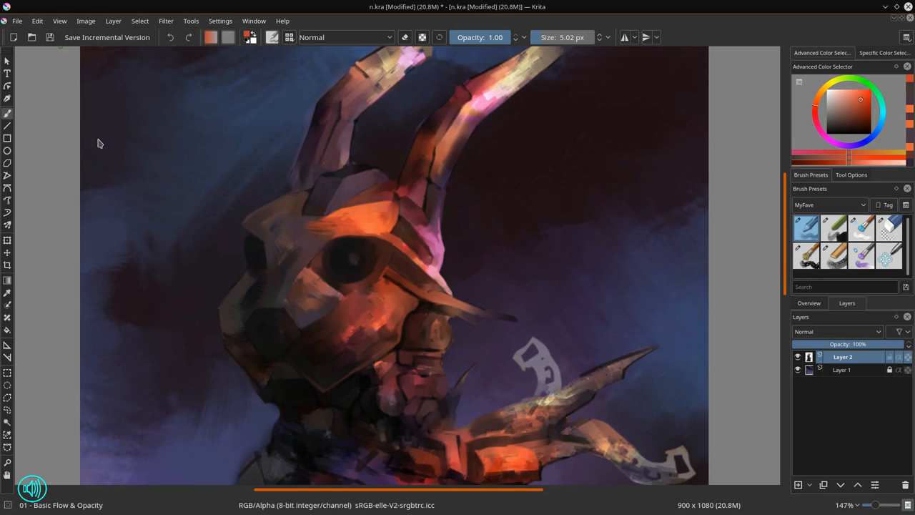
click(836, 125)
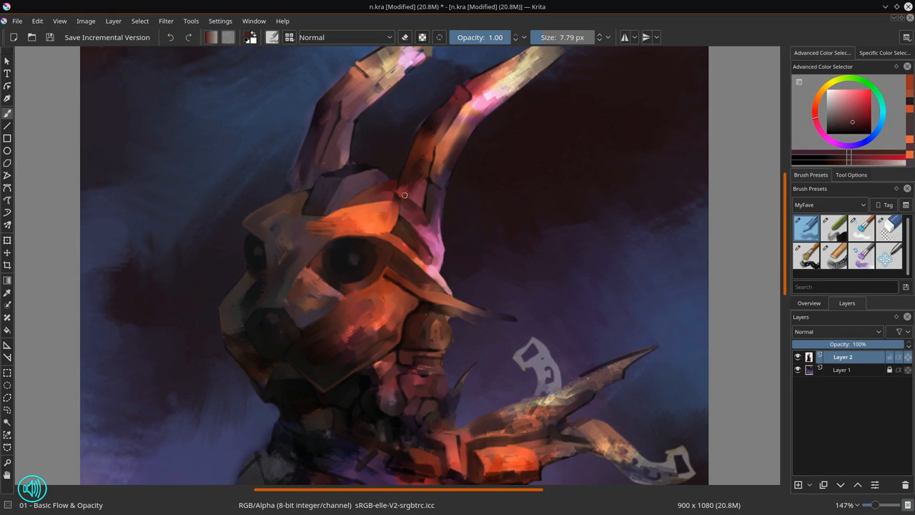
click(347, 217)
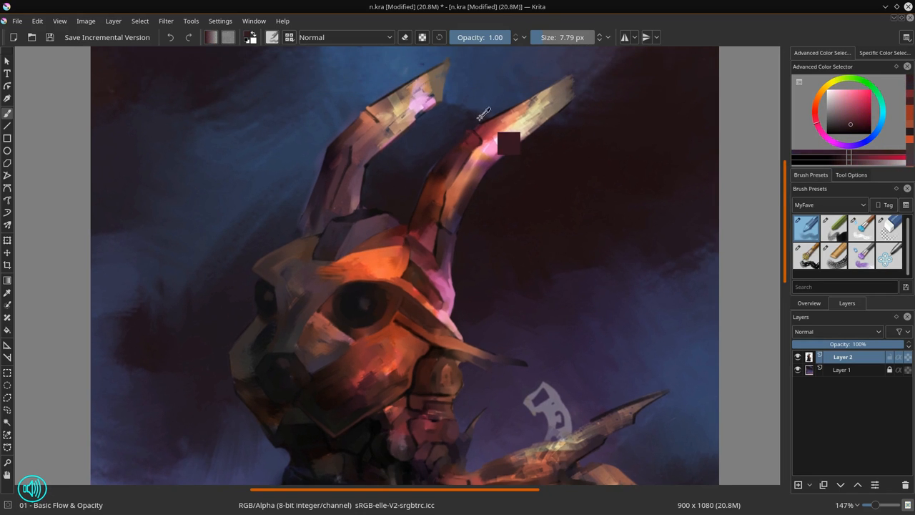
click(888, 227)
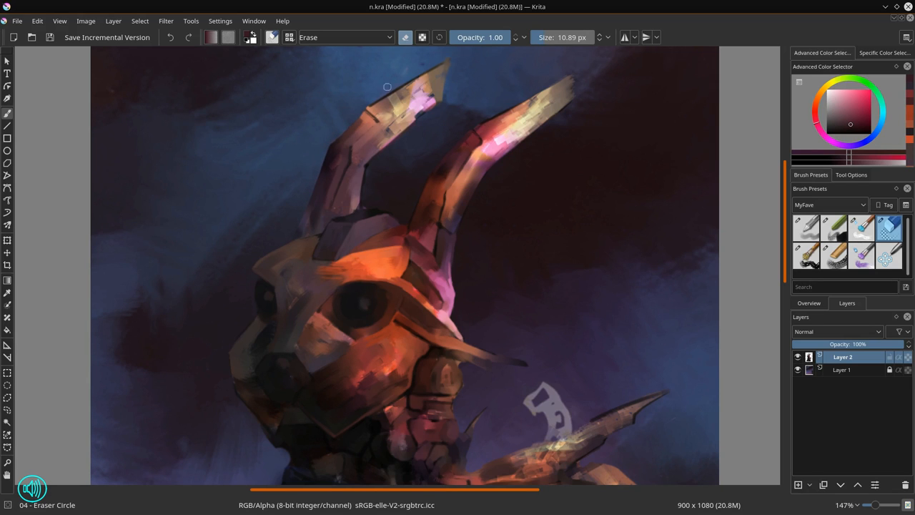
click(806, 228)
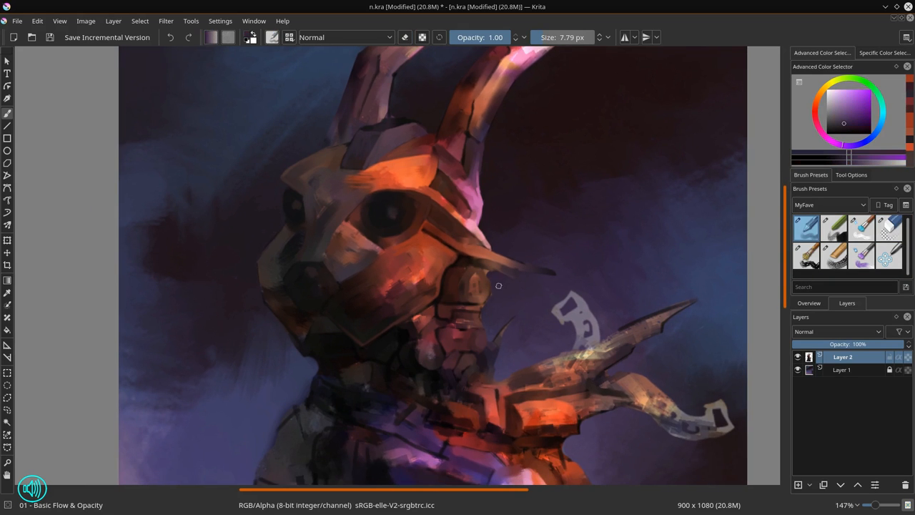
click(888, 227)
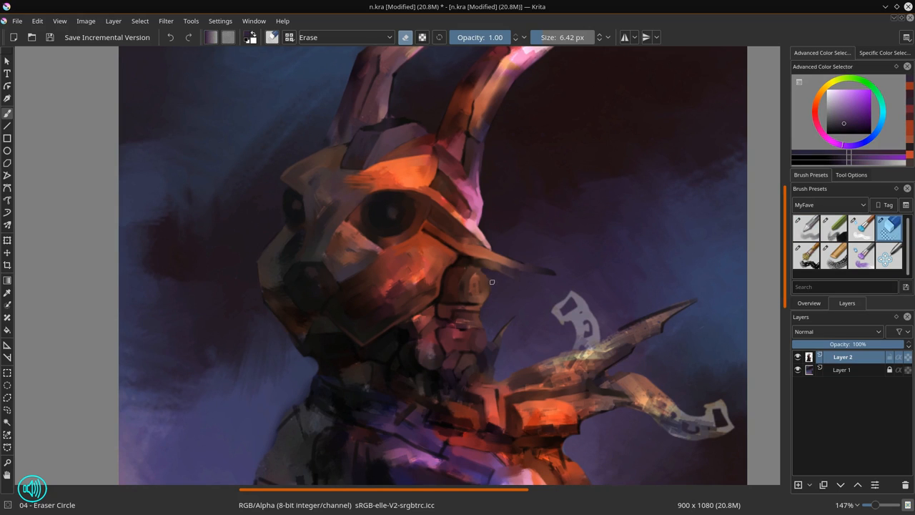
click(805, 227)
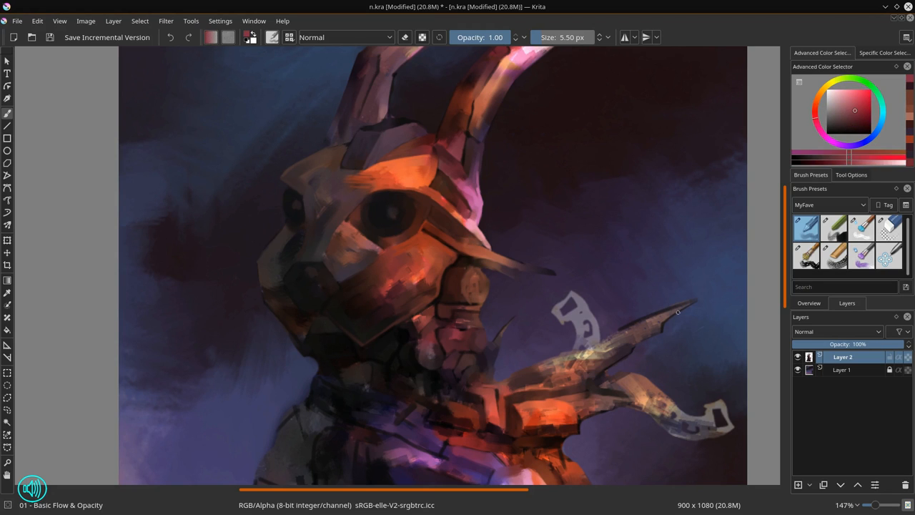
- Paint light whisker streaks on the snout in Screen mode, then add a Color Dodge glow
click(345, 37)
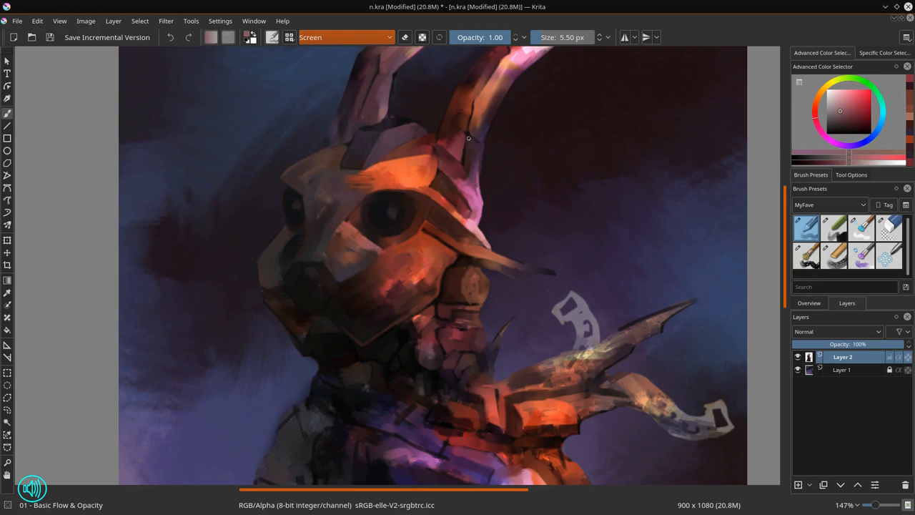
click(833, 125)
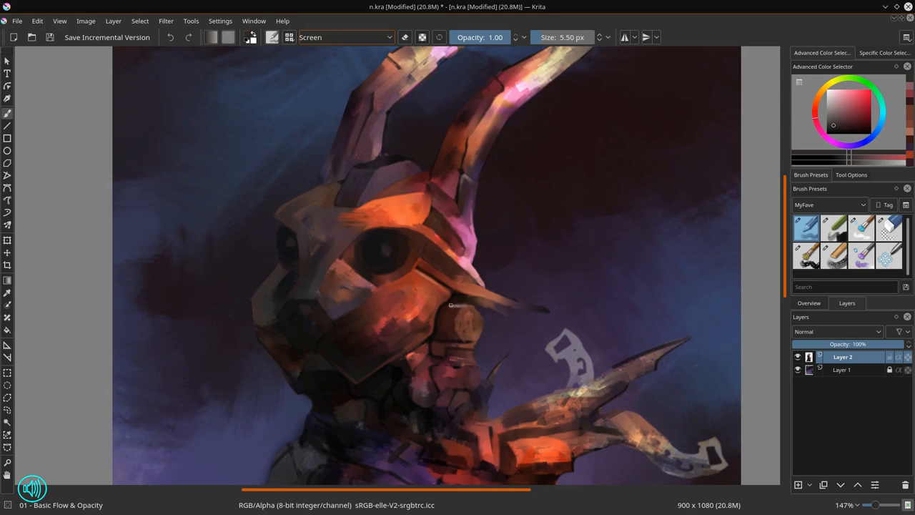
drag(451, 305, 453, 366)
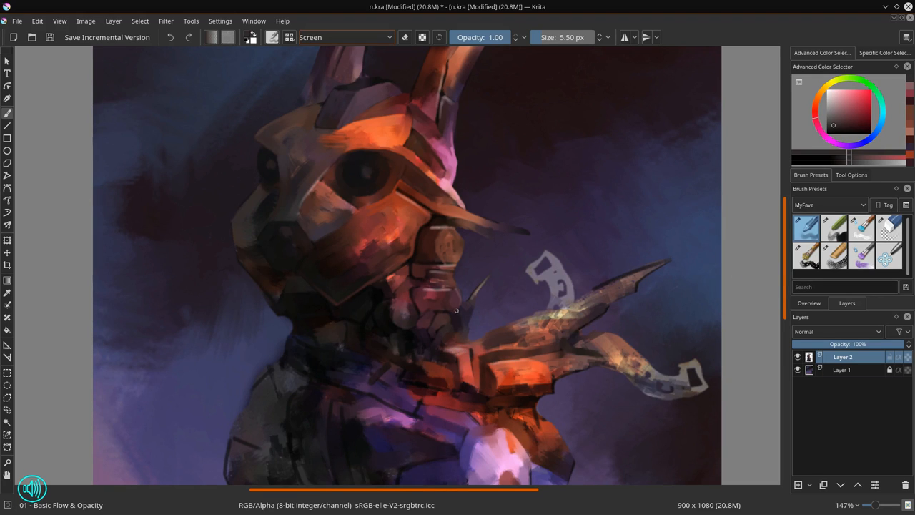
click(345, 37)
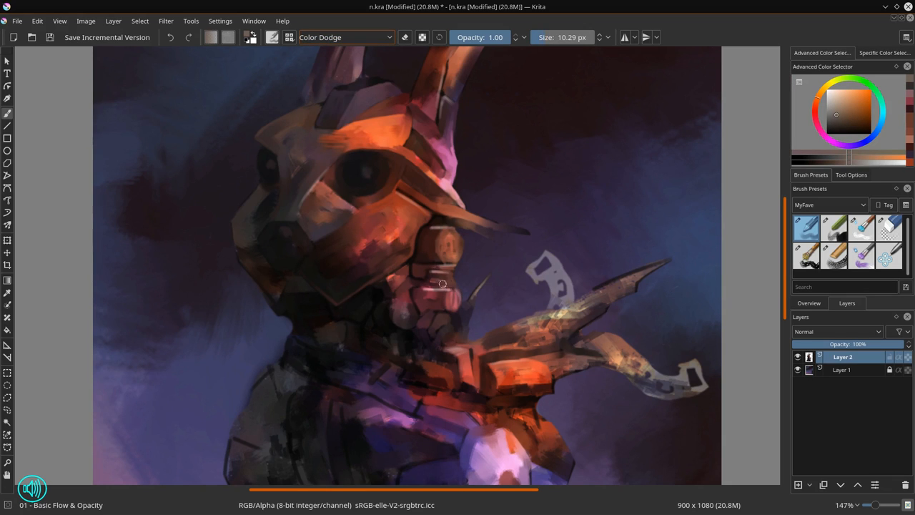
drag(442, 283, 447, 329)
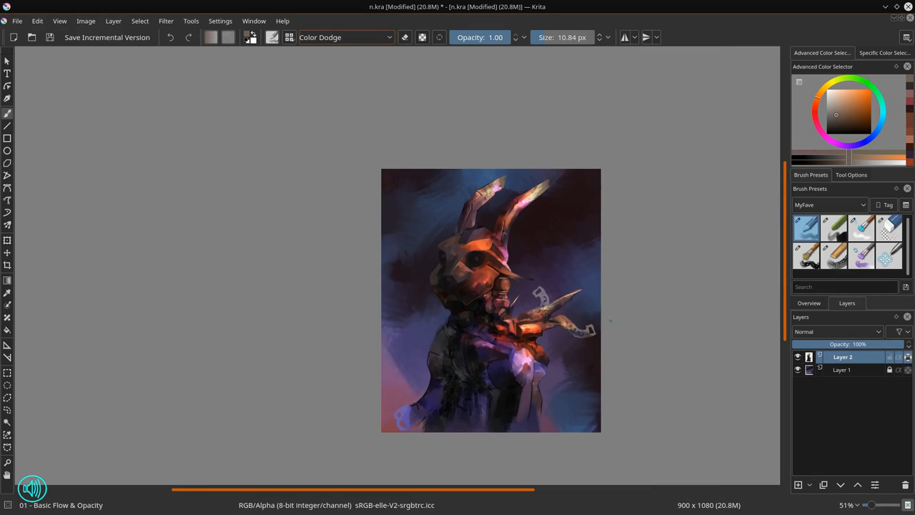
mouse_move(614, 318)
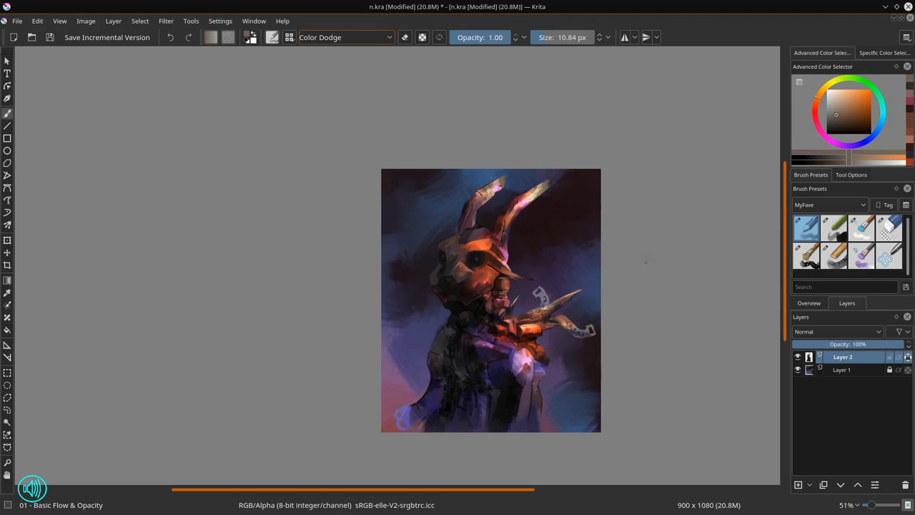
- Save the painting and return the brush blend mode from Color Dodge to Normal
click(49, 37)
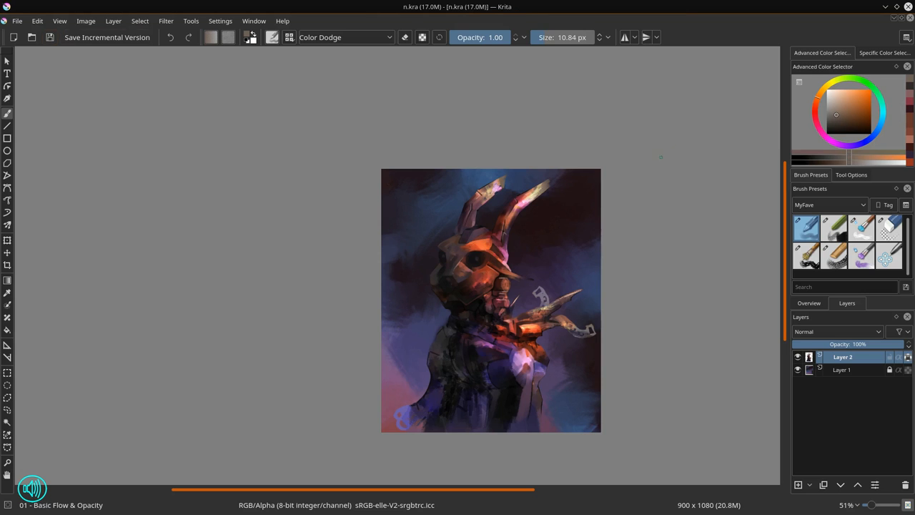
click(345, 37)
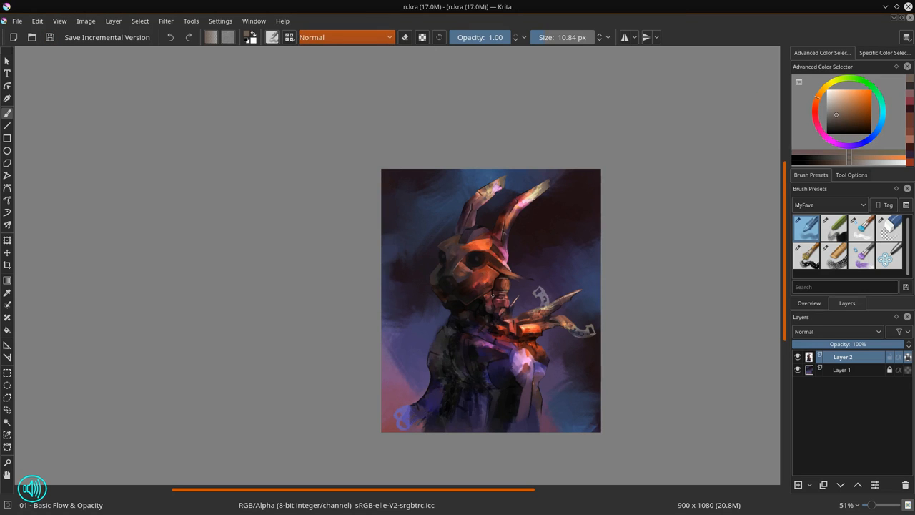
scroll(up, 3)
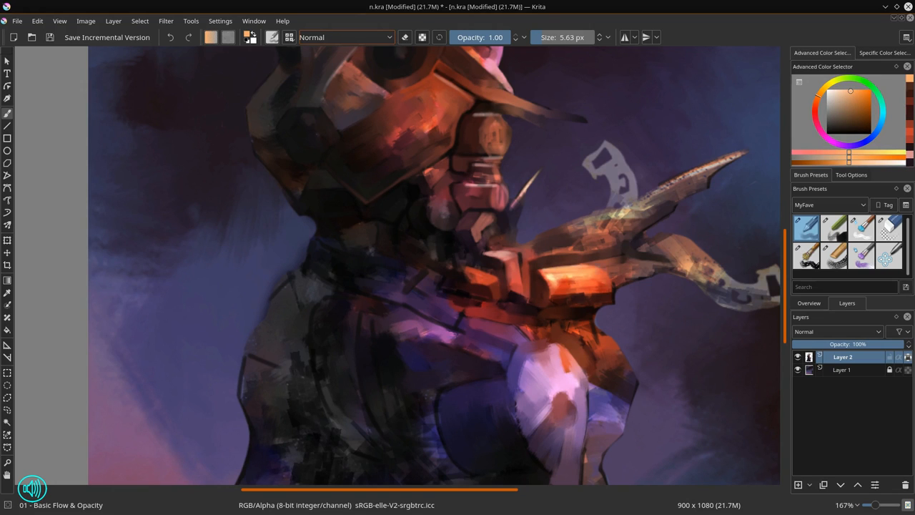
- Add small muted-pink highlights to the mouthpiece and touch up with the eraser
click(854, 114)
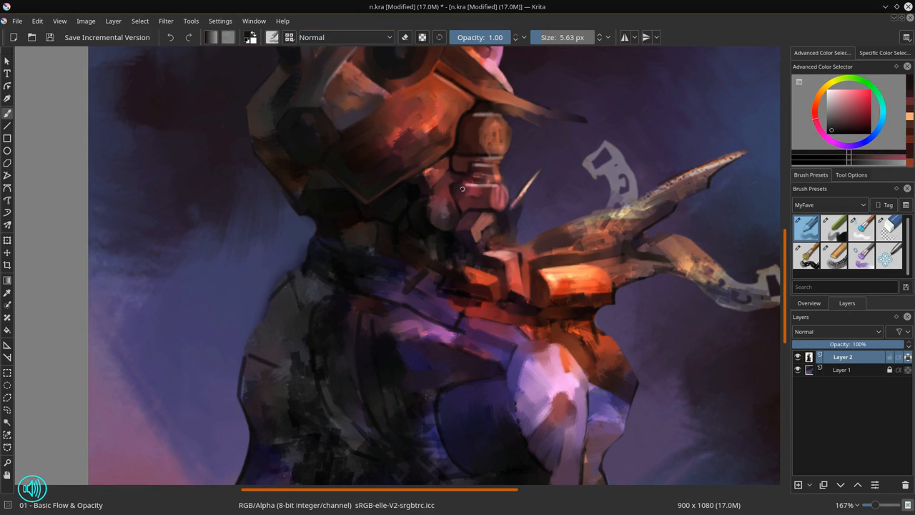
click(834, 227)
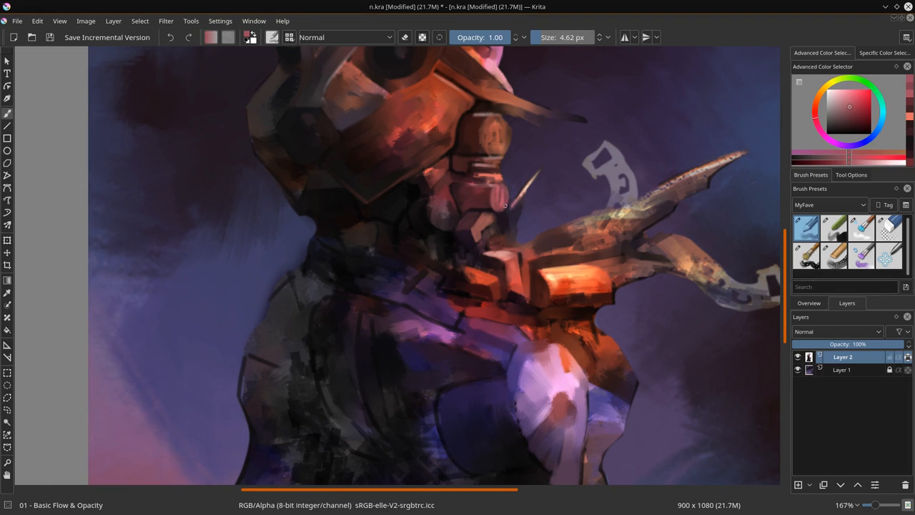
click(888, 227)
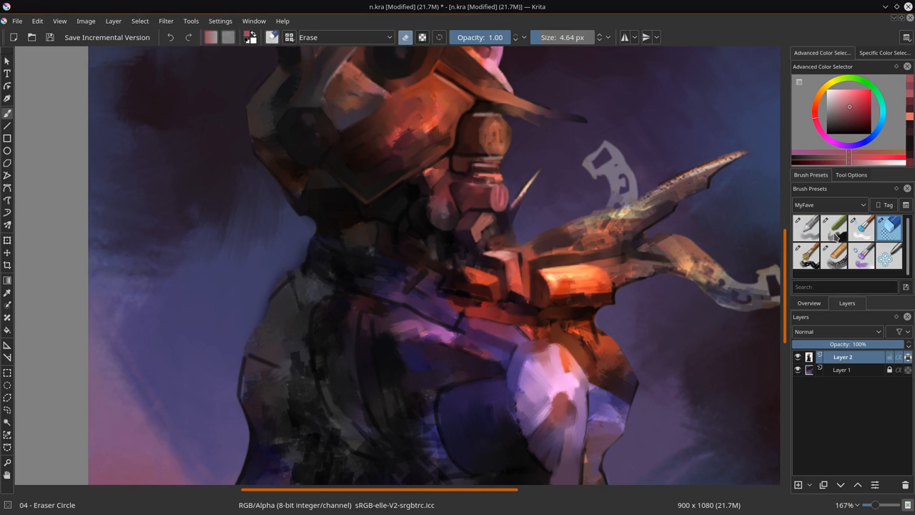
click(806, 228)
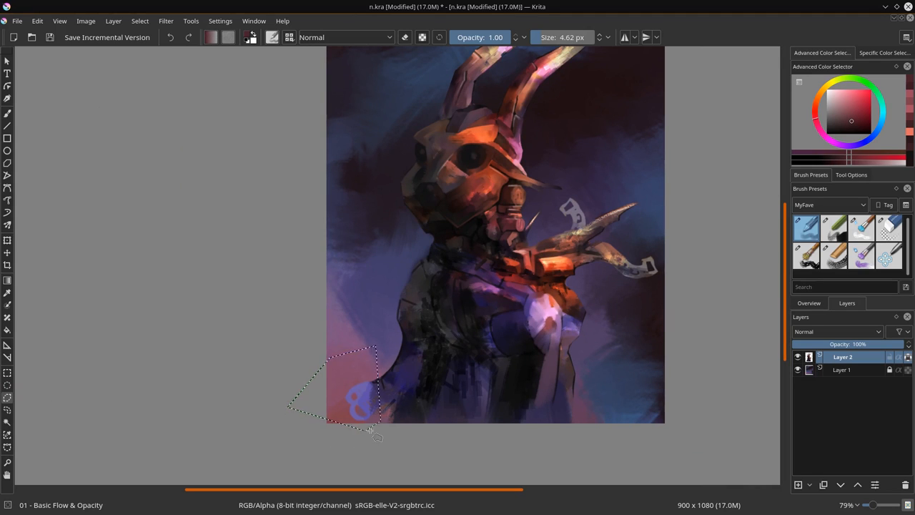
- Darken the selected paw with HSV/HSL Lightness -65, then smudge it with Blender Textured
click(166, 21)
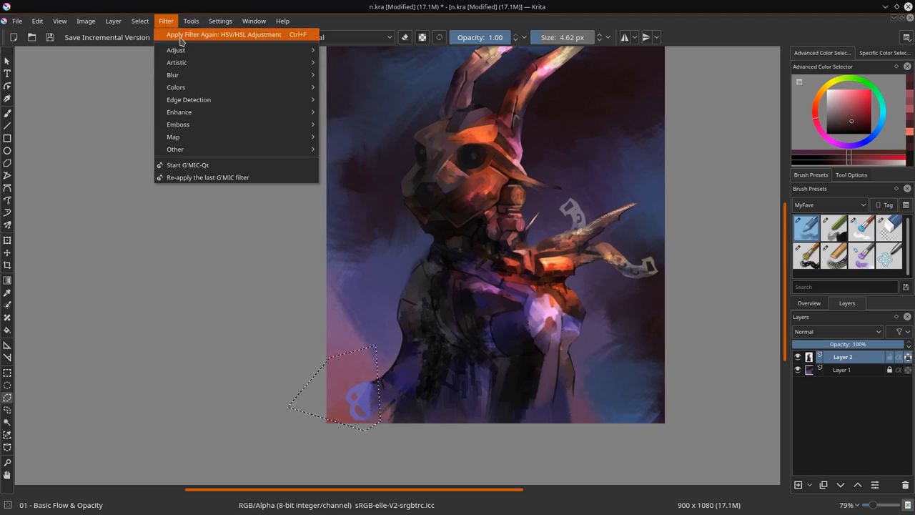
click(223, 34)
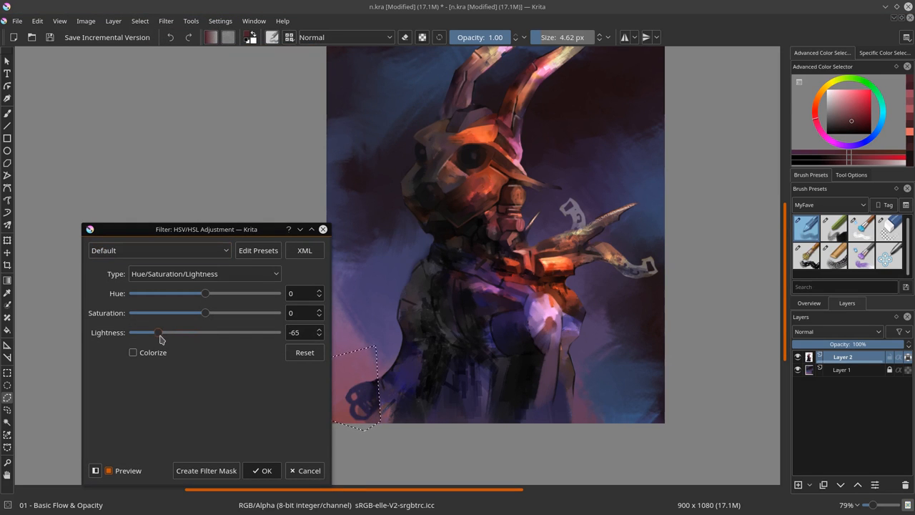
click(261, 470)
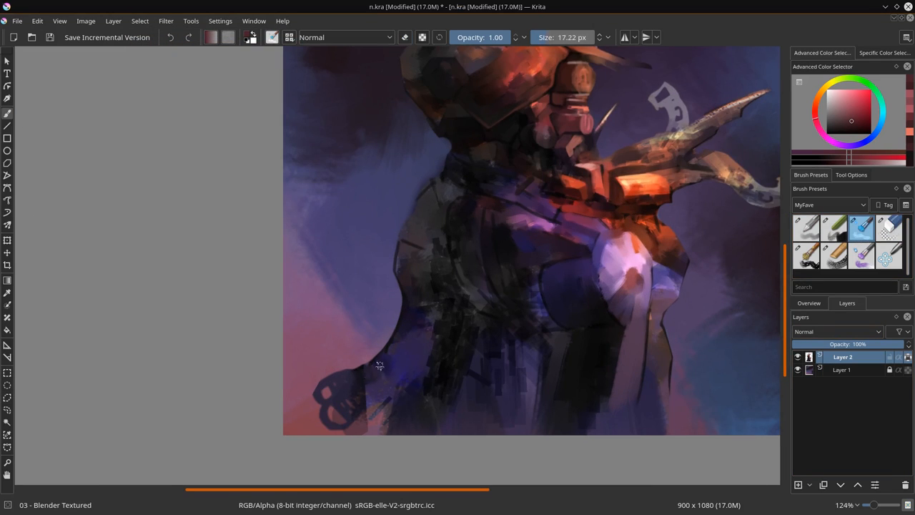
click(888, 228)
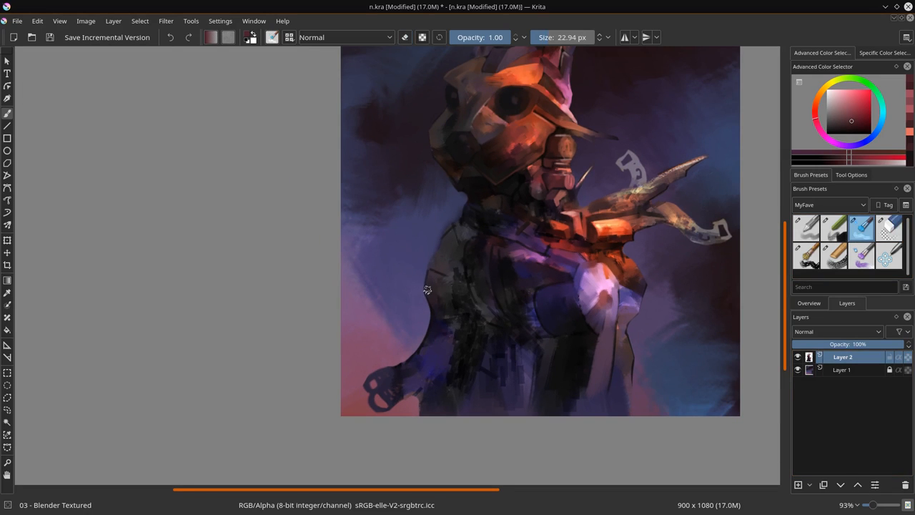
mouse_move(568, 239)
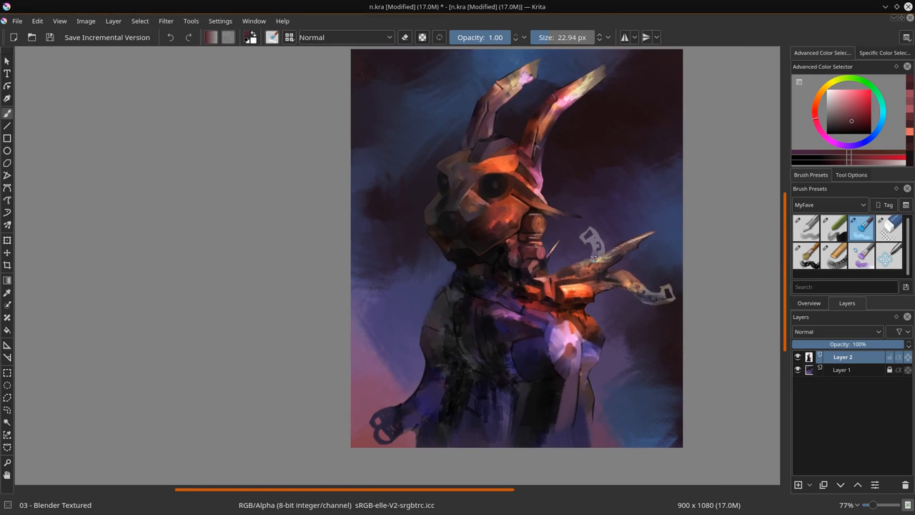
click(806, 228)
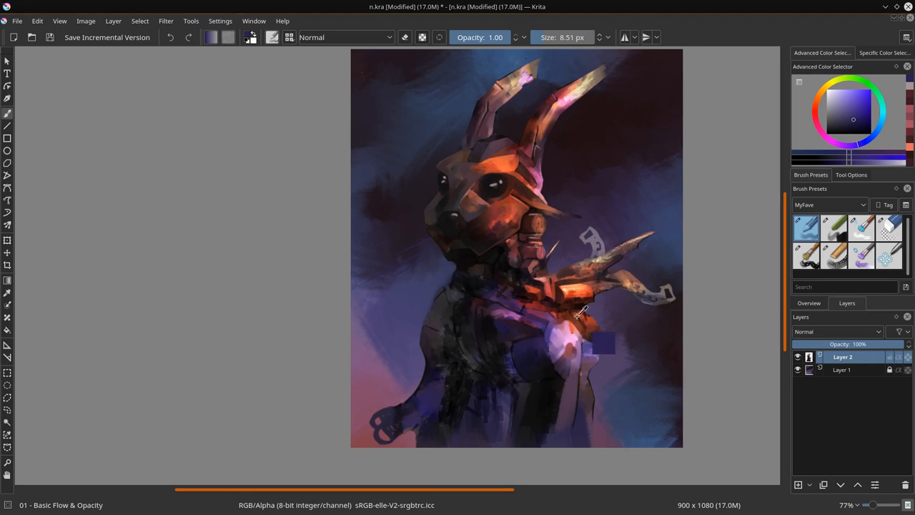
- On a new layer, paint Color Dodge whisker strokes across the snout with Basic Flow
click(799, 484)
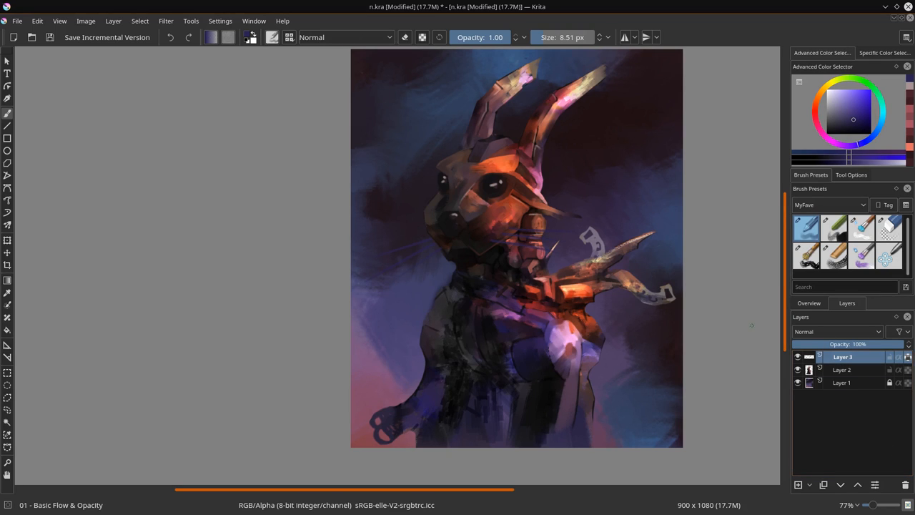
click(889, 228)
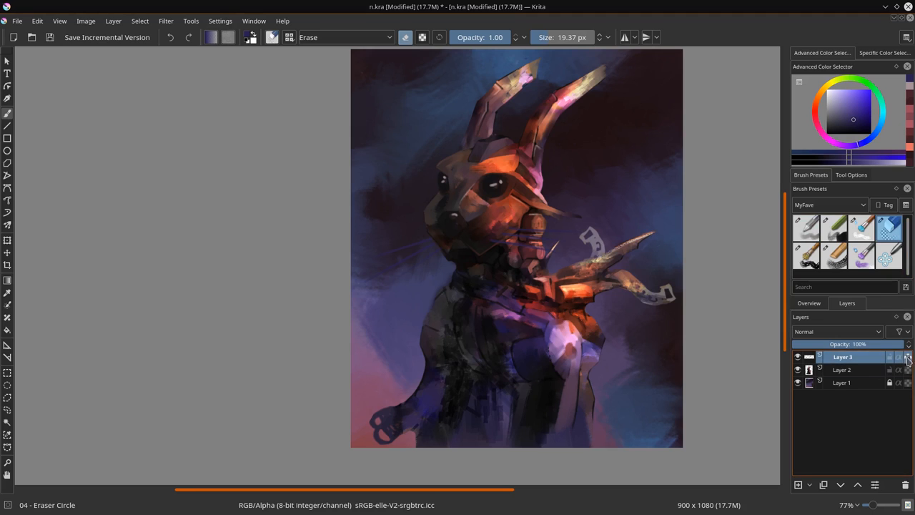
click(347, 37)
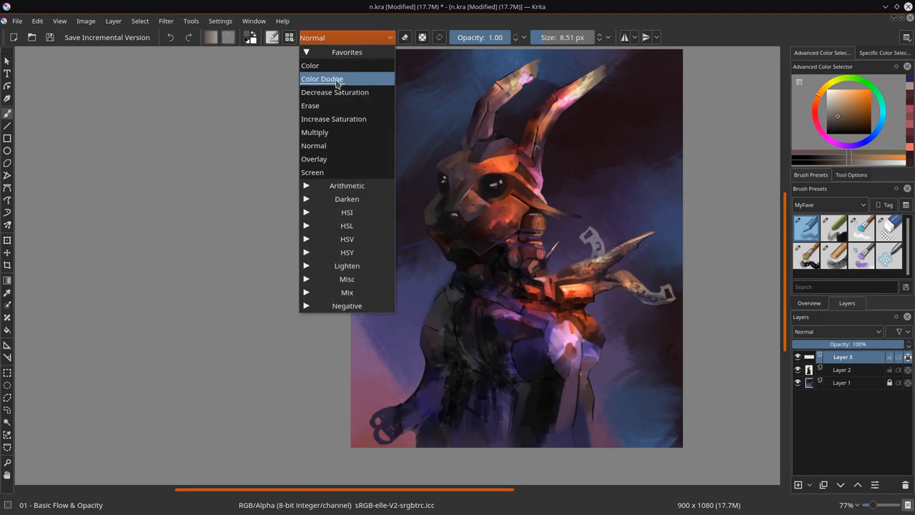
click(321, 79)
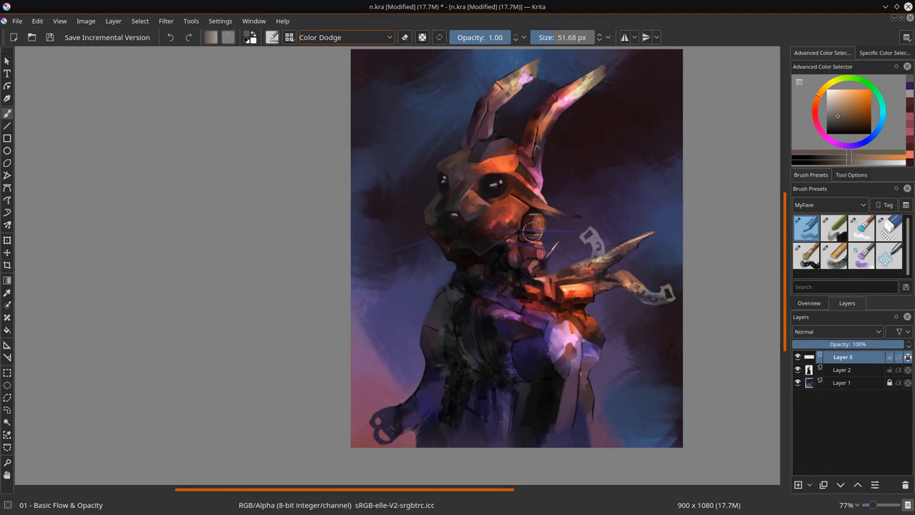
drag(533, 231, 639, 239)
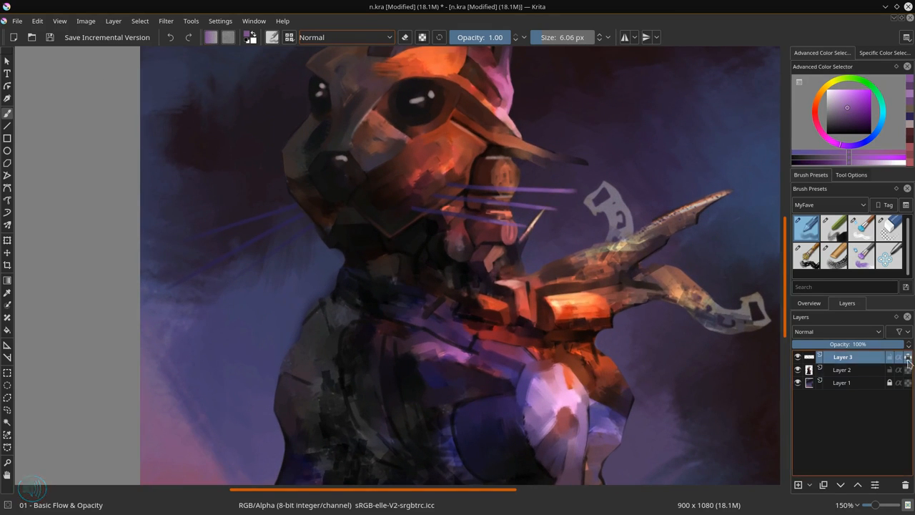
- From Layer 2, paste the copied spike and move it into place beside the snout
click(888, 228)
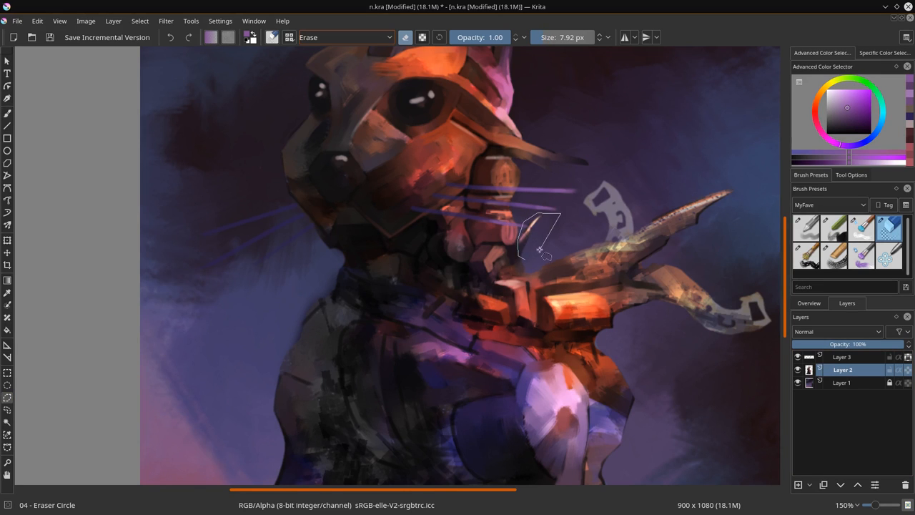
click(36, 20)
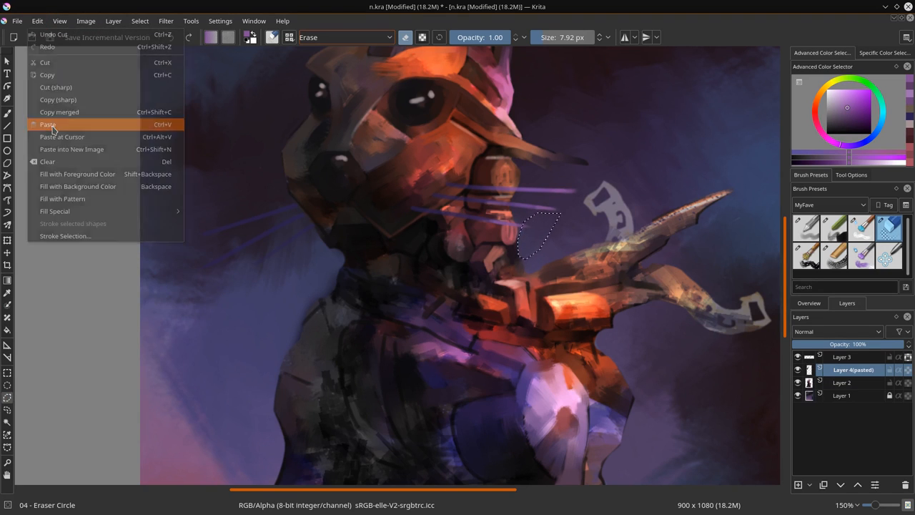
click(48, 125)
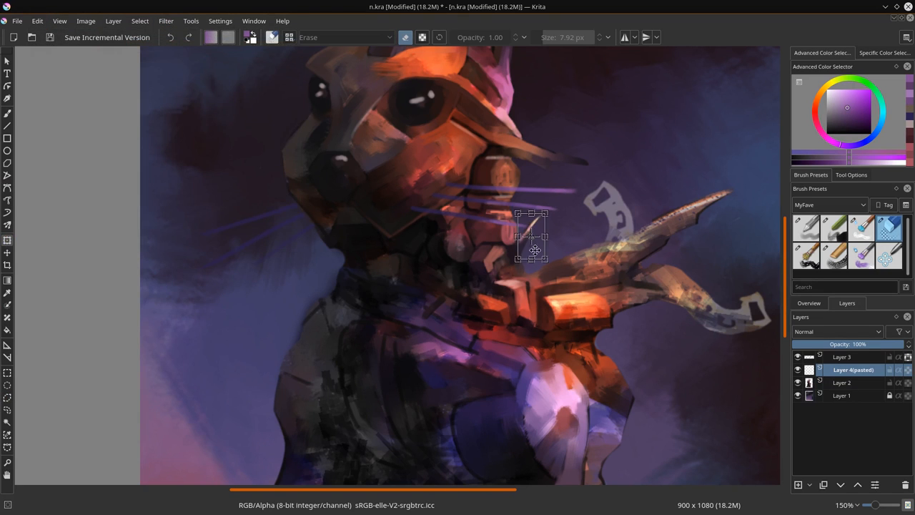
drag(533, 250, 600, 320)
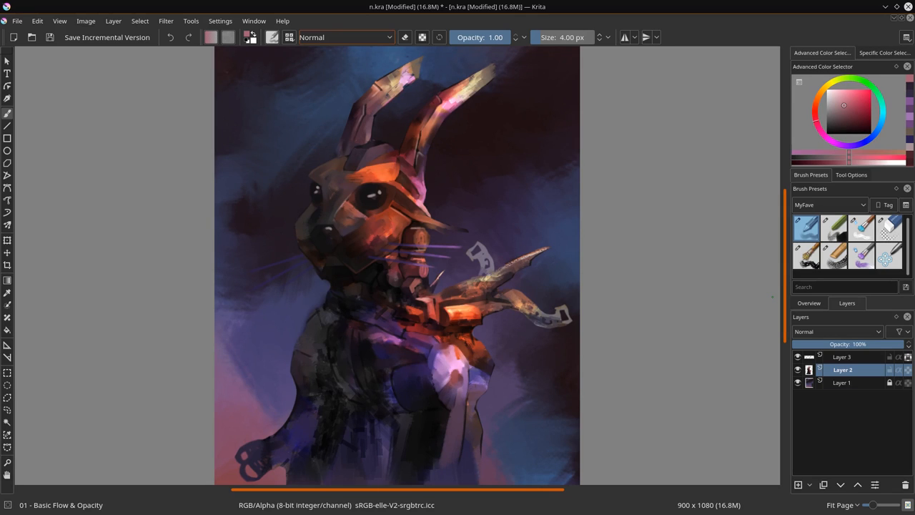
- Save the painting, then hide Layer 1 and show it again to check the figure
click(50, 37)
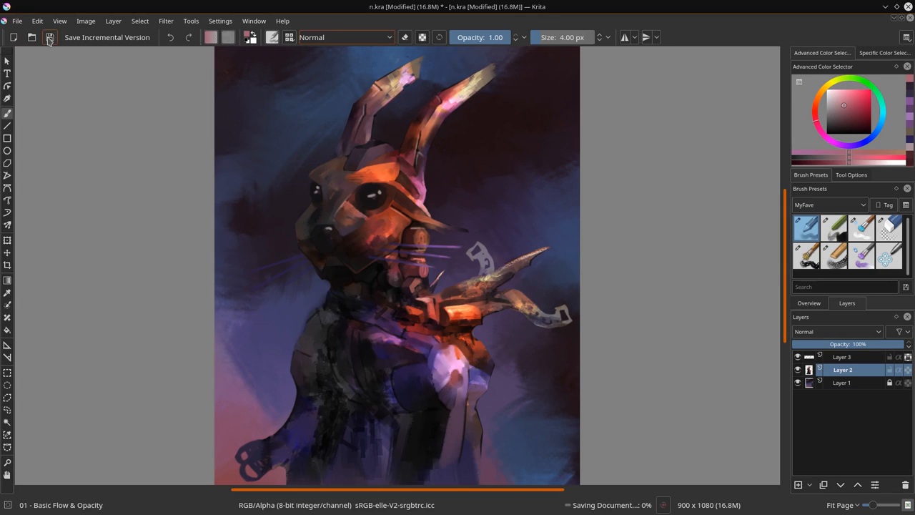
click(49, 37)
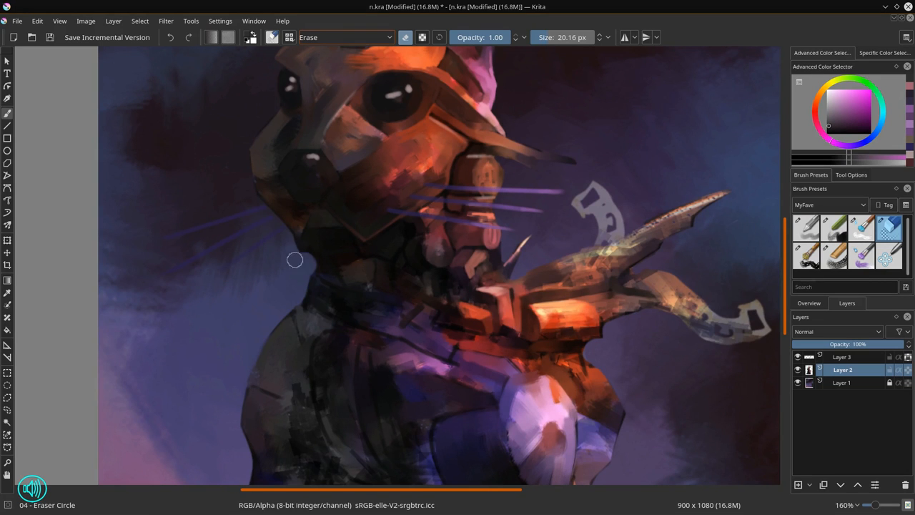
click(798, 382)
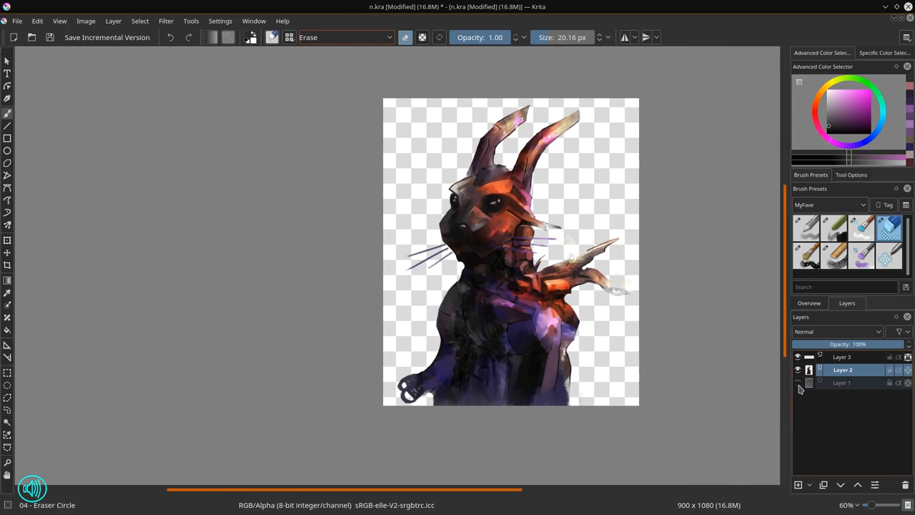
click(798, 382)
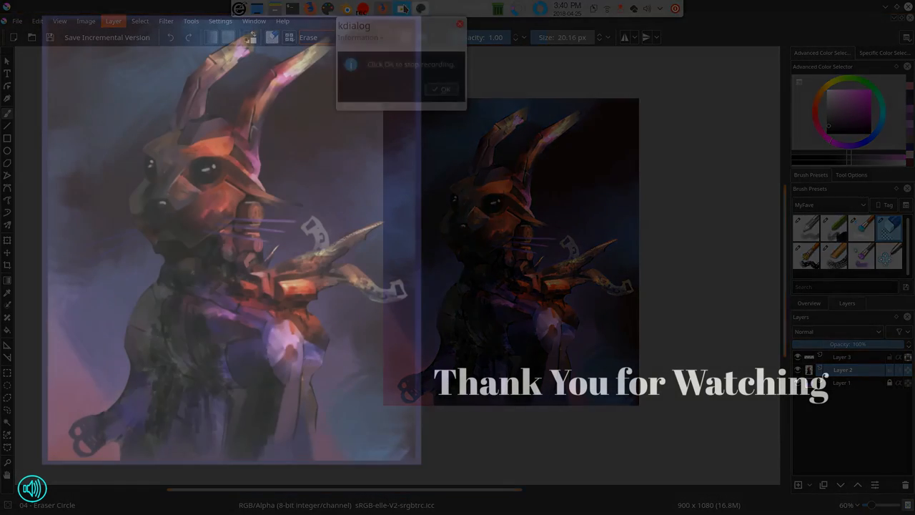
click(441, 89)
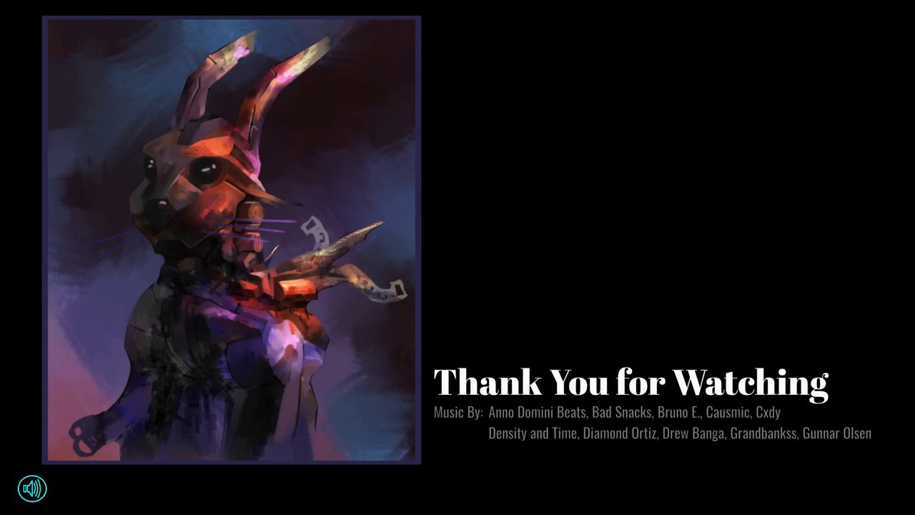